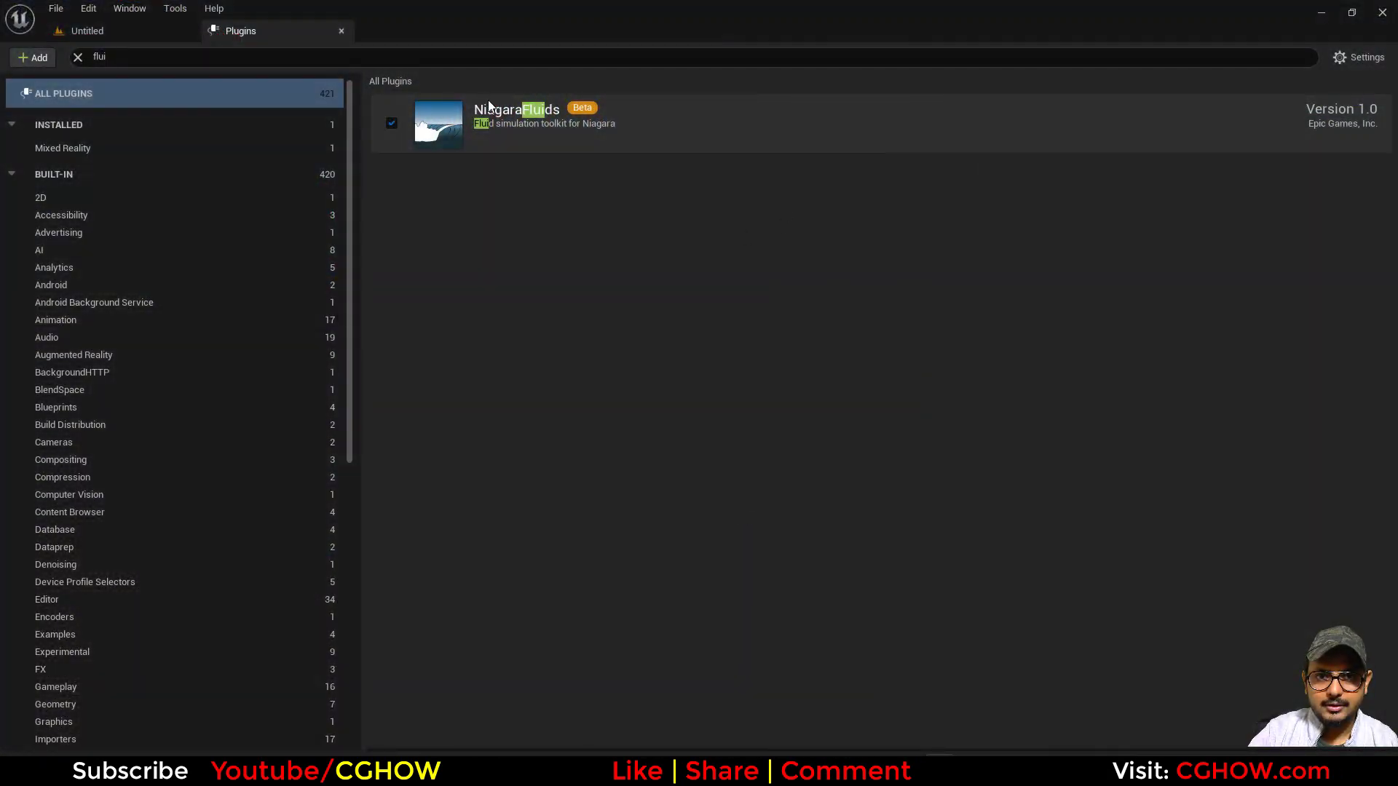
mouse_move(637, 125)
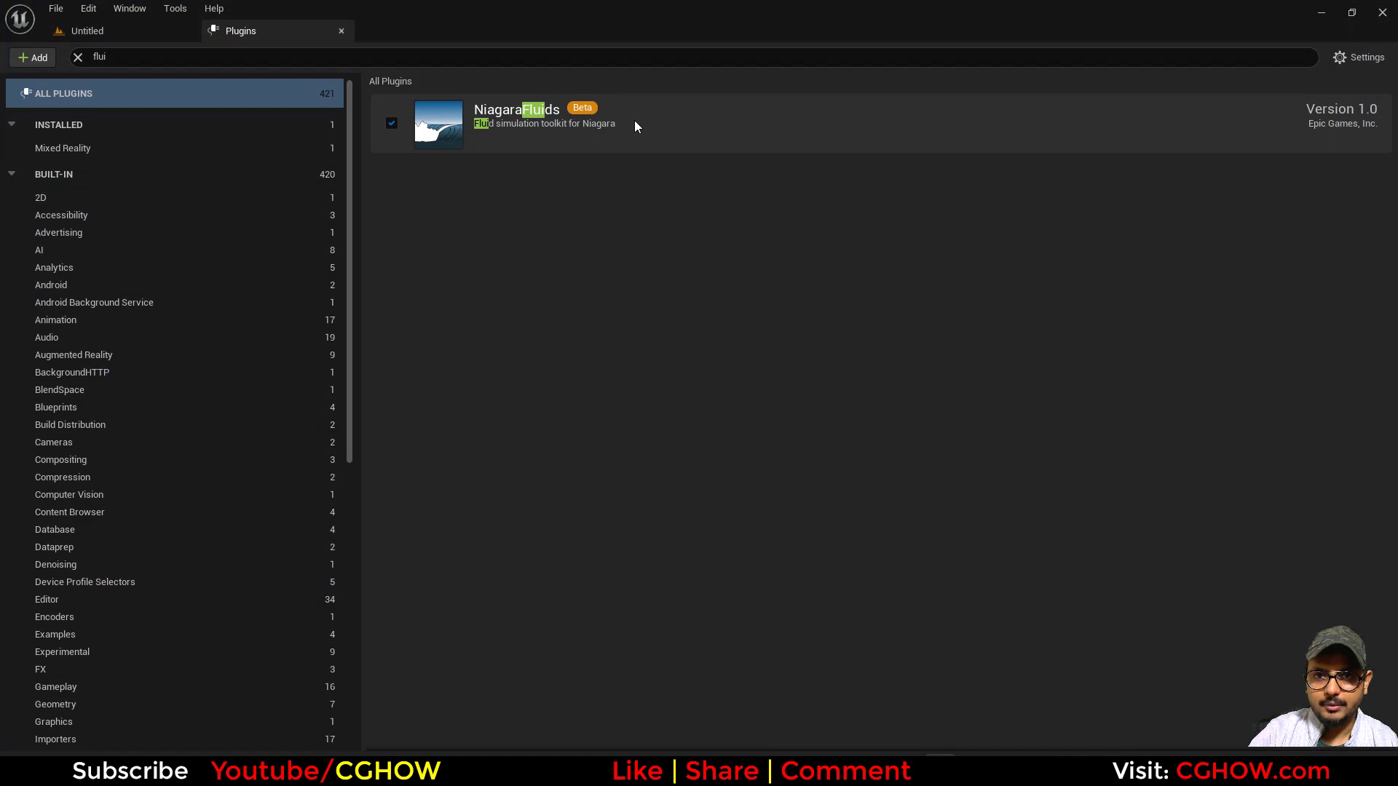
mouse_move(835, 39)
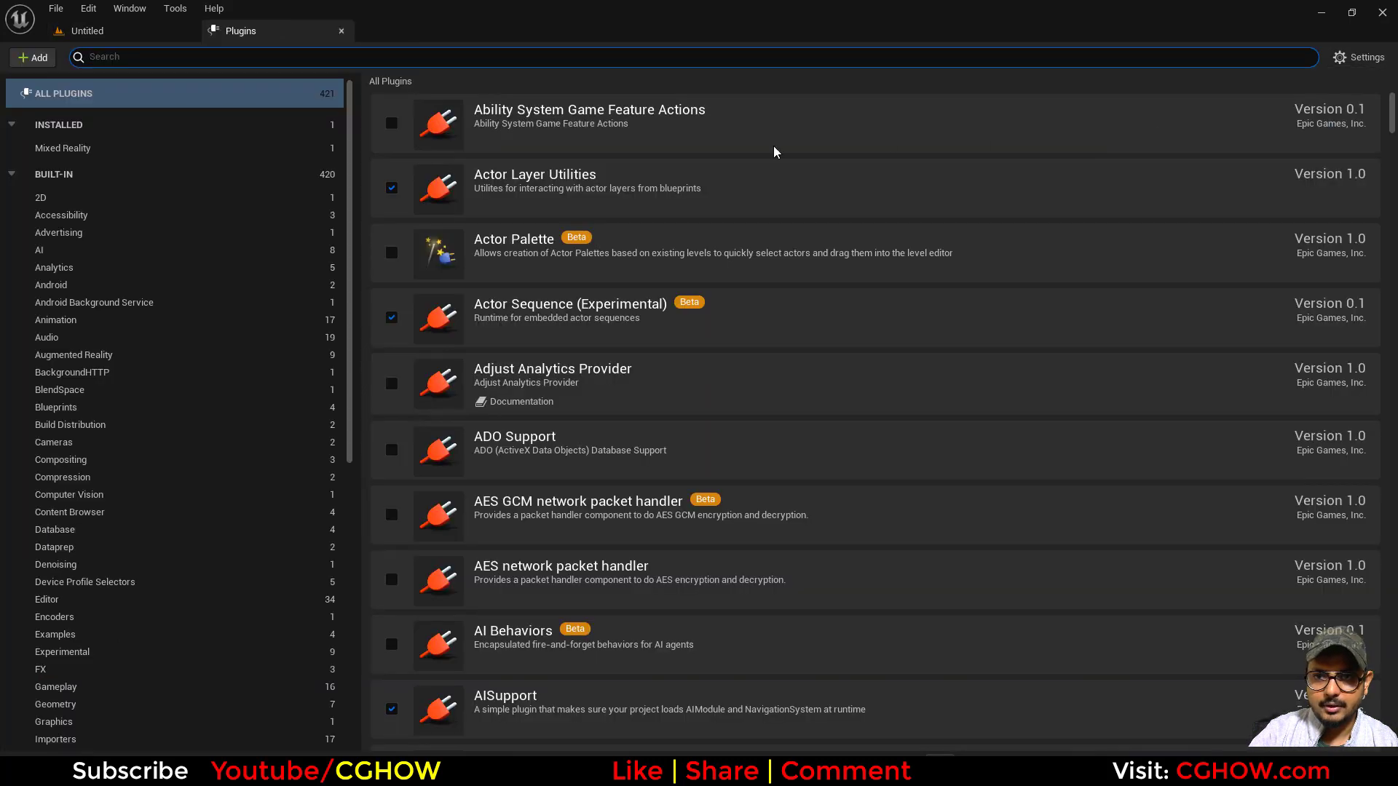
Step: Start a new Niagara System asset in the fluid folder, built from chosen emitters
type("f")
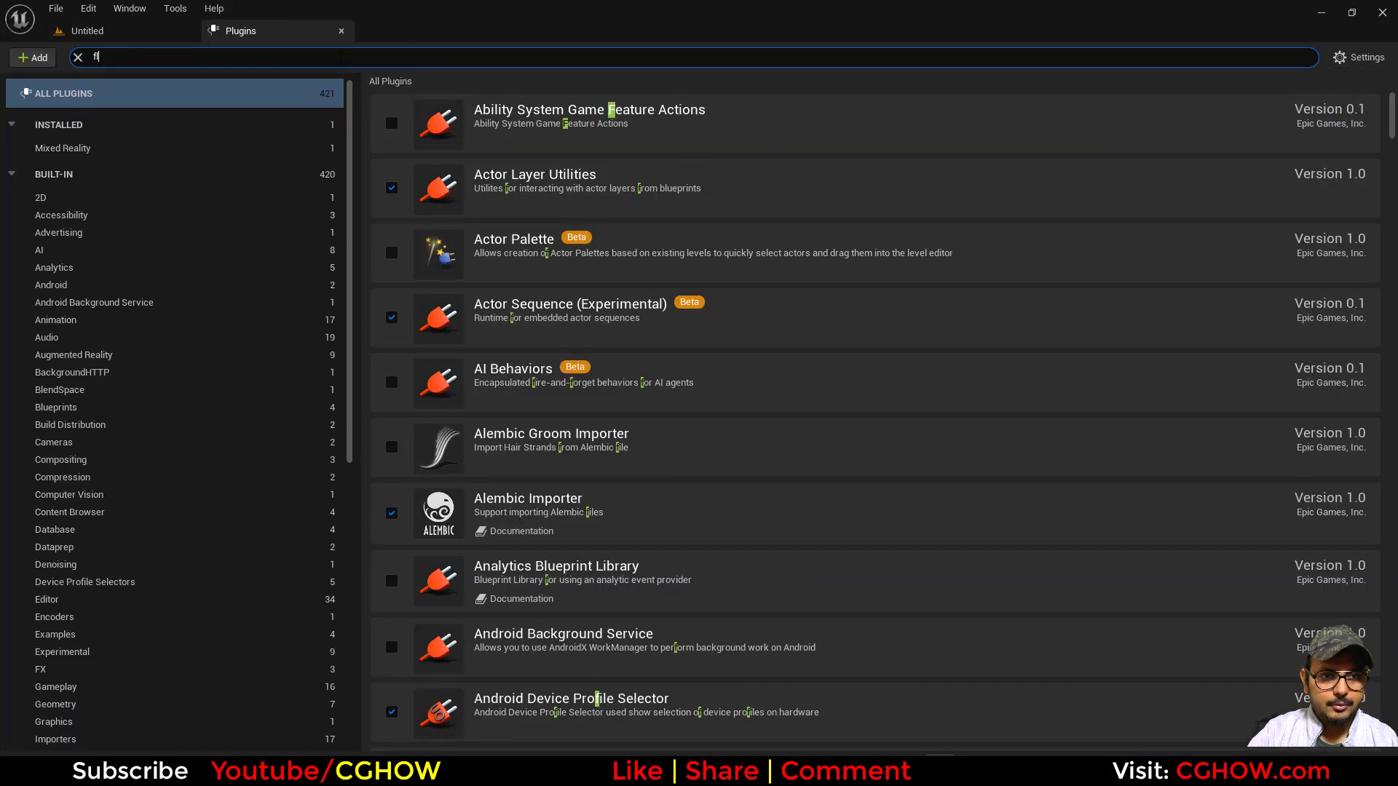
type("ui")
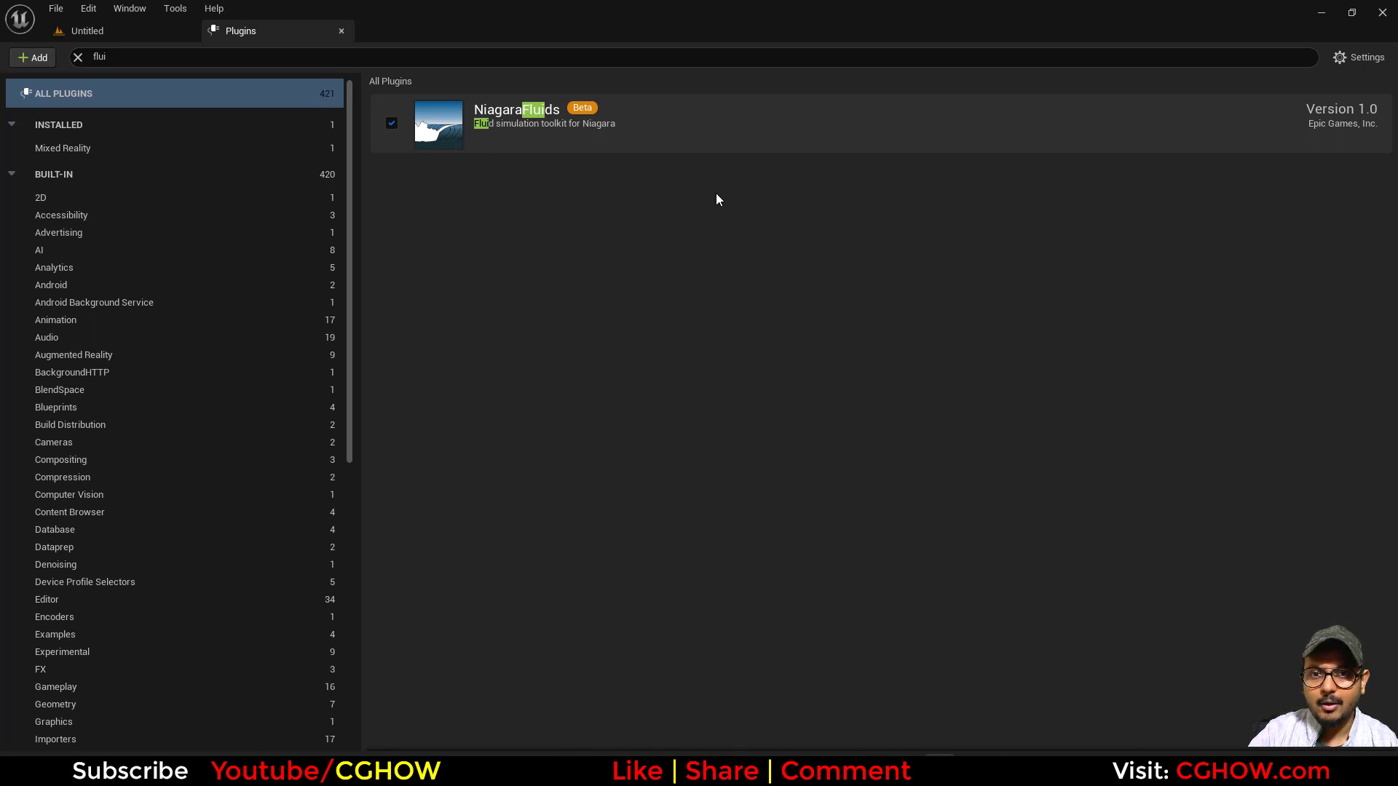
mouse_move(534, 151)
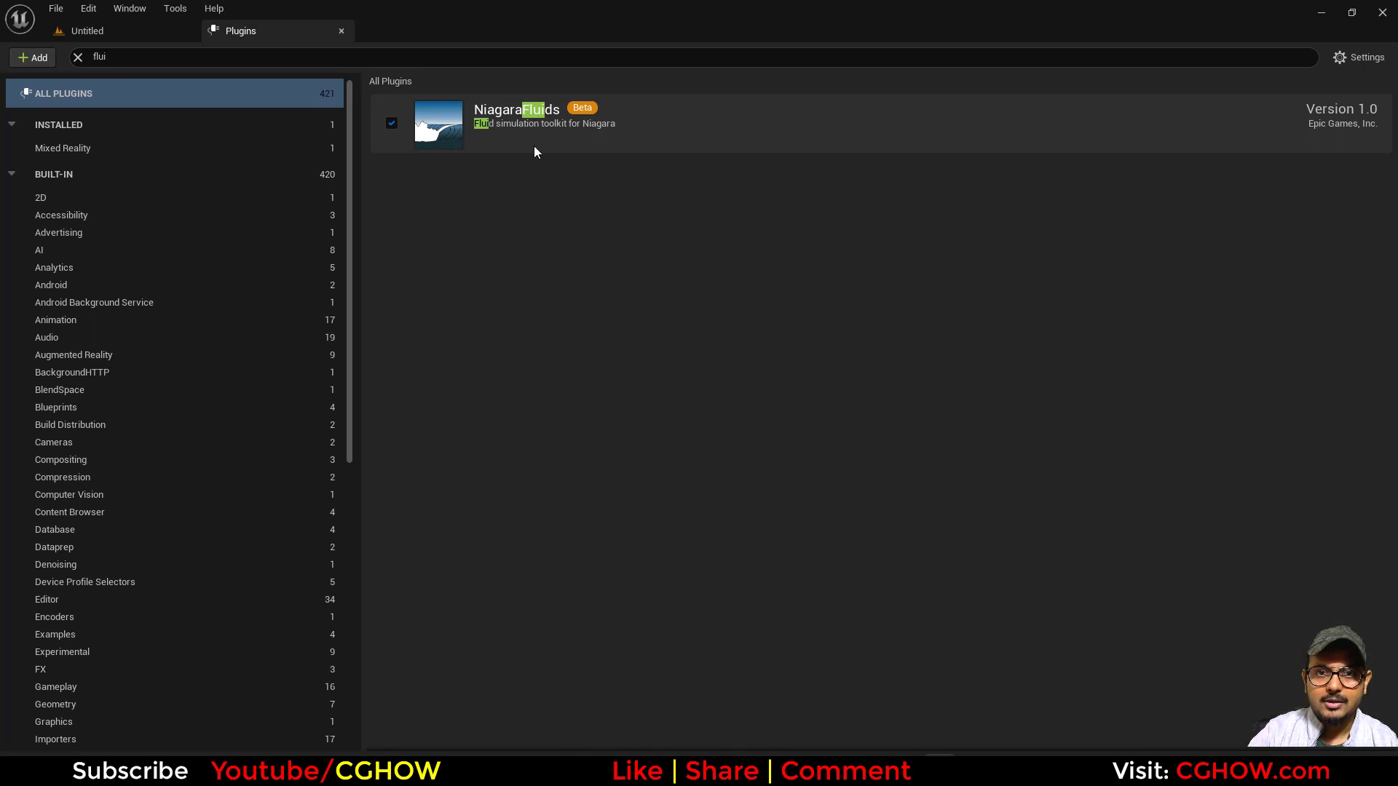
mouse_move(498, 242)
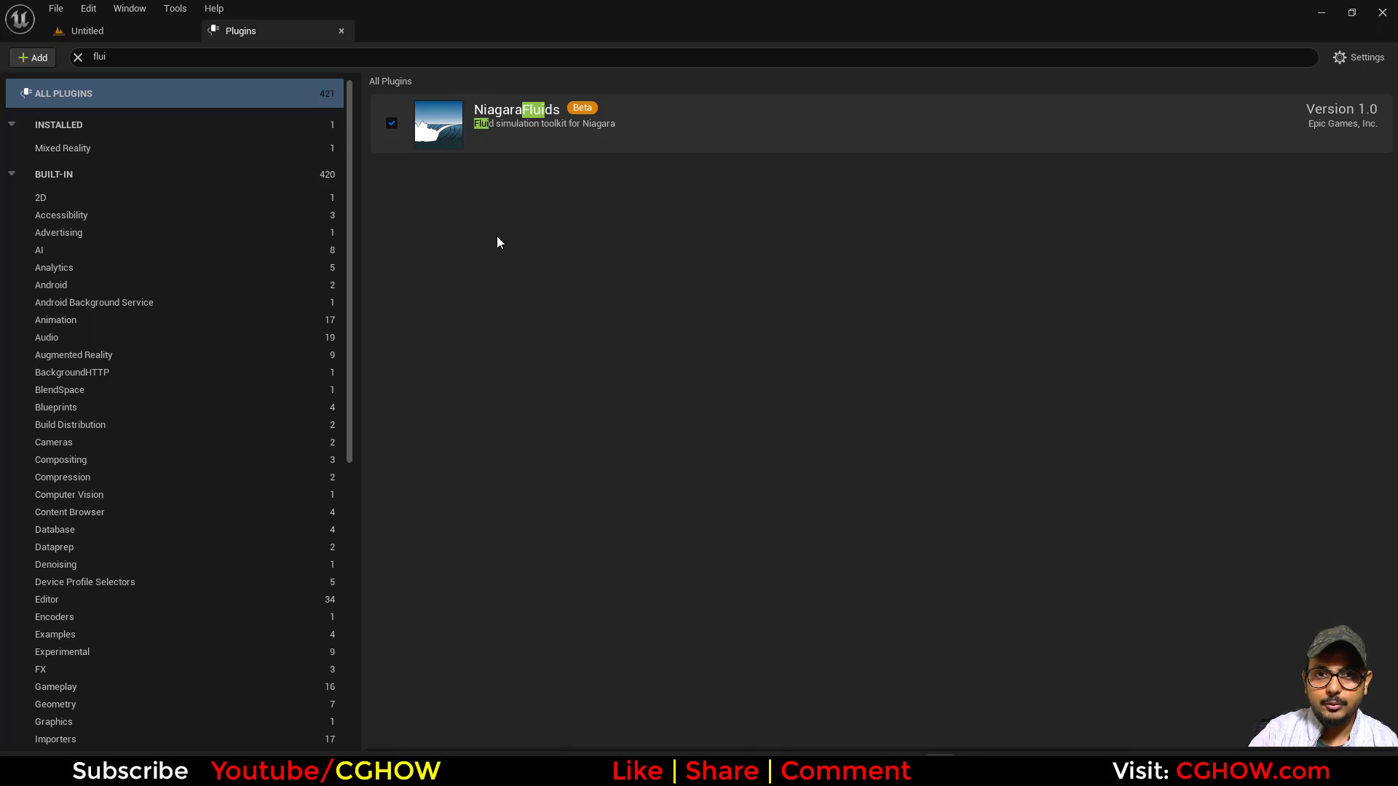
mouse_move(568, 126)
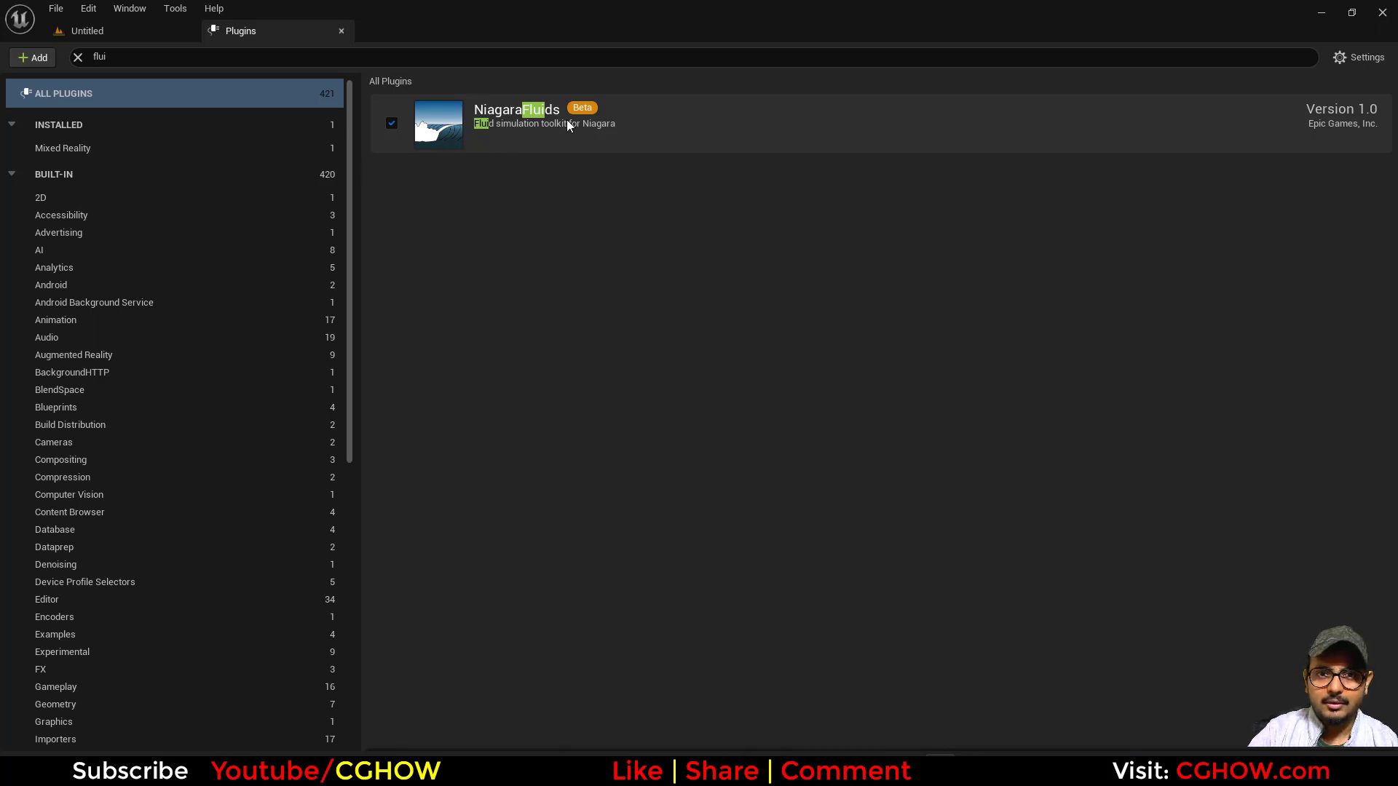
mouse_move(580, 136)
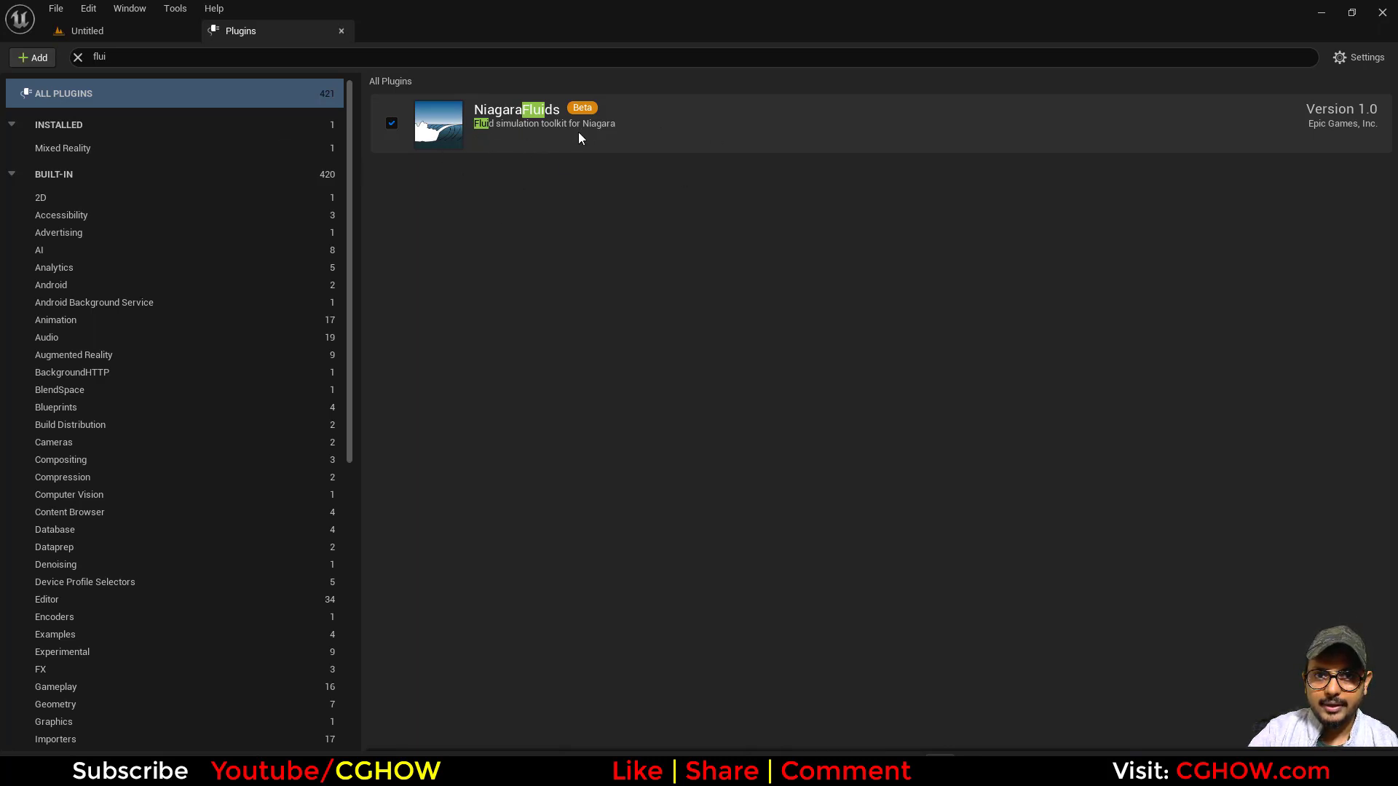
mouse_move(277, 46)
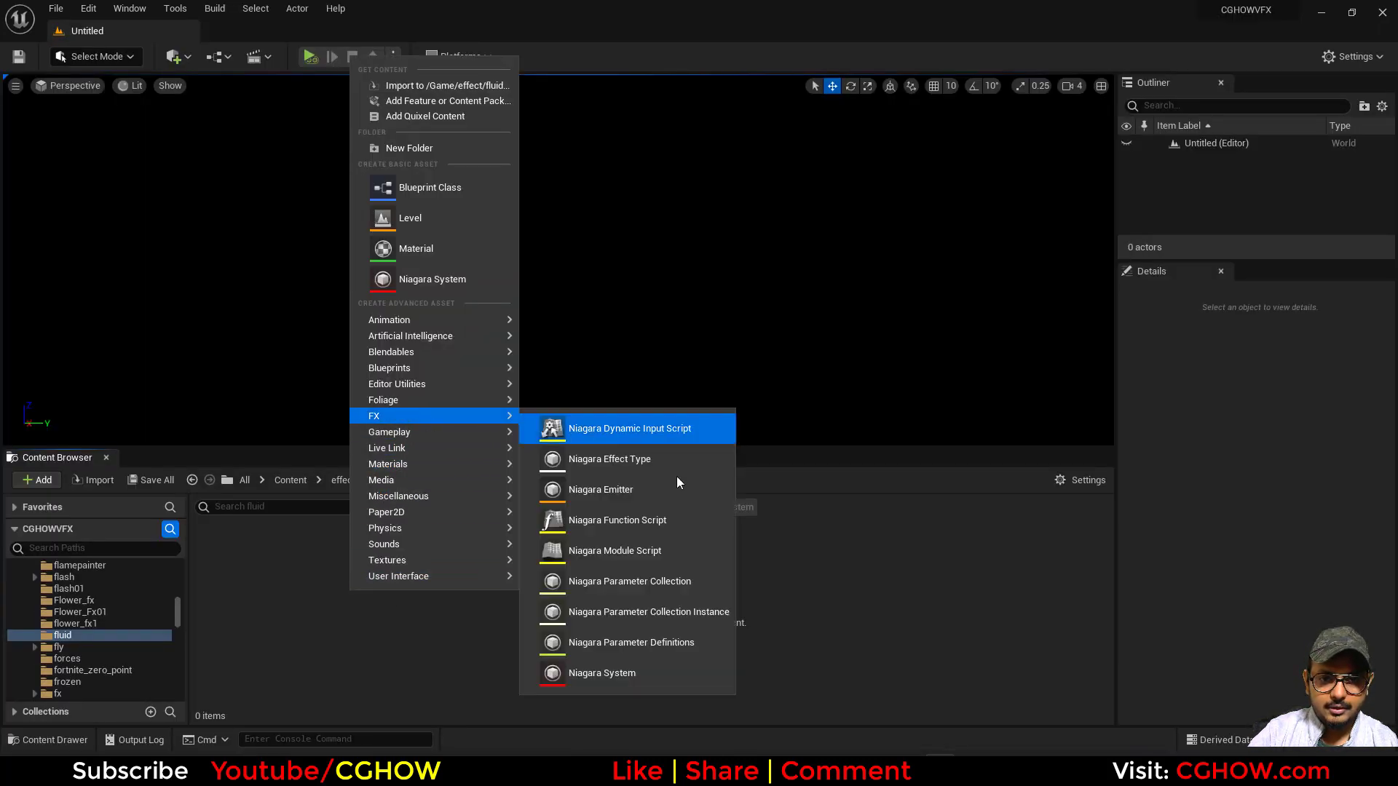
left_click(601, 672)
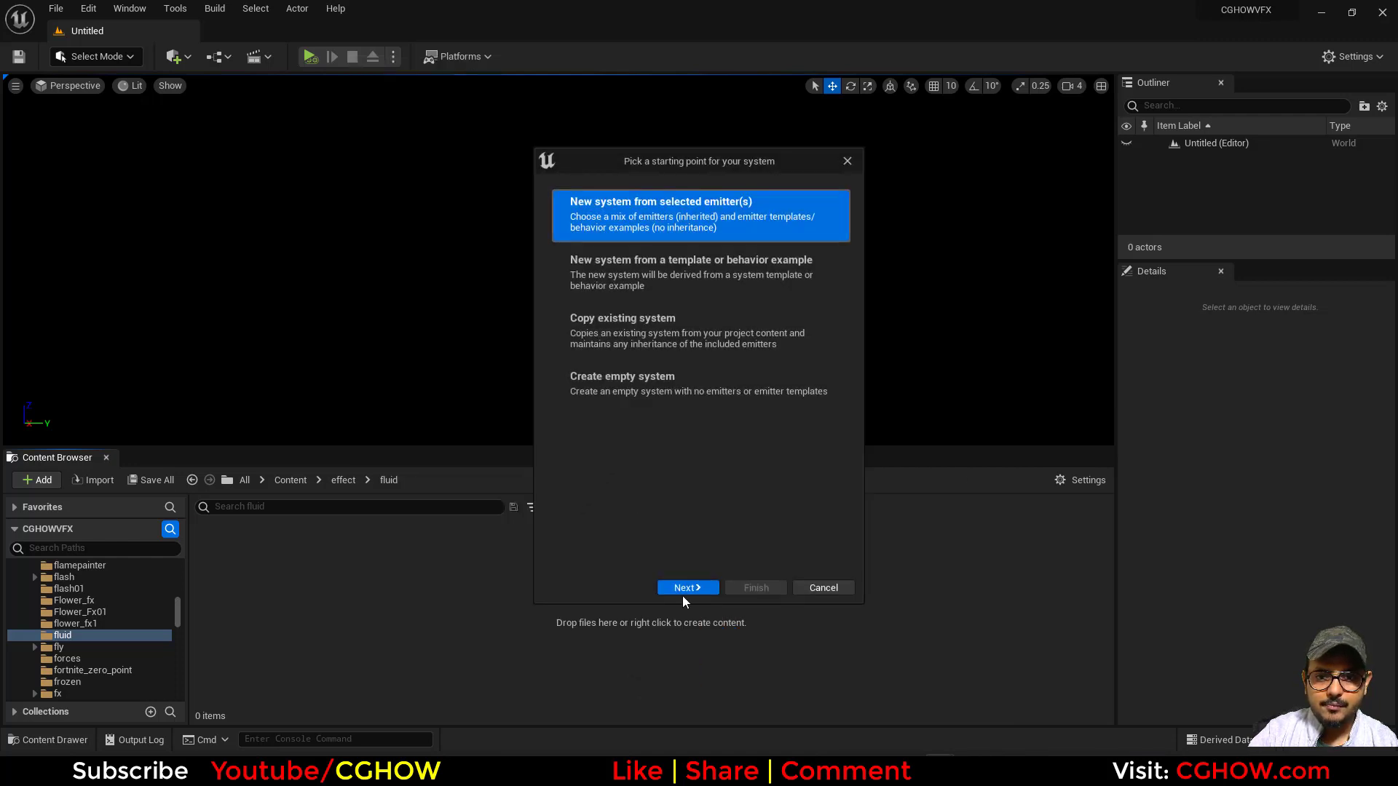
left_click(686, 587)
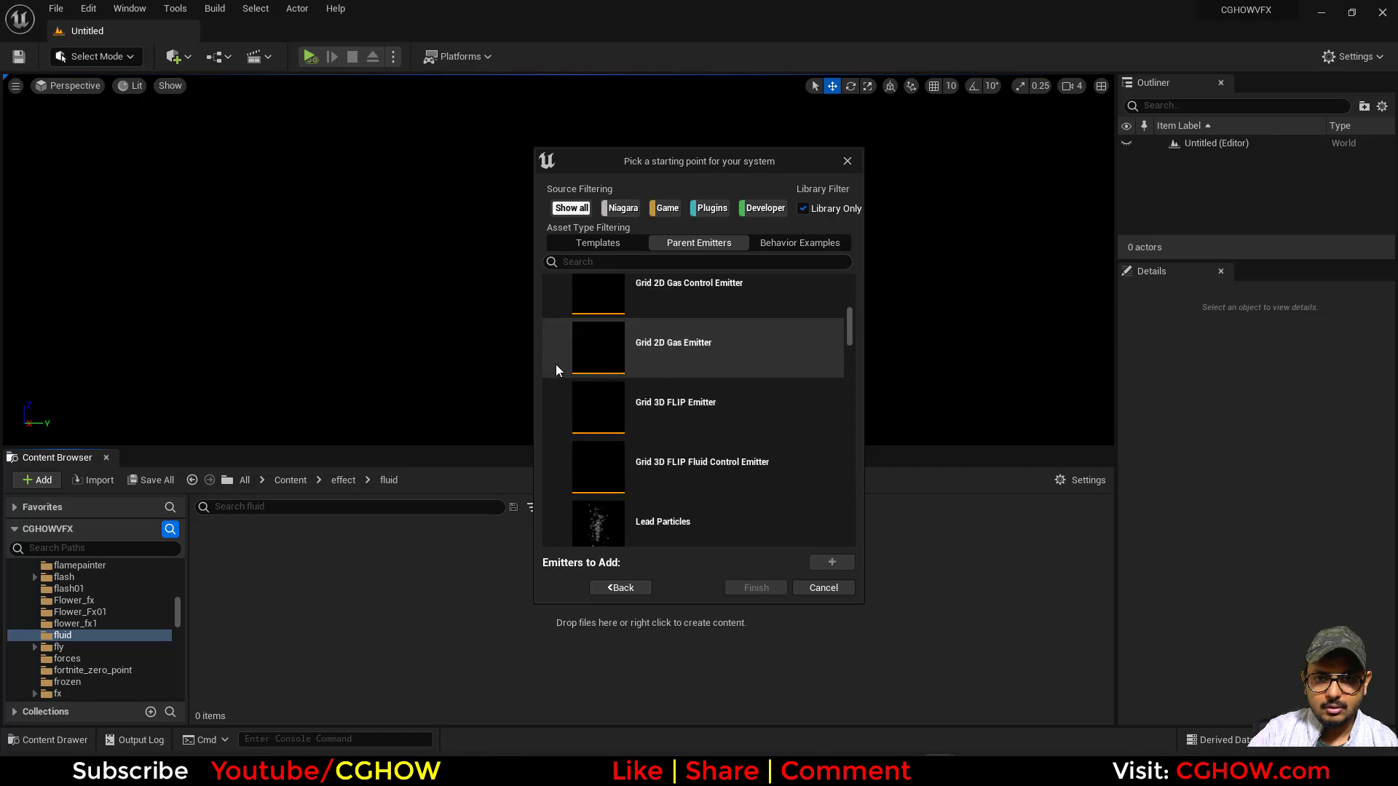
Step: Choose Grid 2D FLIP Emitter as the parent emitter and finish creating the system
scroll("down", 3)
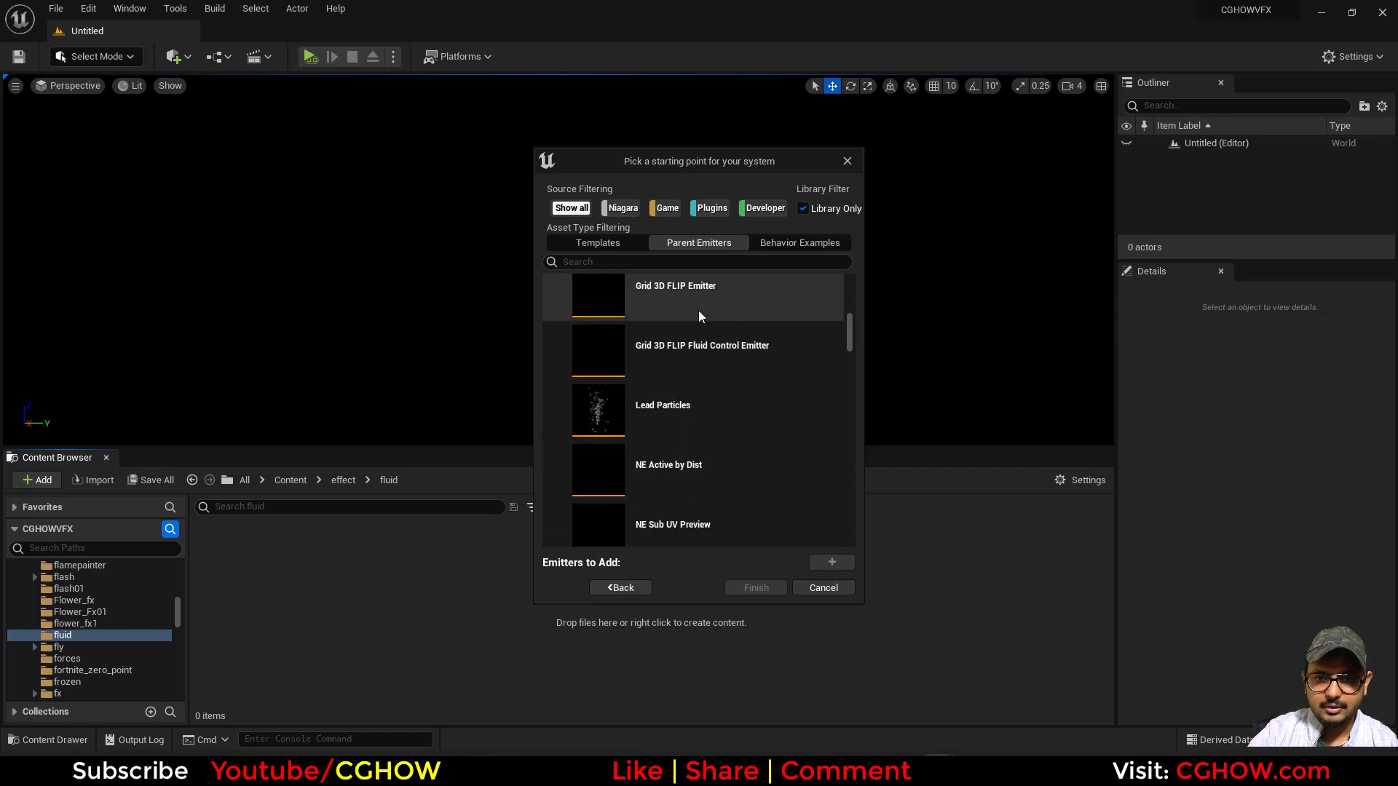
scroll("down", 3)
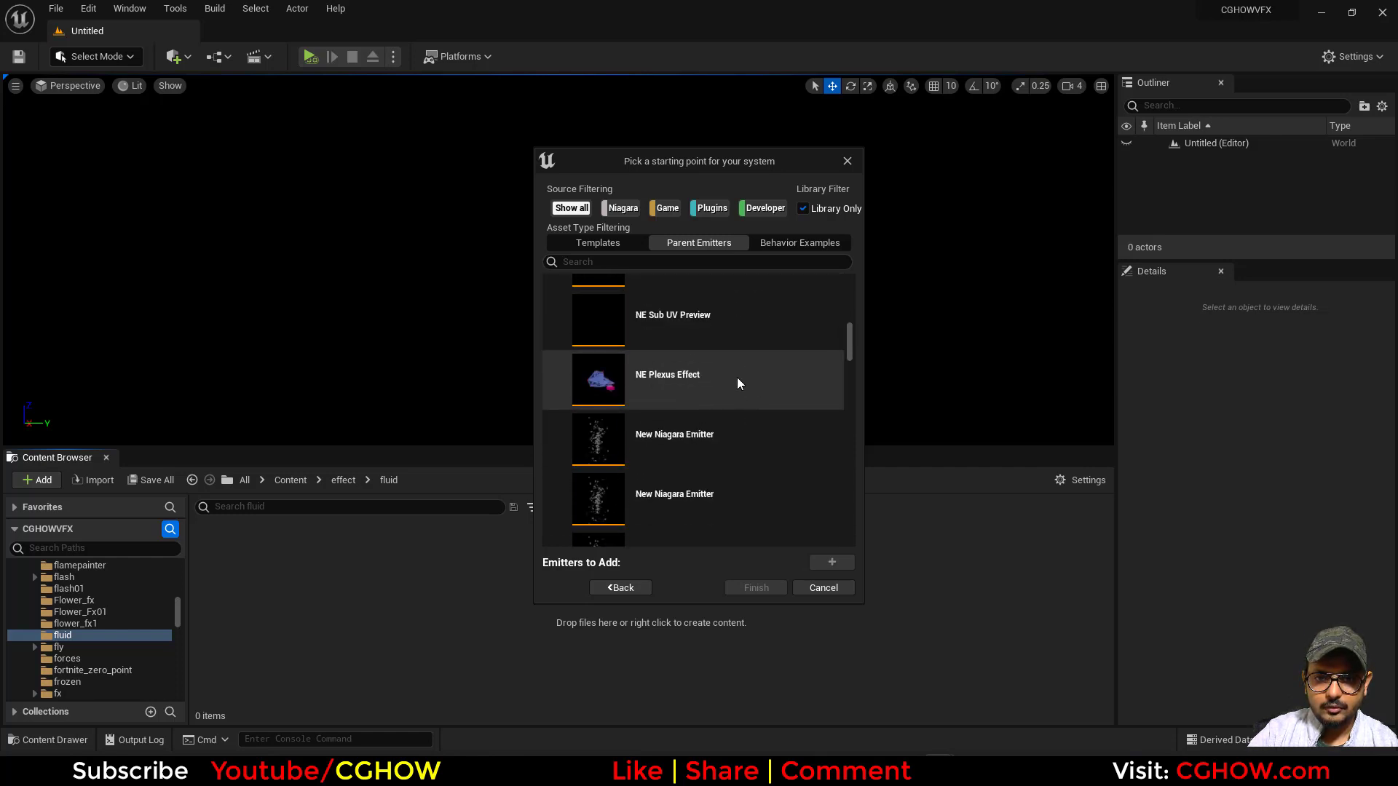
scroll("down", 3)
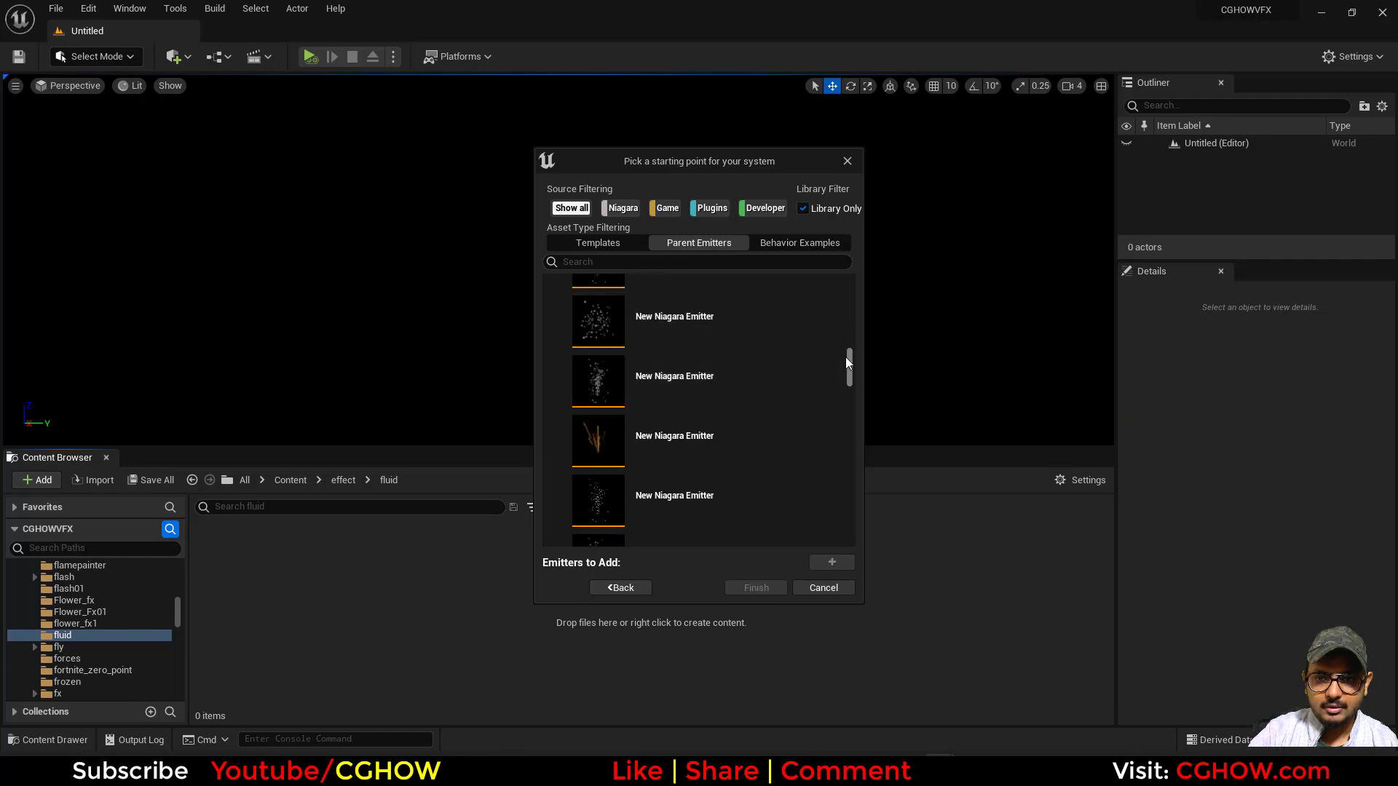
scroll("up", 3)
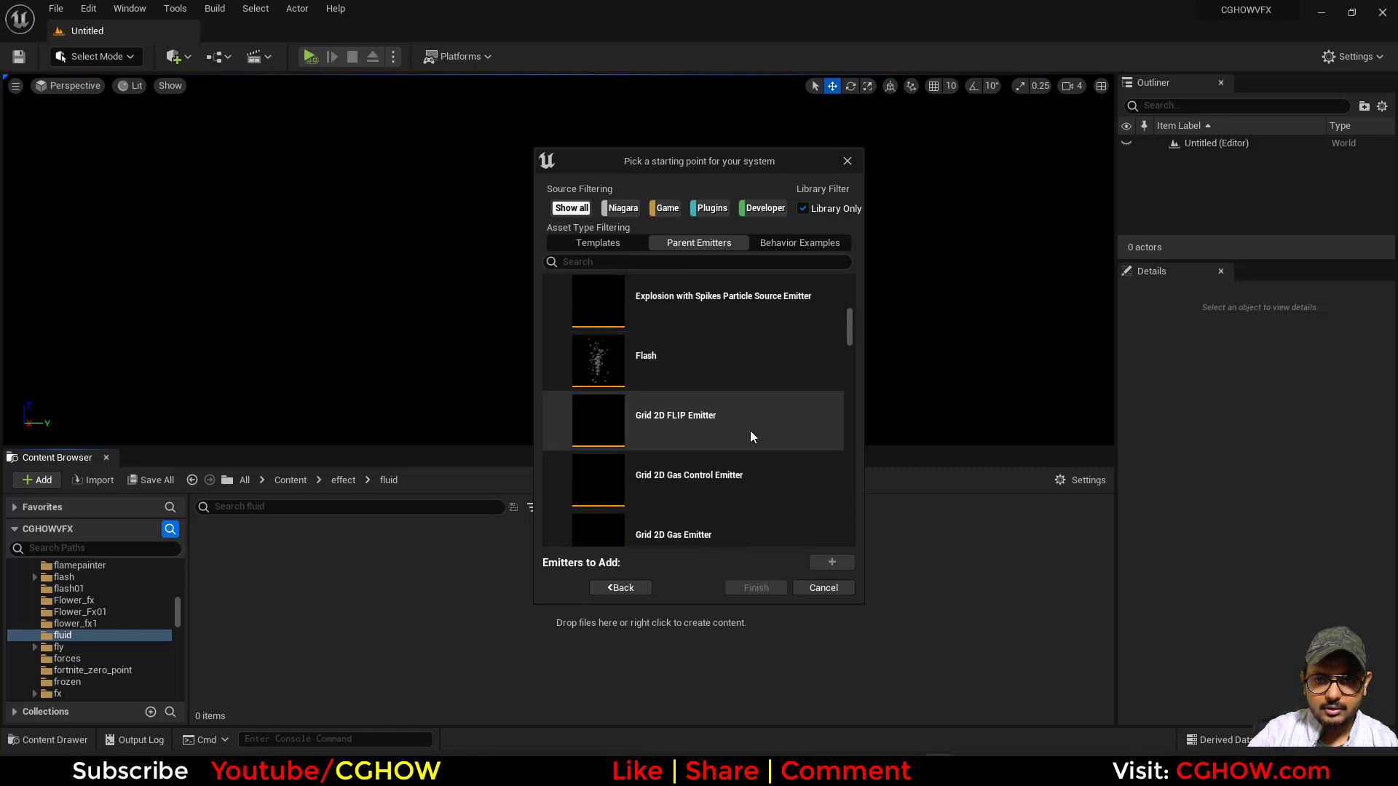
left_click(696, 419)
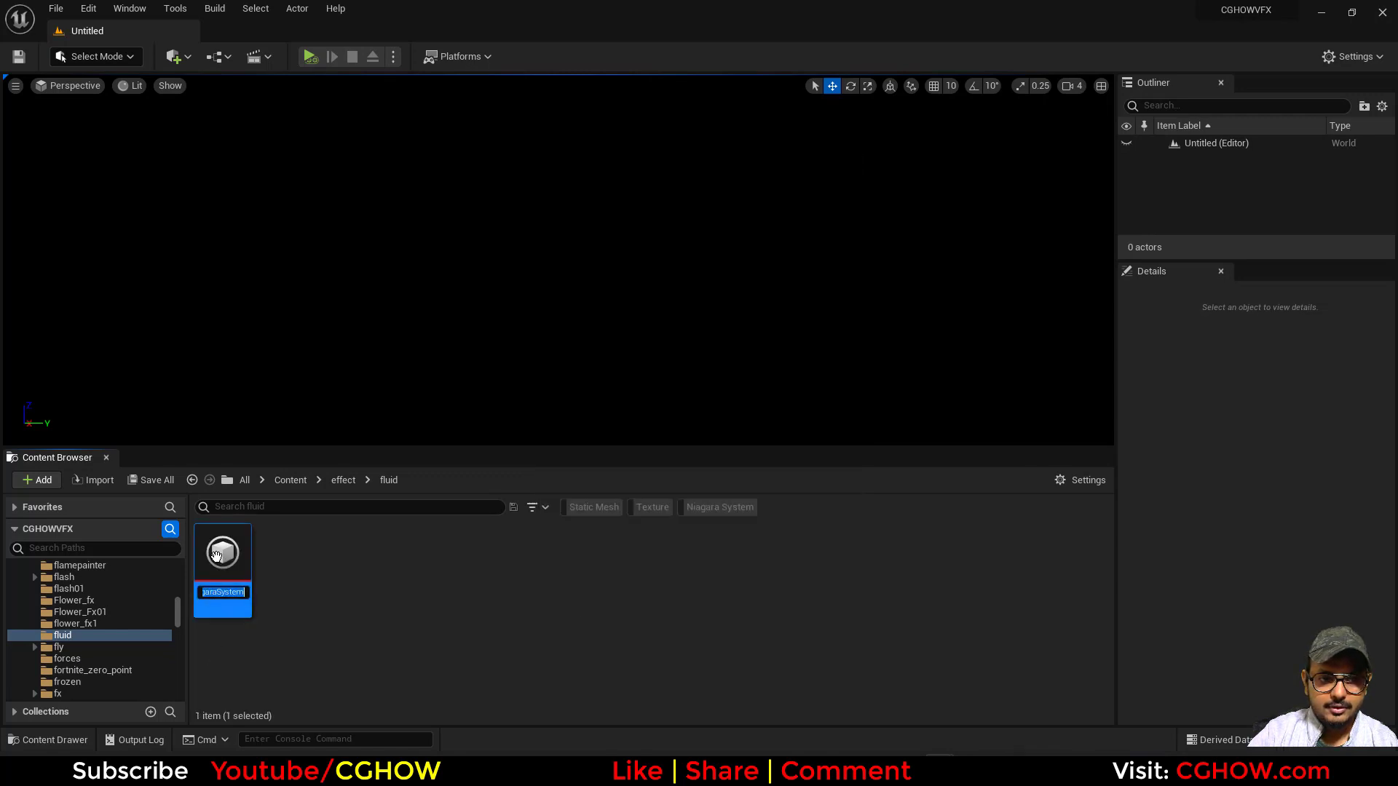
Step: Open NewNiagaraSystem in the Niagara editor with its 2D FLIP fluid simulating
double_click(221, 551)
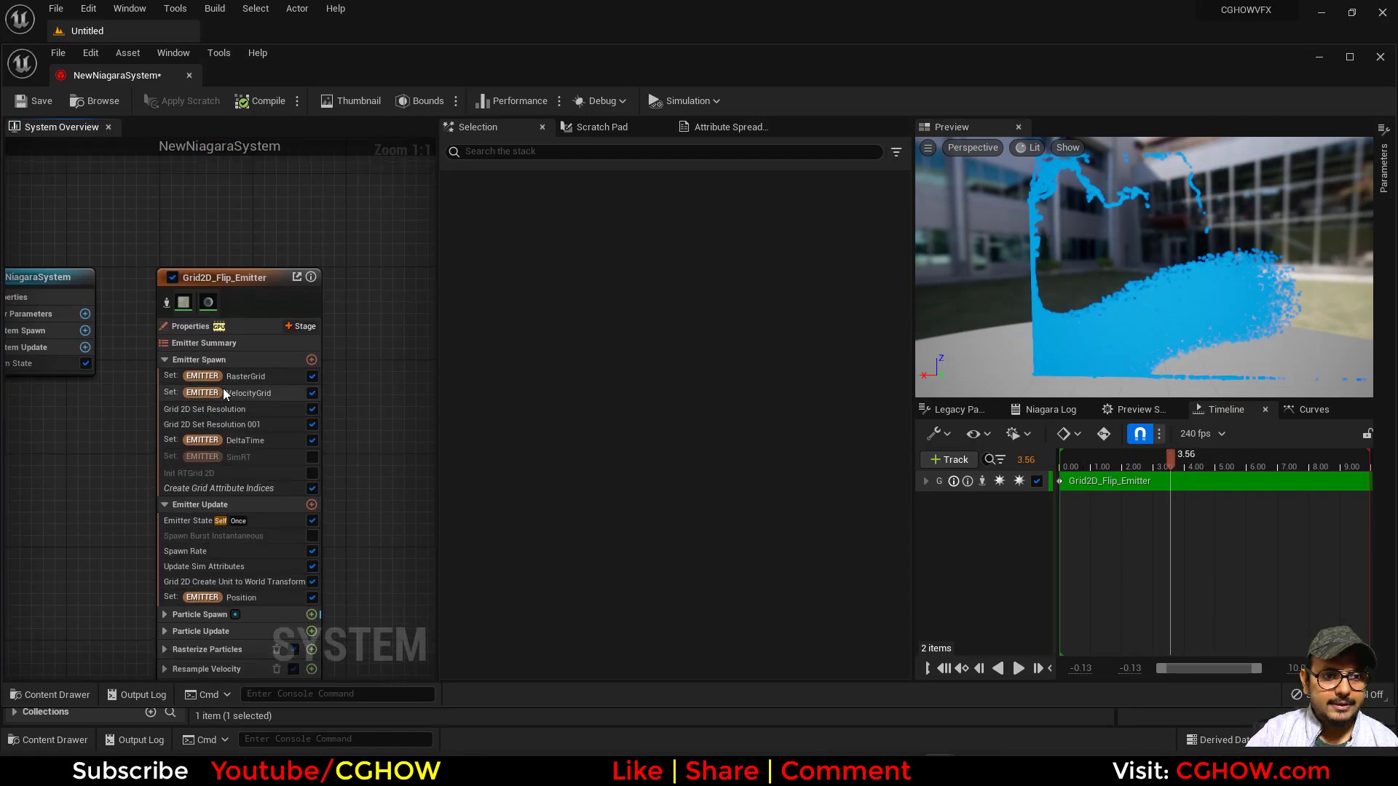
mouse_move(245, 375)
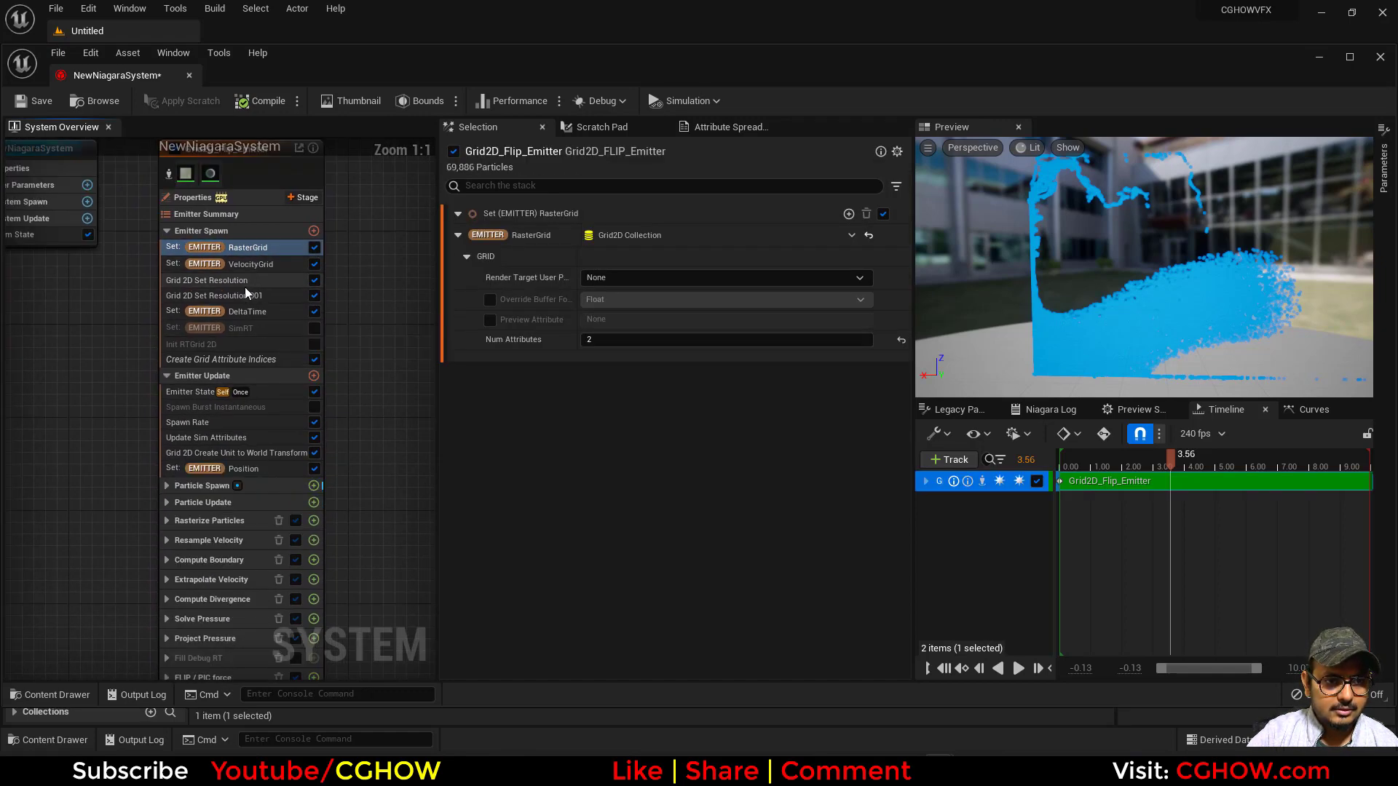
mouse_move(252, 264)
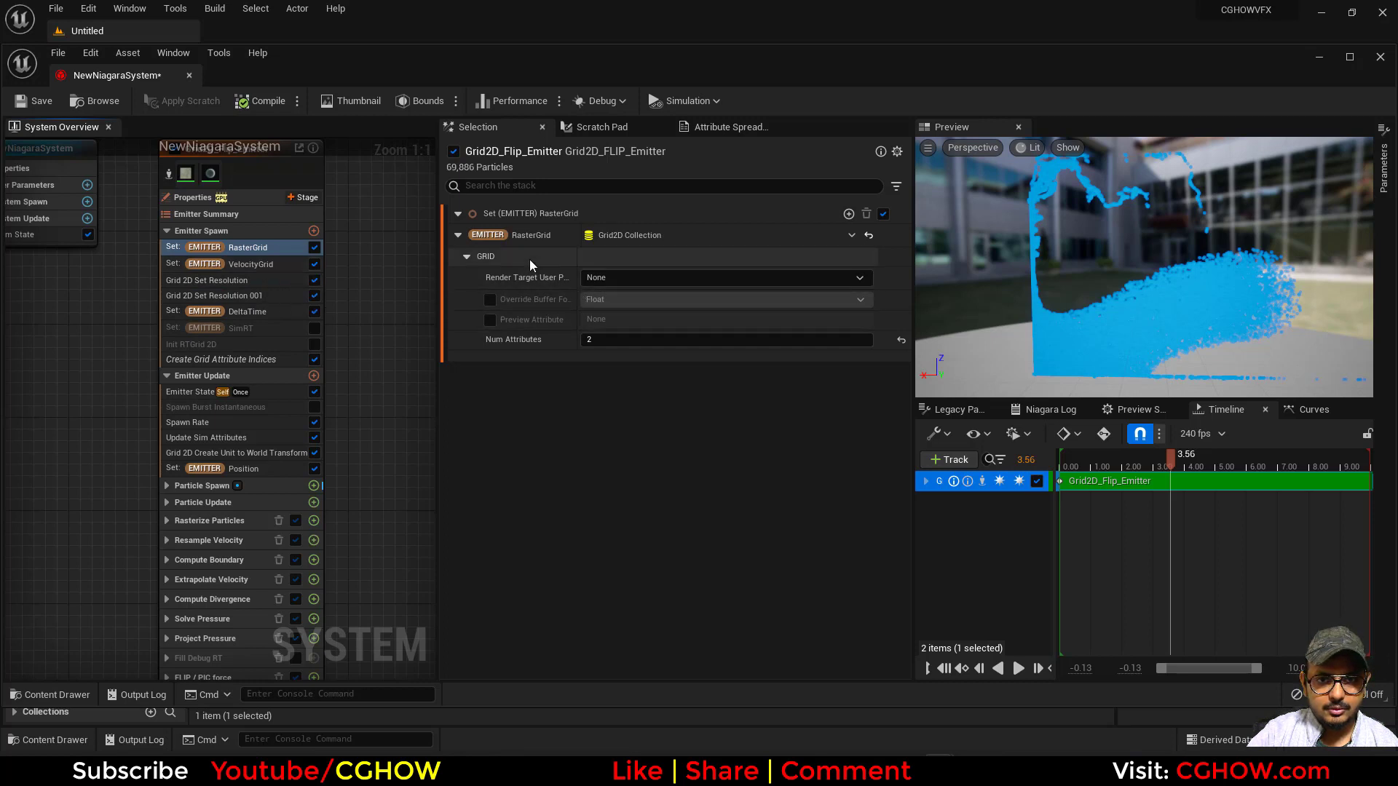
Step: Try a larger DeltaTime on the FLIP emitter, replay, then restore it to 0.0166
left_click(252, 264)
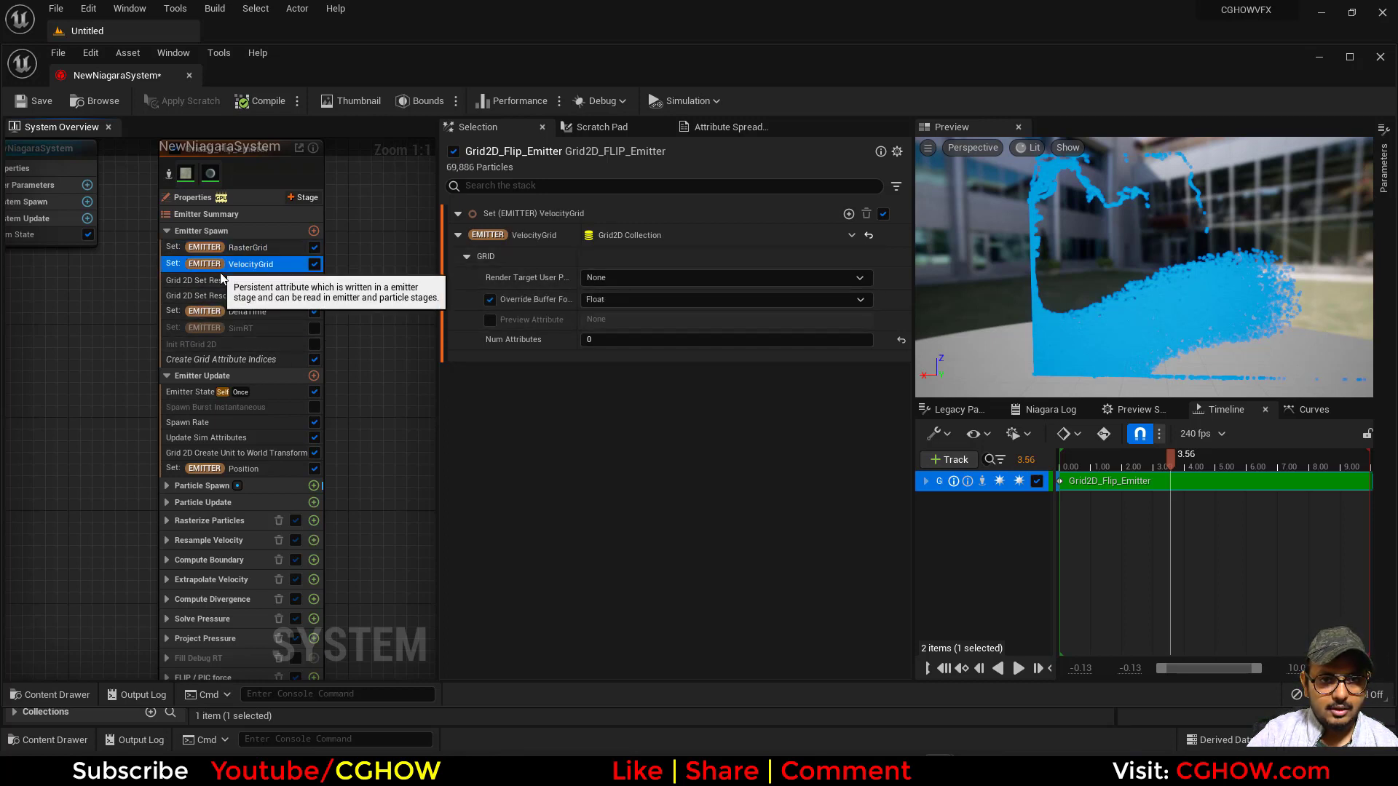
left_click(247, 312)
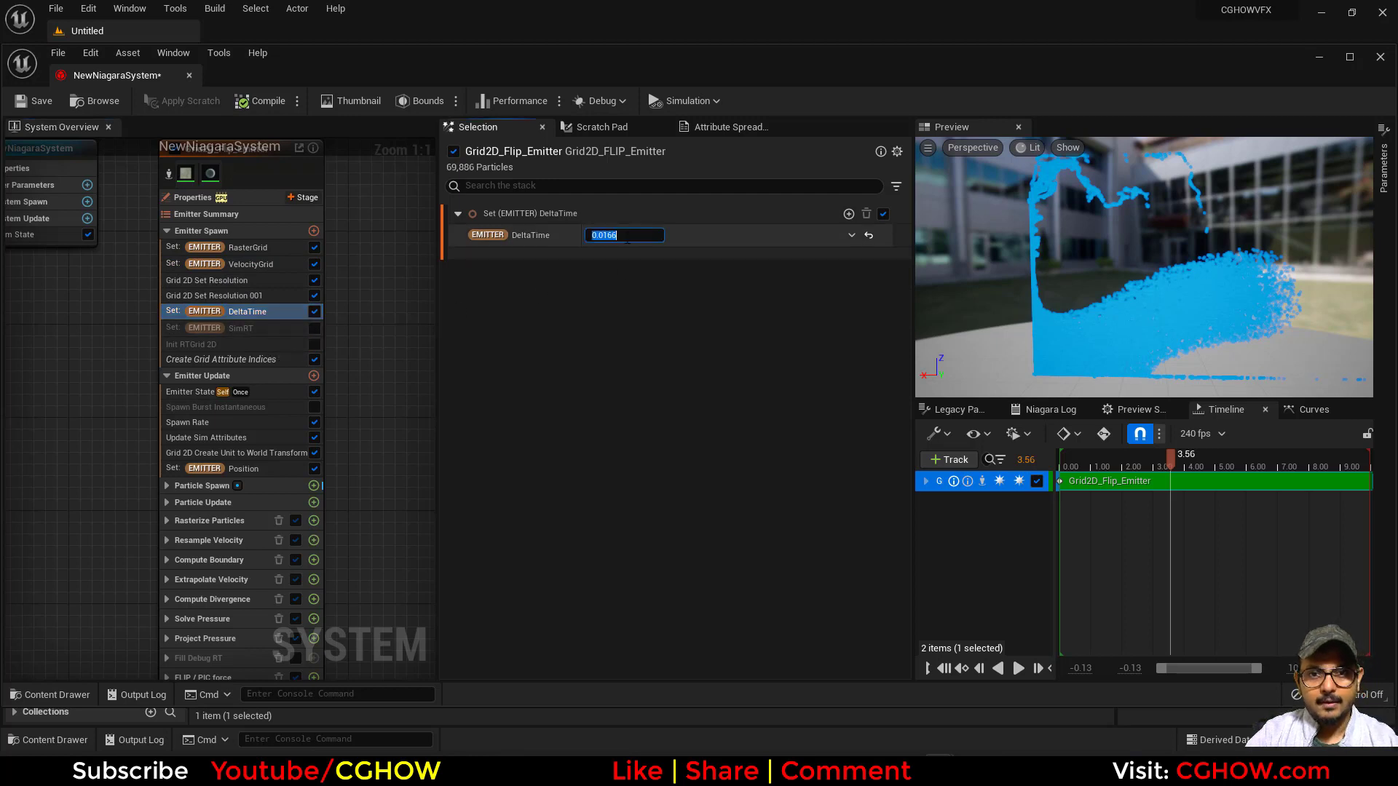
mouse_move(653, 265)
type("1")
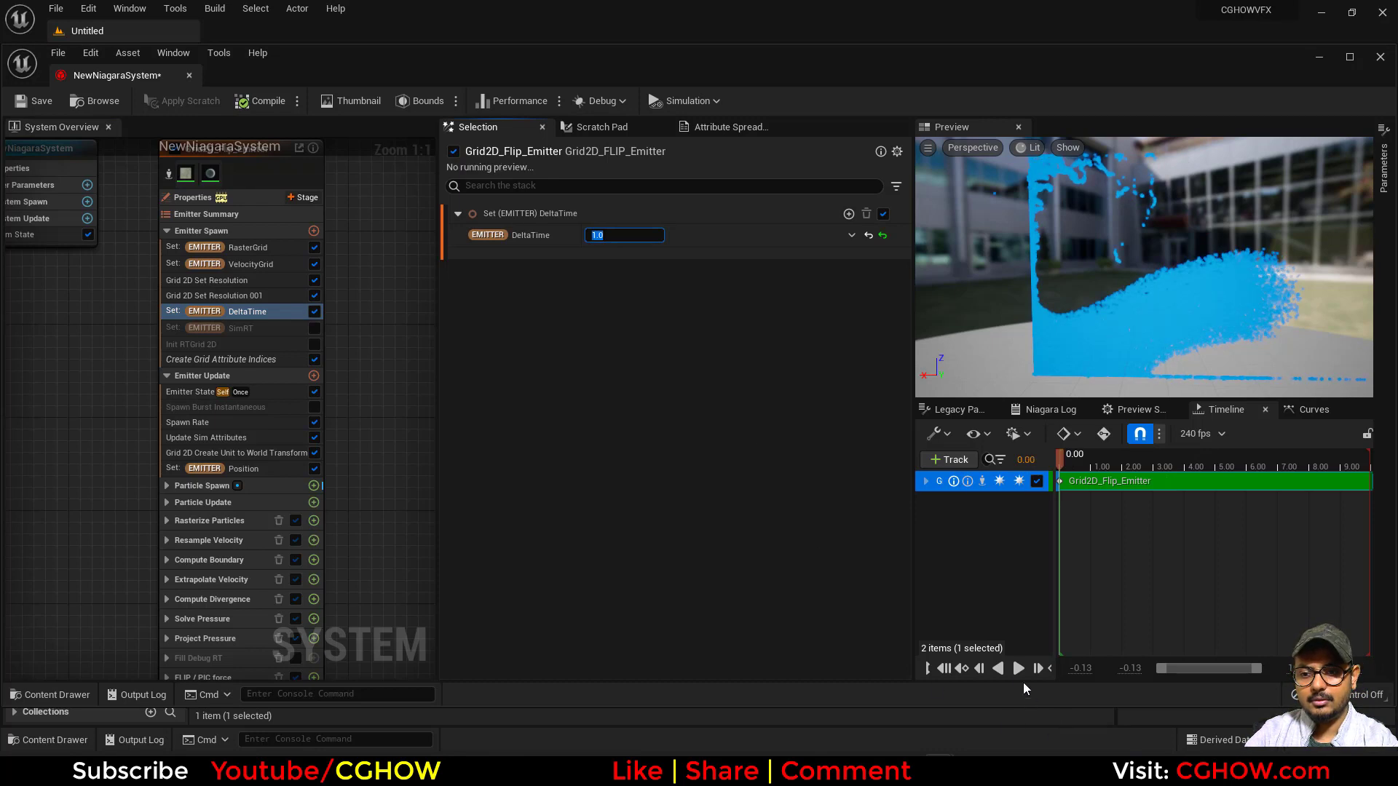
left_click(1016, 669)
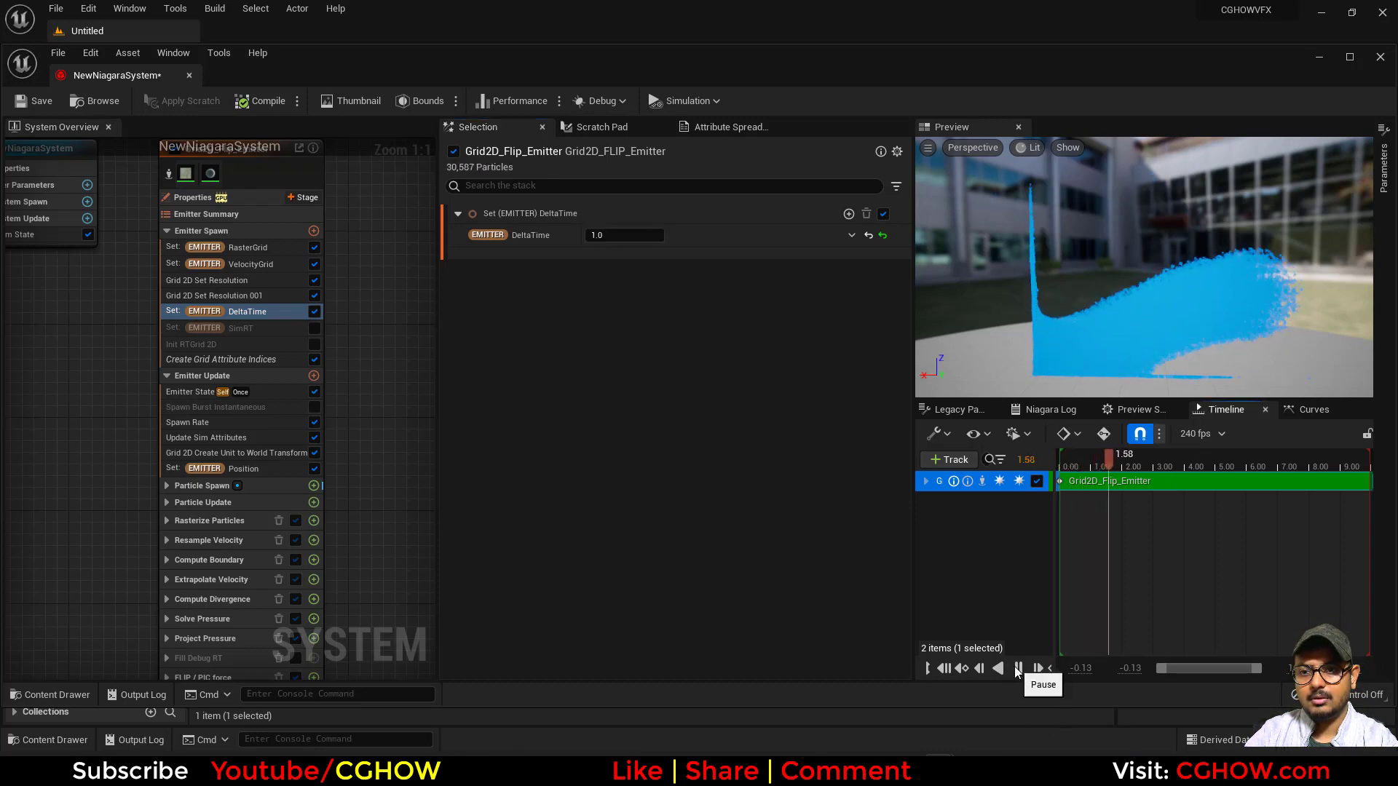
left_click(1018, 668)
type("0.001")
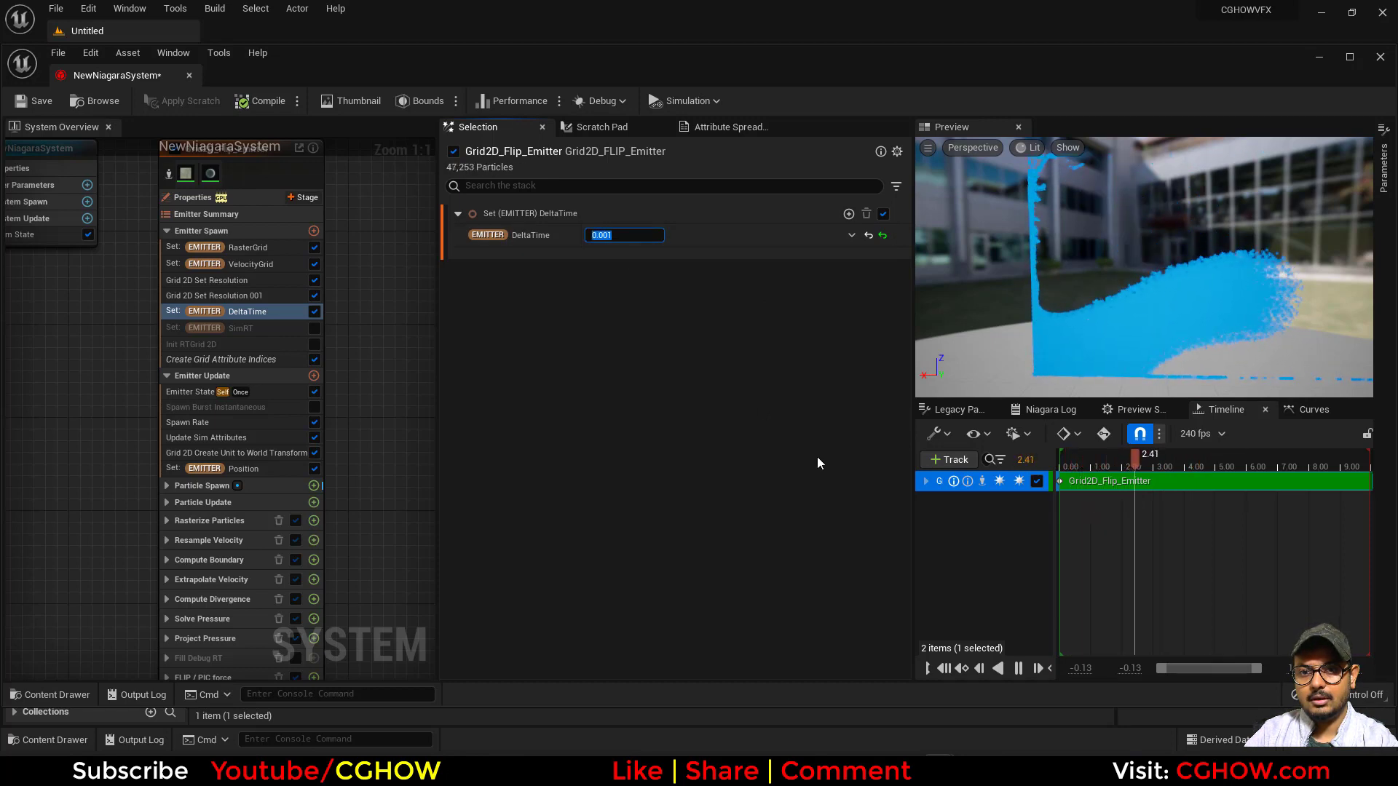
type("0.0166")
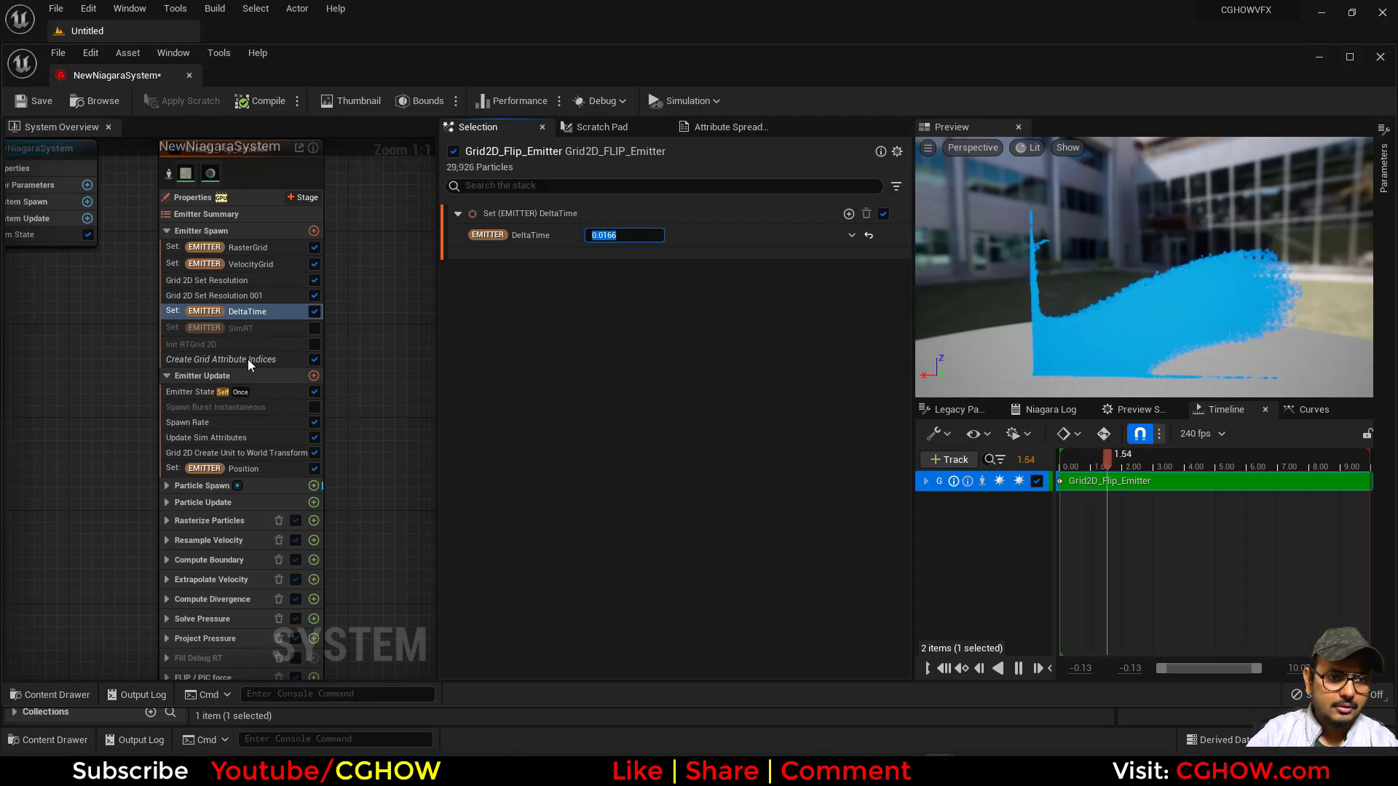
Step: Try spawn rates 100, 1 and 10 on the FLIP emitter, then commit 10000
left_click(221, 358)
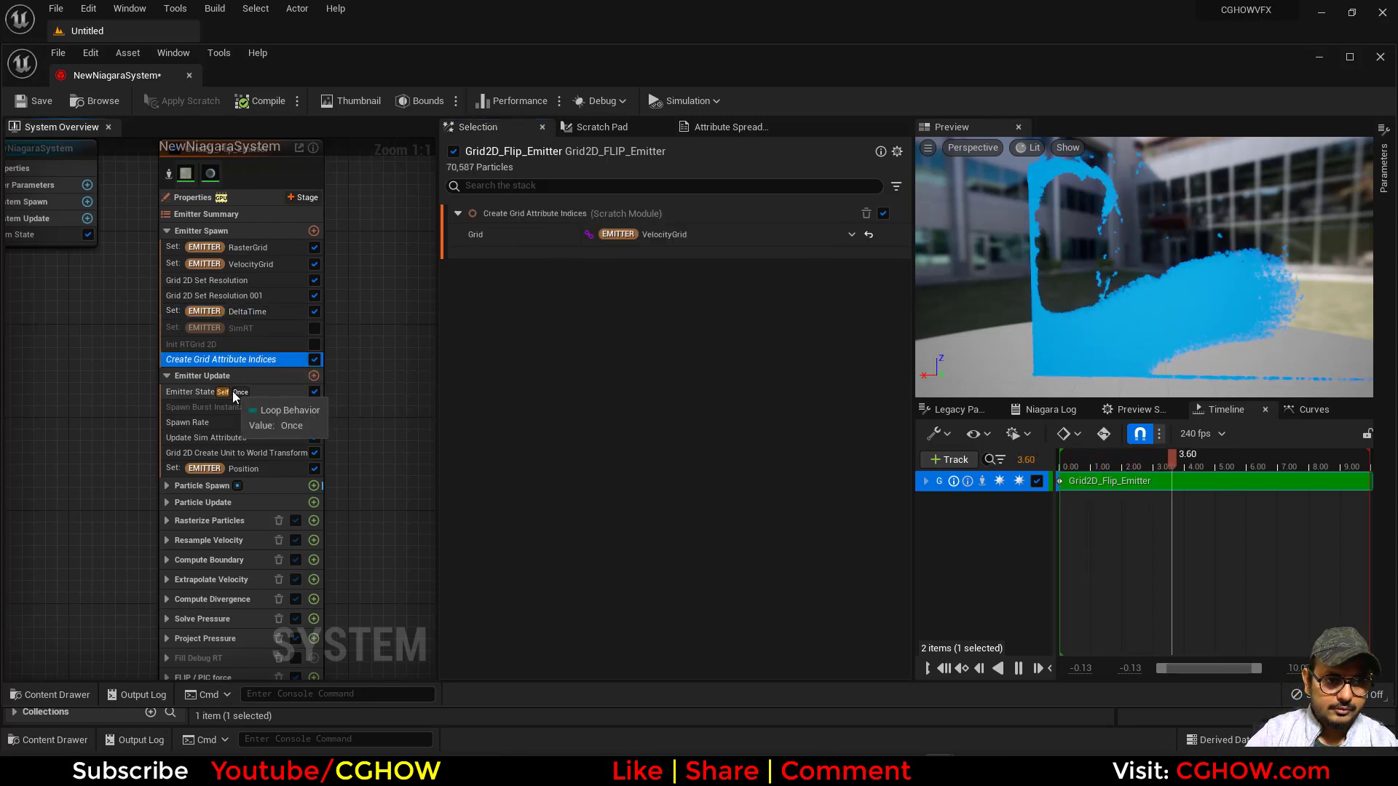
left_click(189, 392)
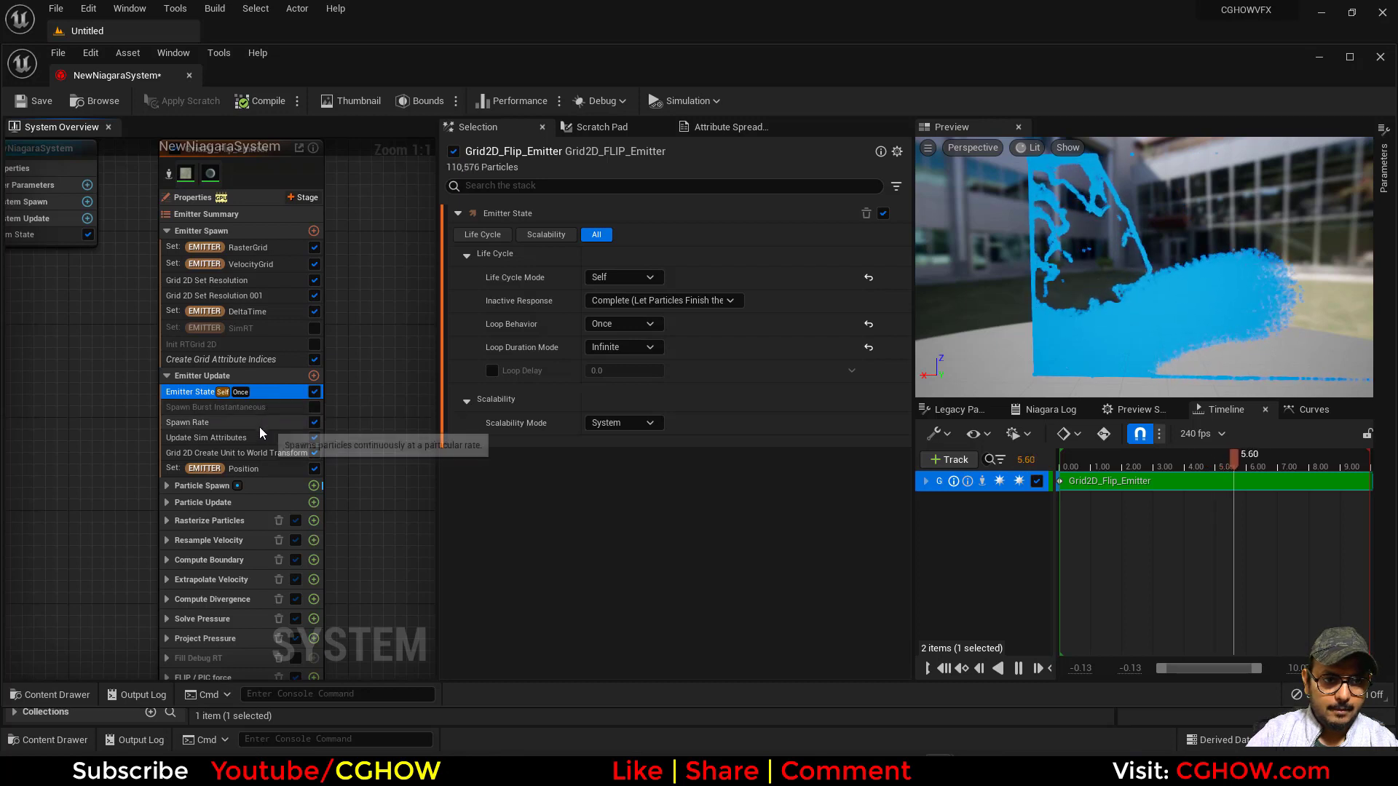
left_click(188, 422)
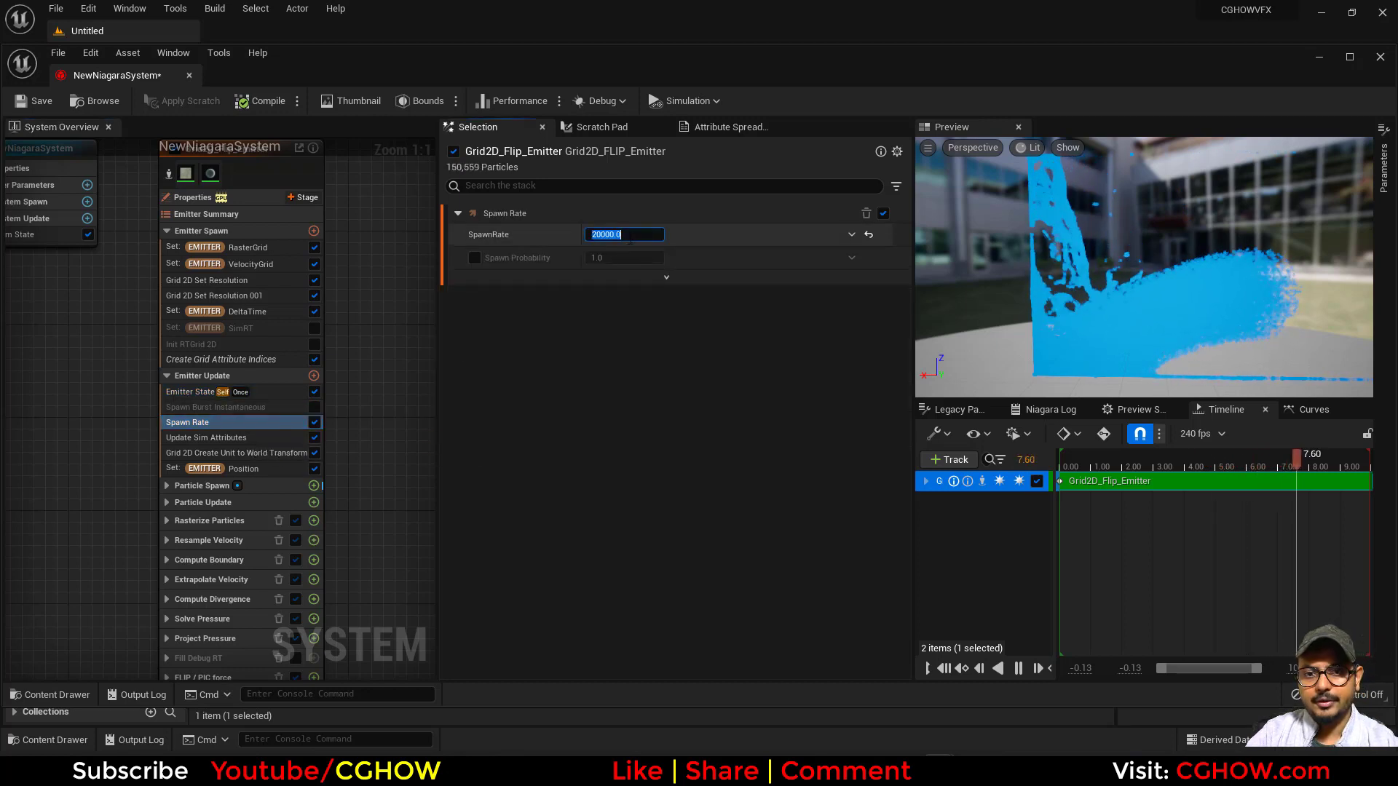
type("100.0")
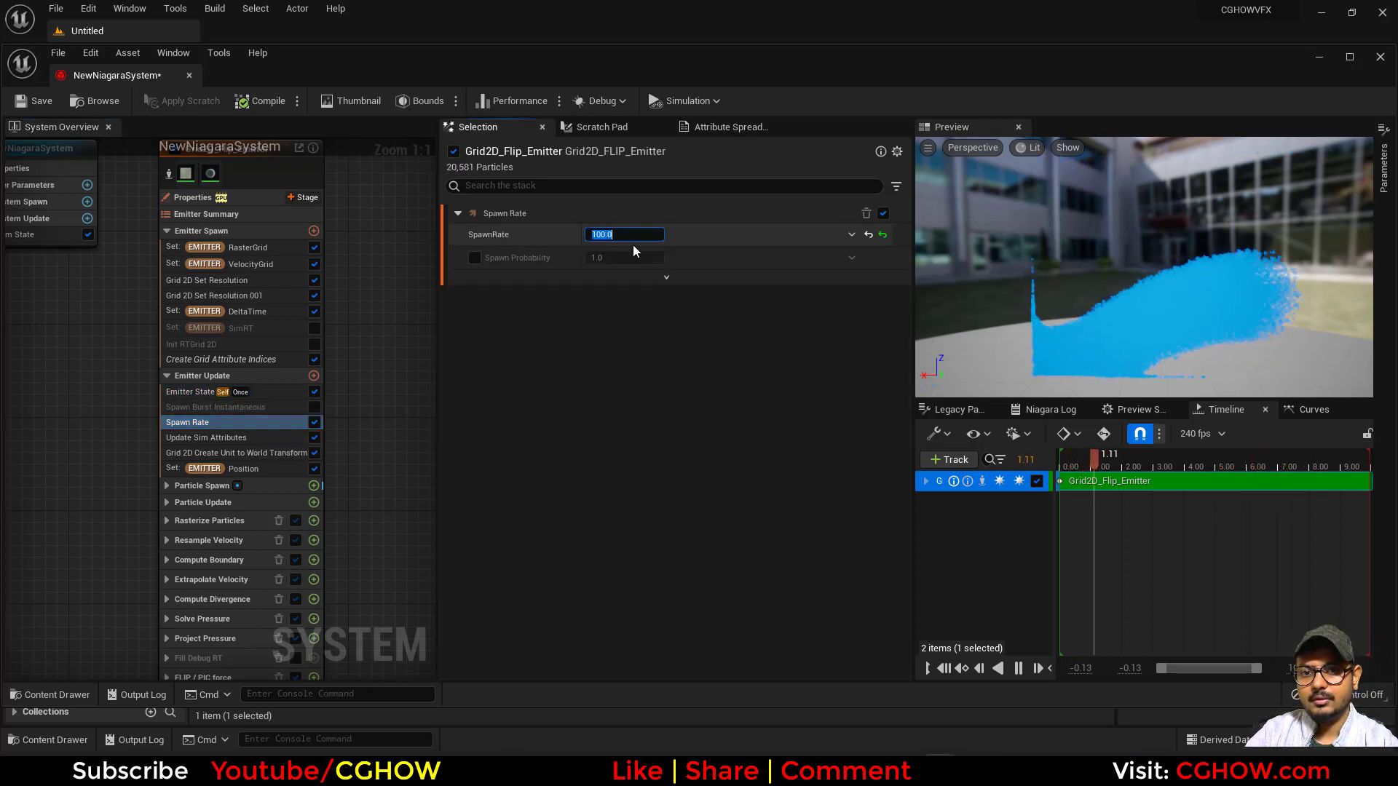
type("1.0")
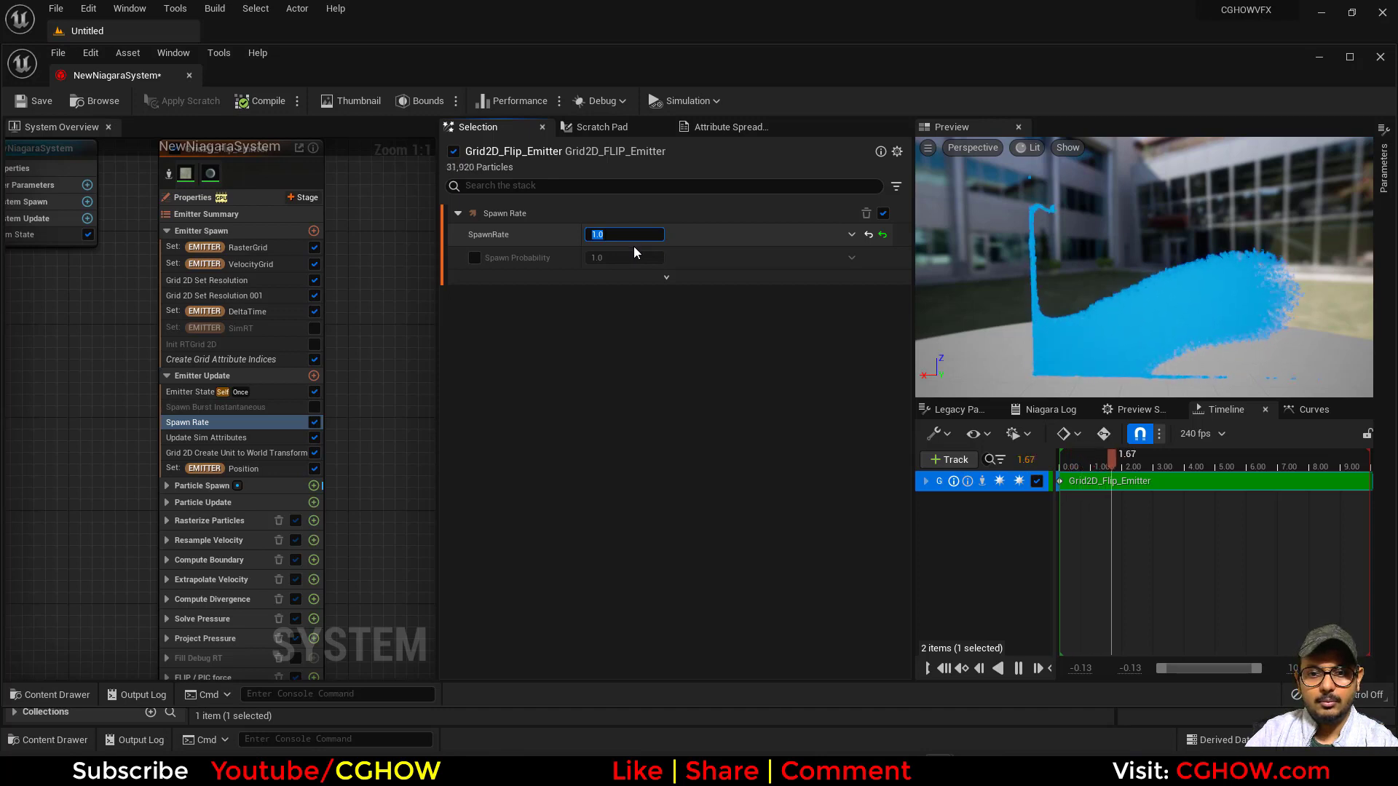
type("10.0")
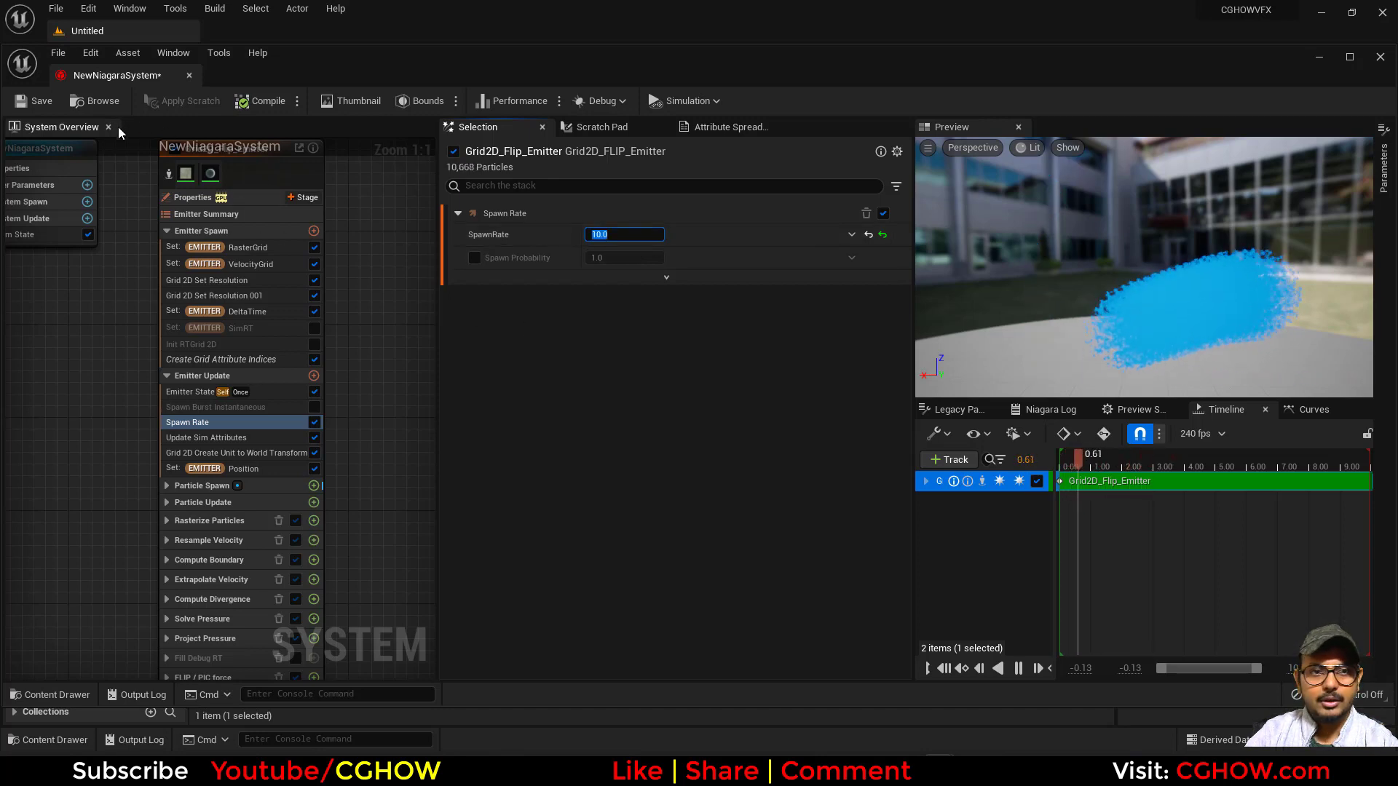
type("1000")
key("Return")
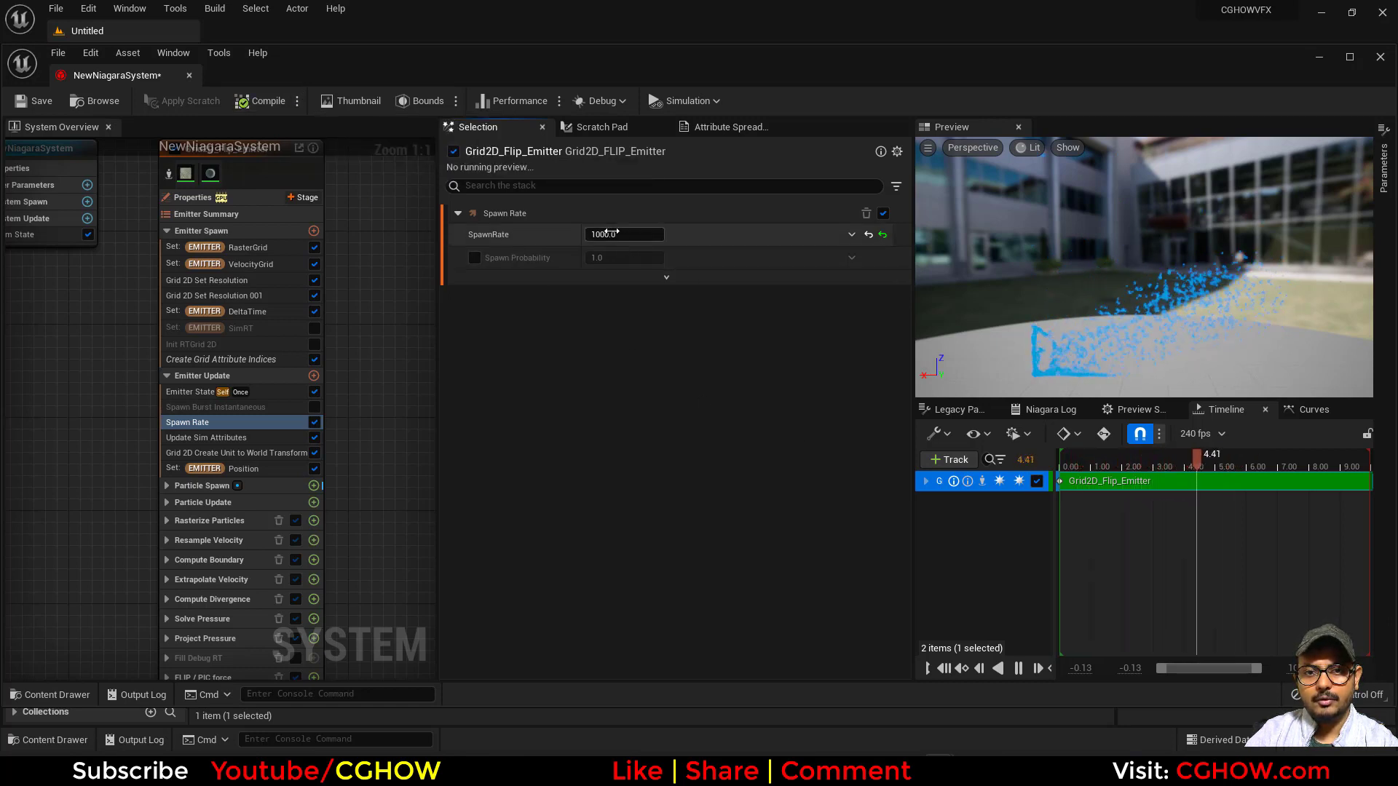
triple_click(625, 233)
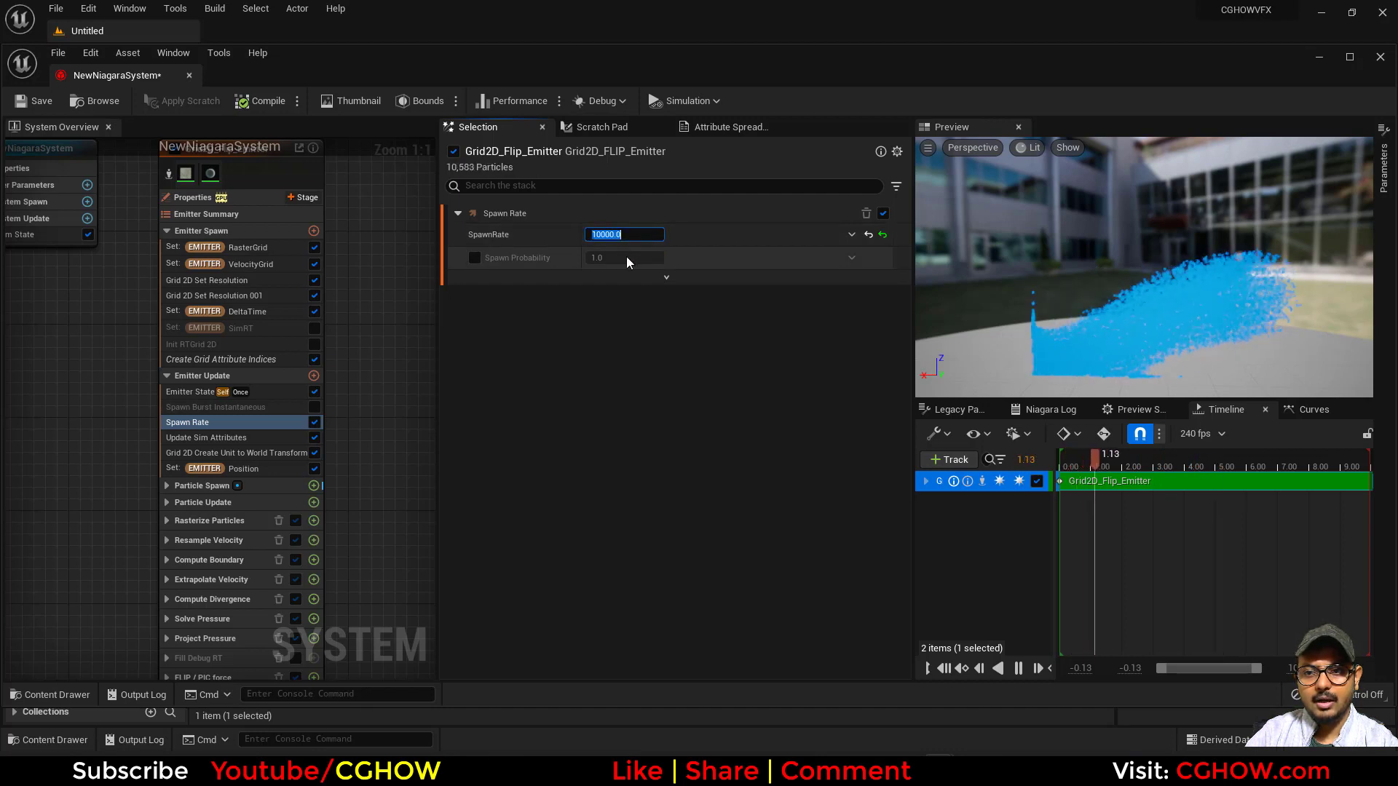
left_click(247, 312)
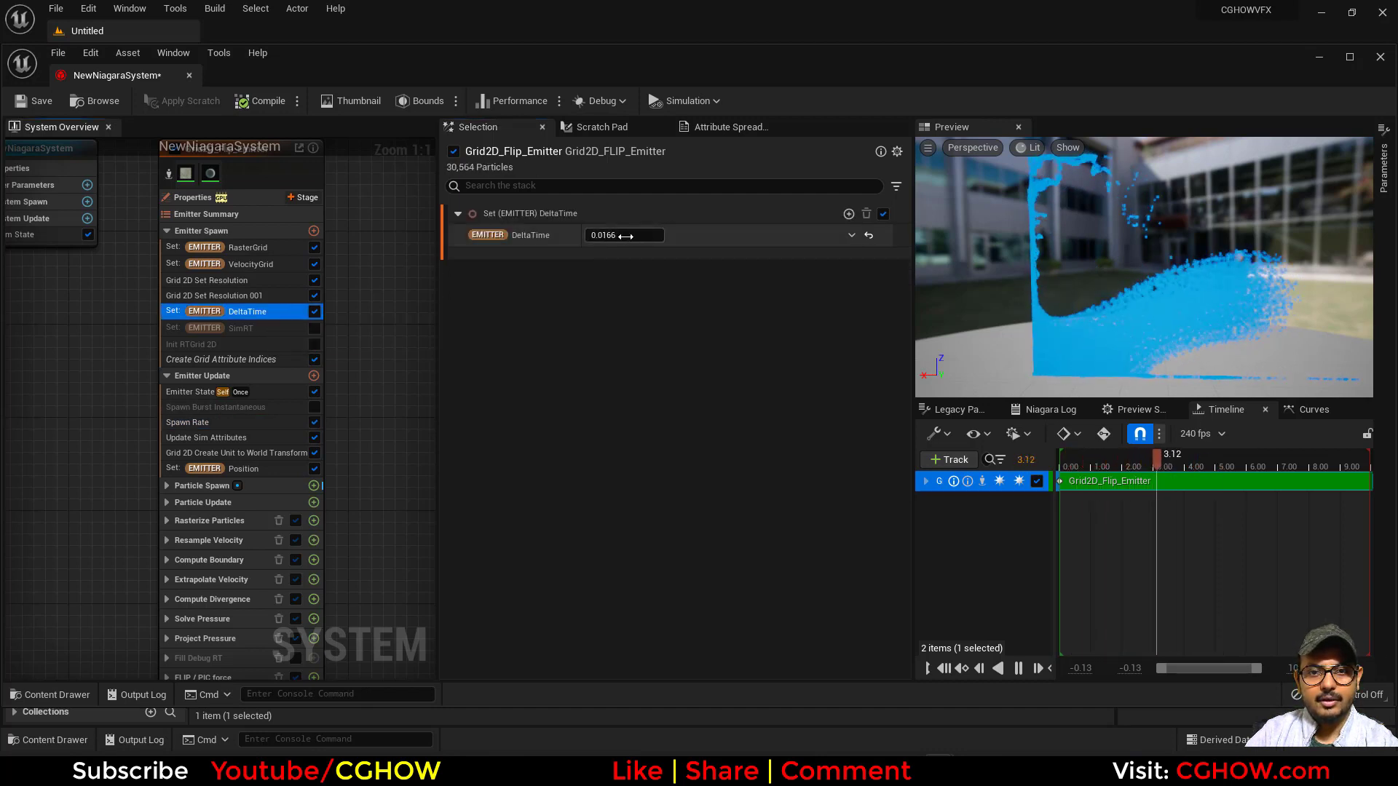
Step: Keep the emitter's DeltaTime at 0.0166 after trying 0.001
left_click(297, 101)
type("0.001")
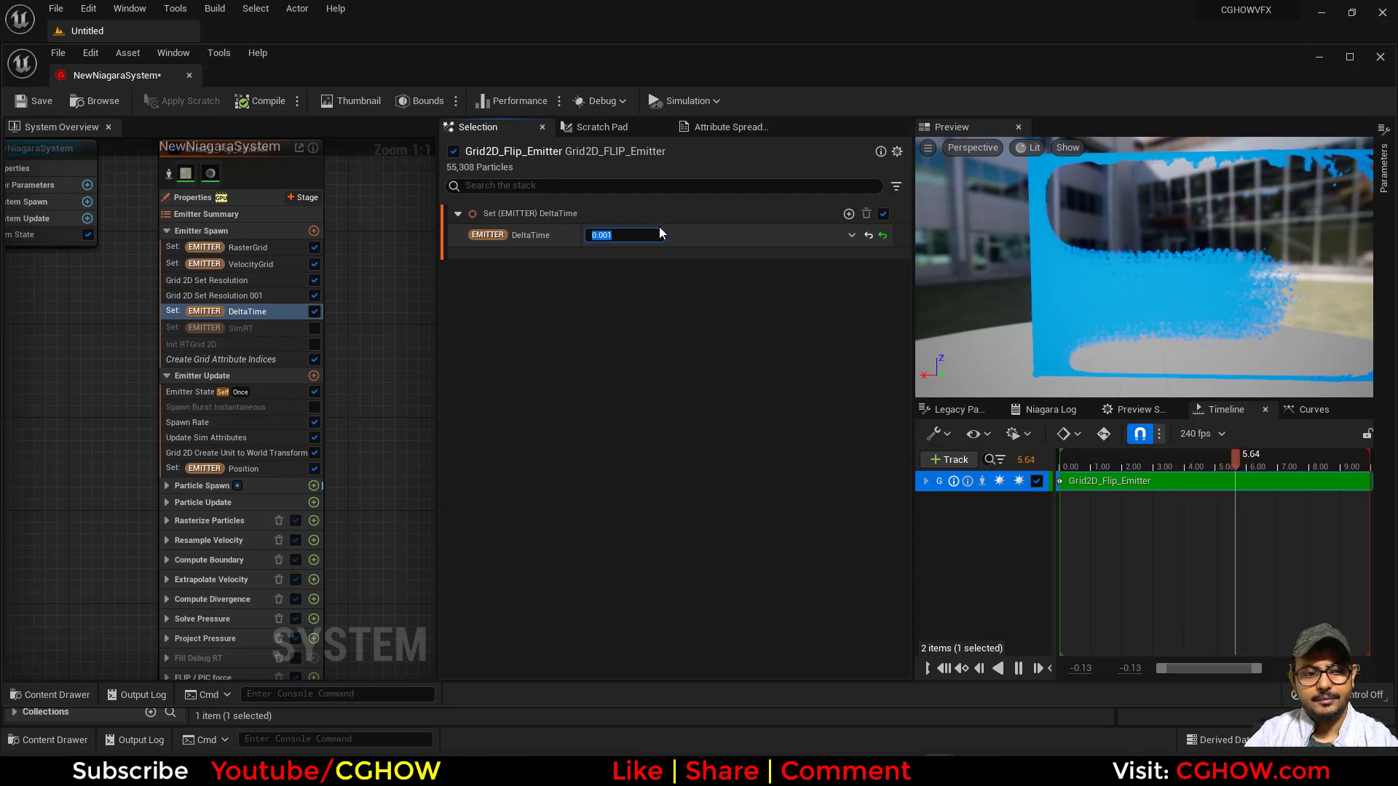
type("0.0166")
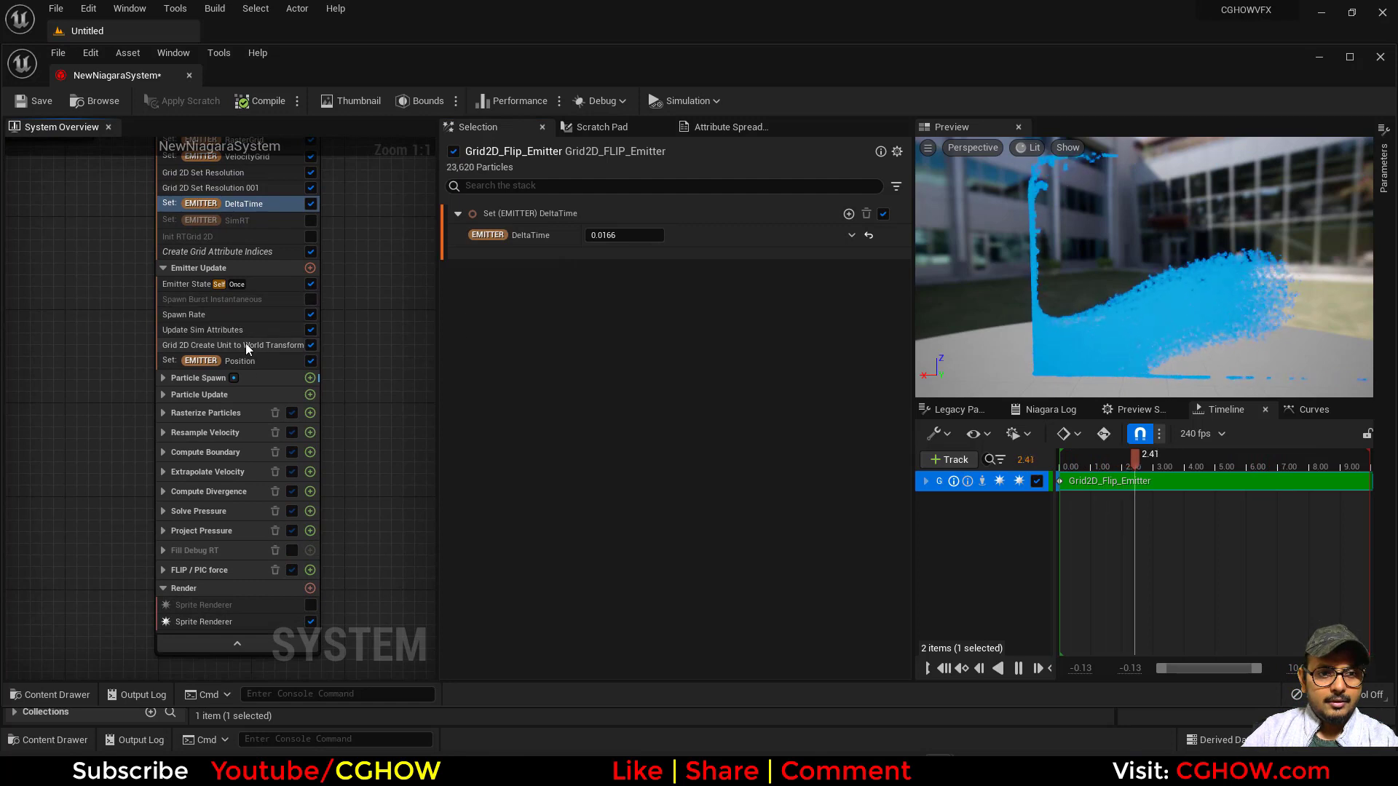
Step: Browse the pressure simulation stages, peek at Flip Particle Update's script, and return to the system
left_click(231, 345)
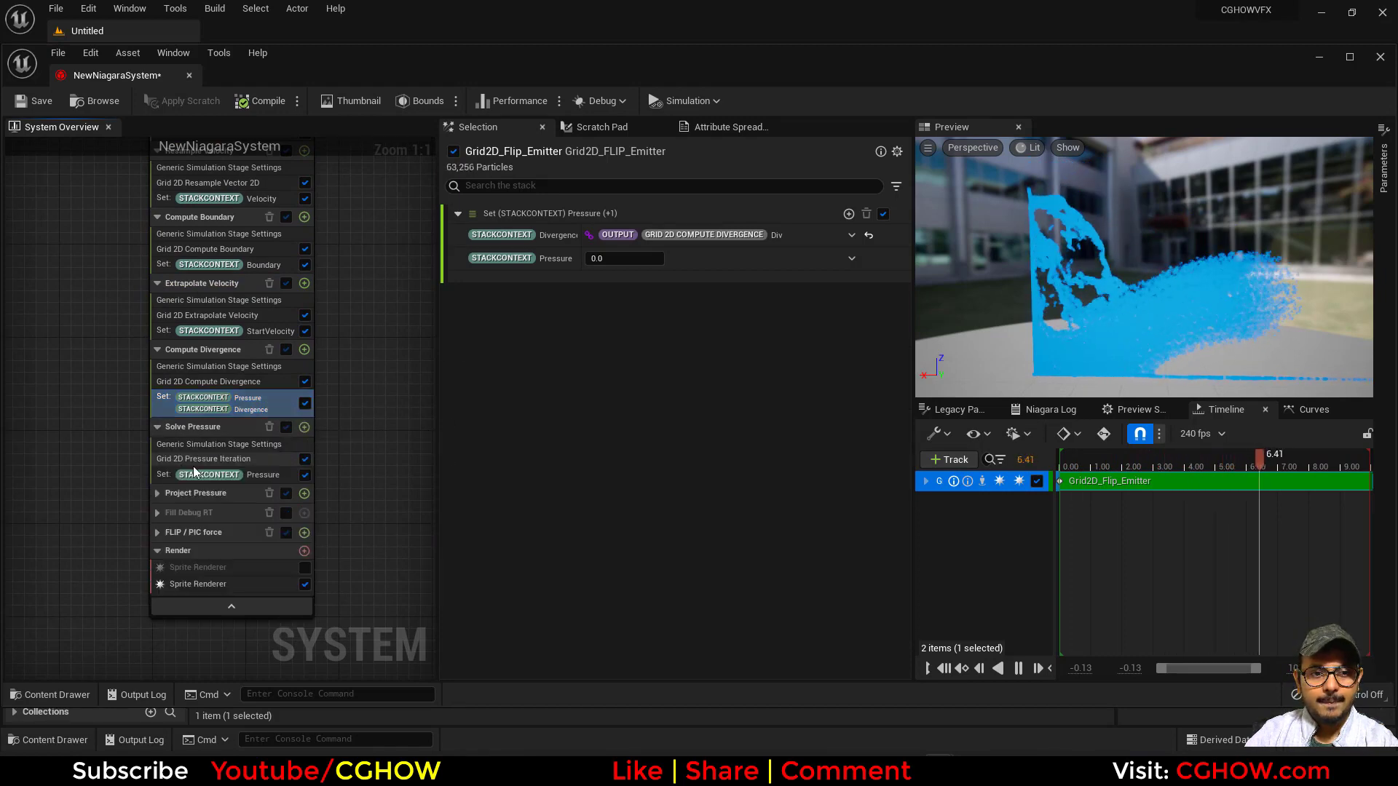
left_click(202, 459)
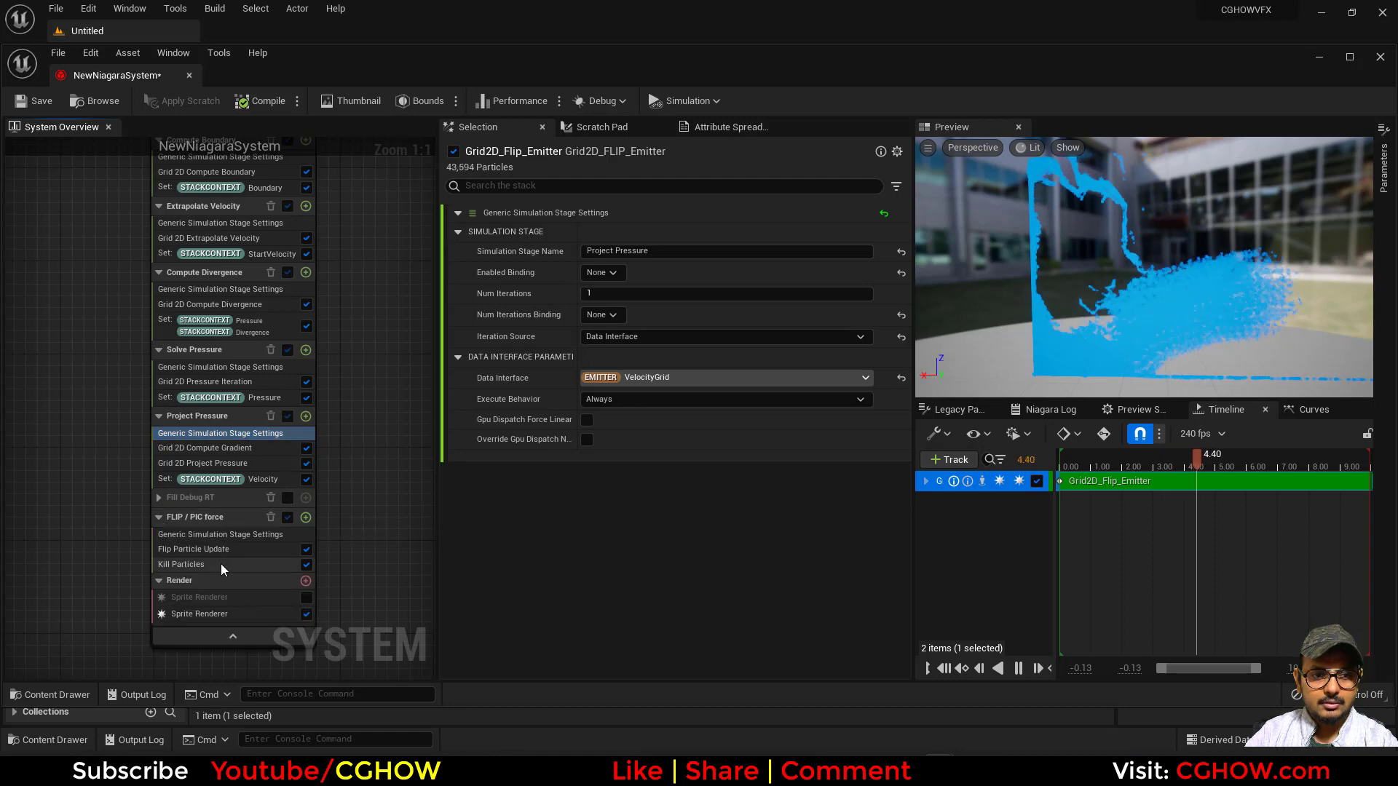
double_click(192, 549)
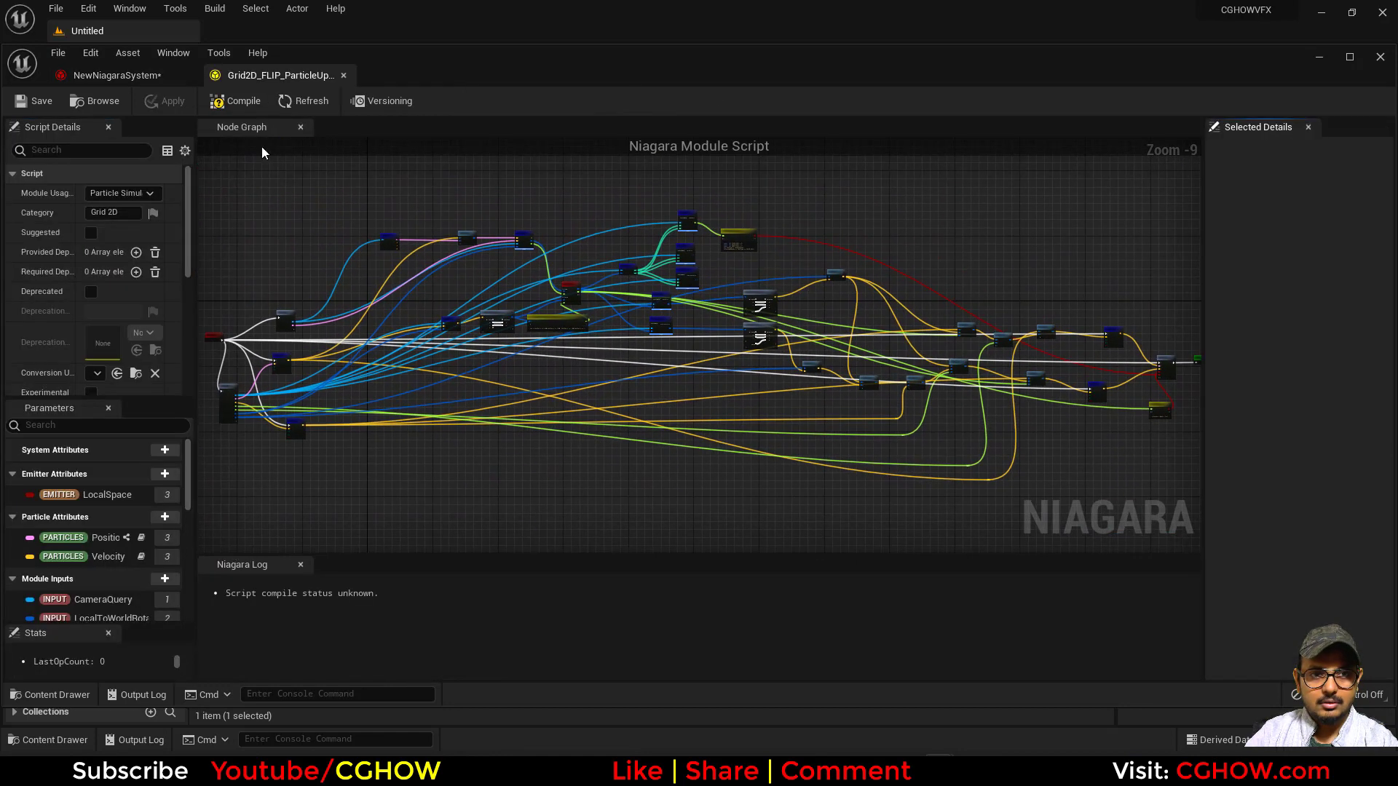
left_click(106, 75)
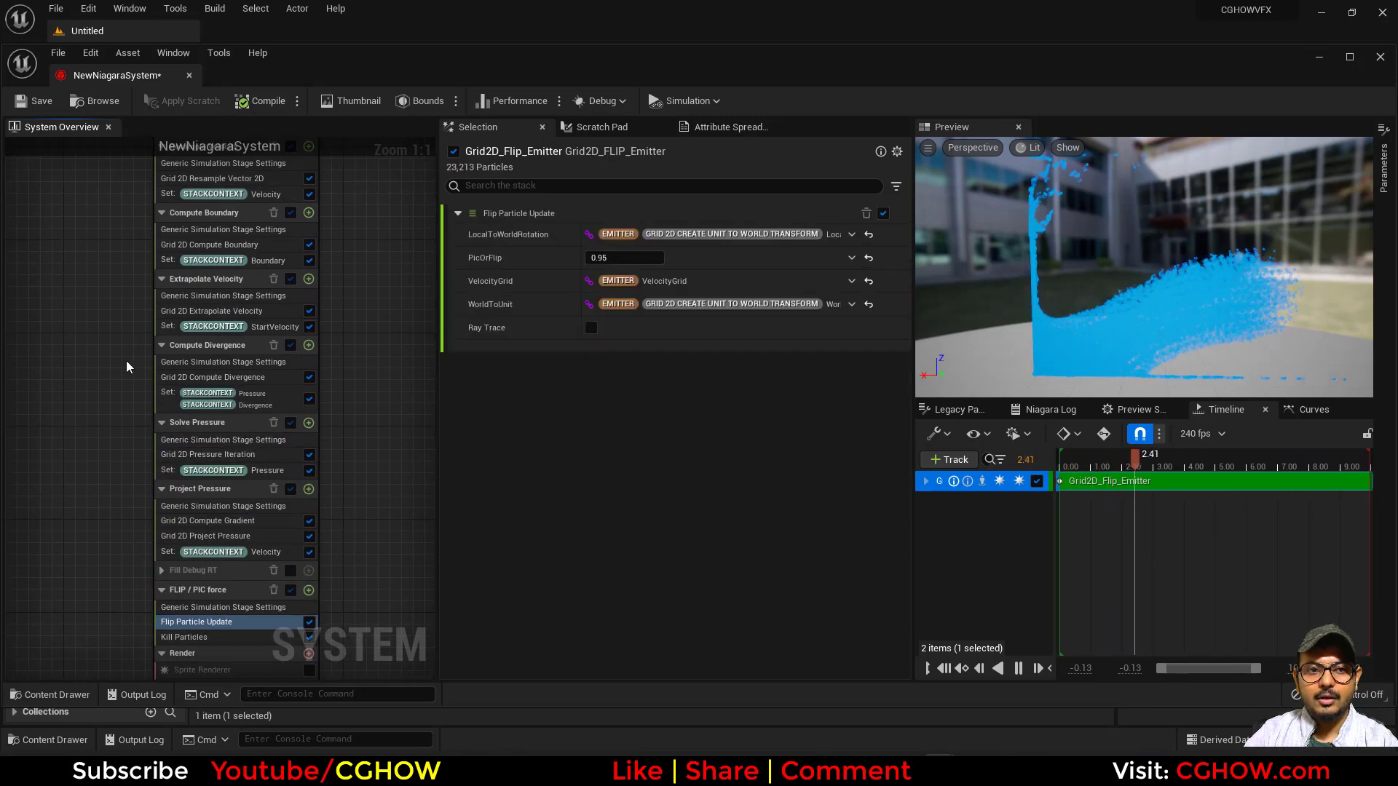
scroll("down", 3)
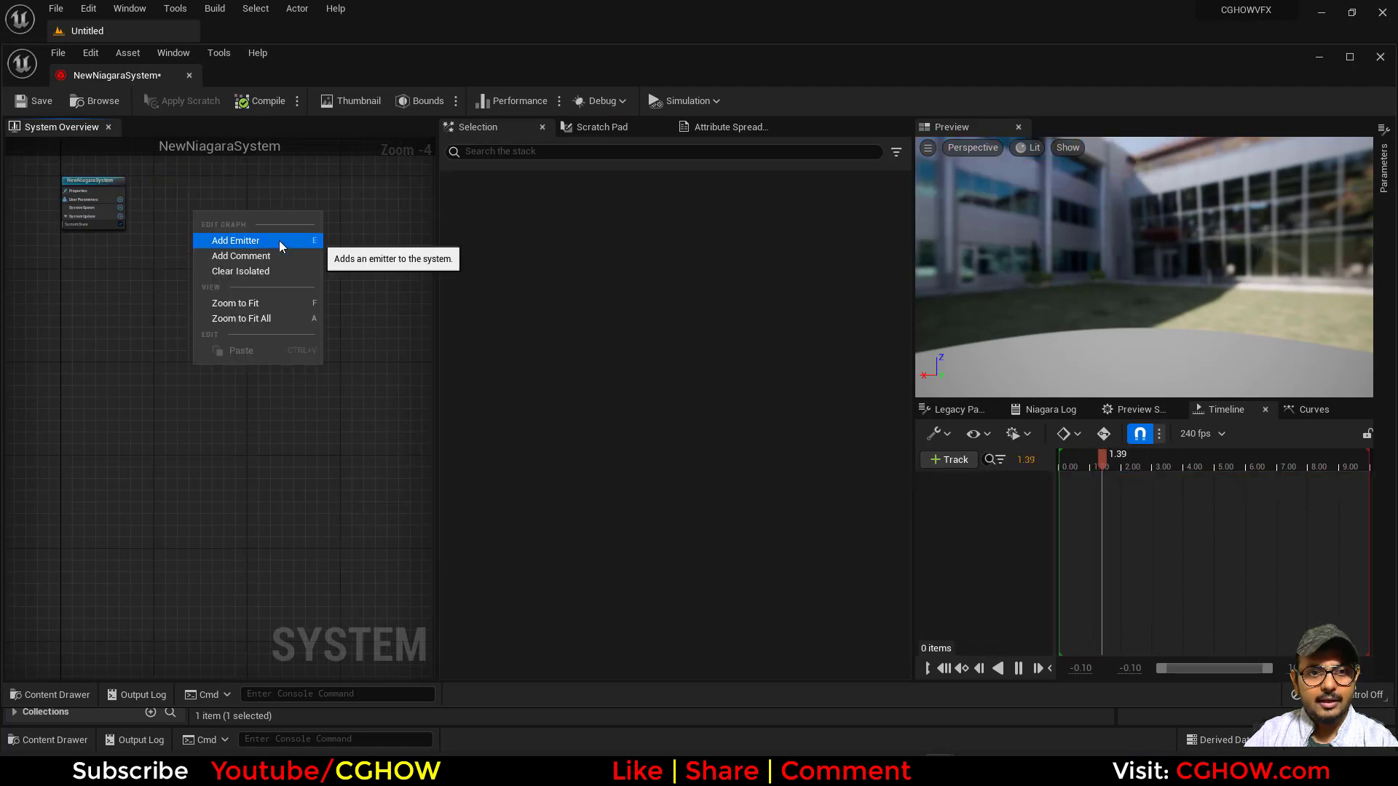
Step: Add a Grid 3D FLIP emitter in place of the deleted 2D one
left_click(236, 240)
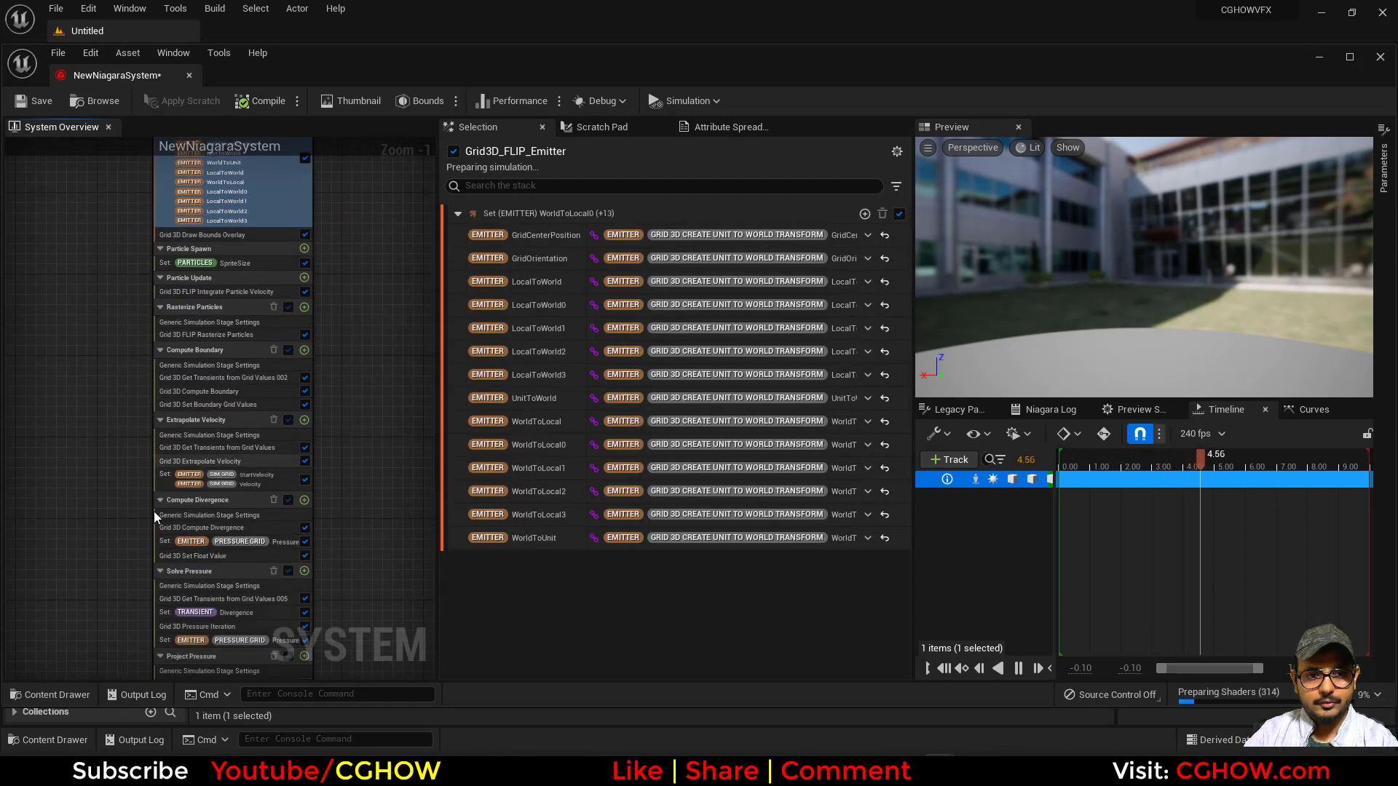
Step: Check the Water Renderer and view the preview in Wireframe, then back to Lit
scroll("down", 3)
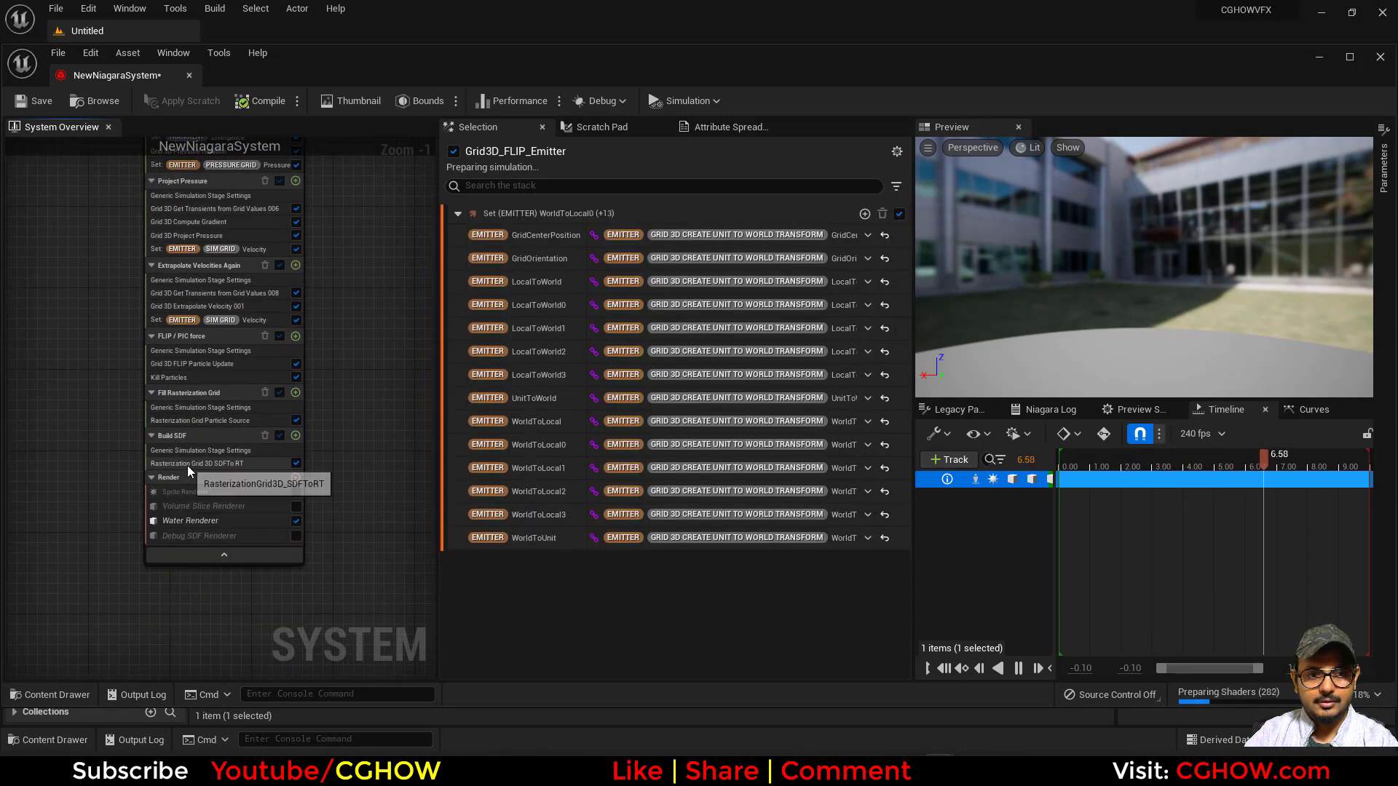
left_click(190, 520)
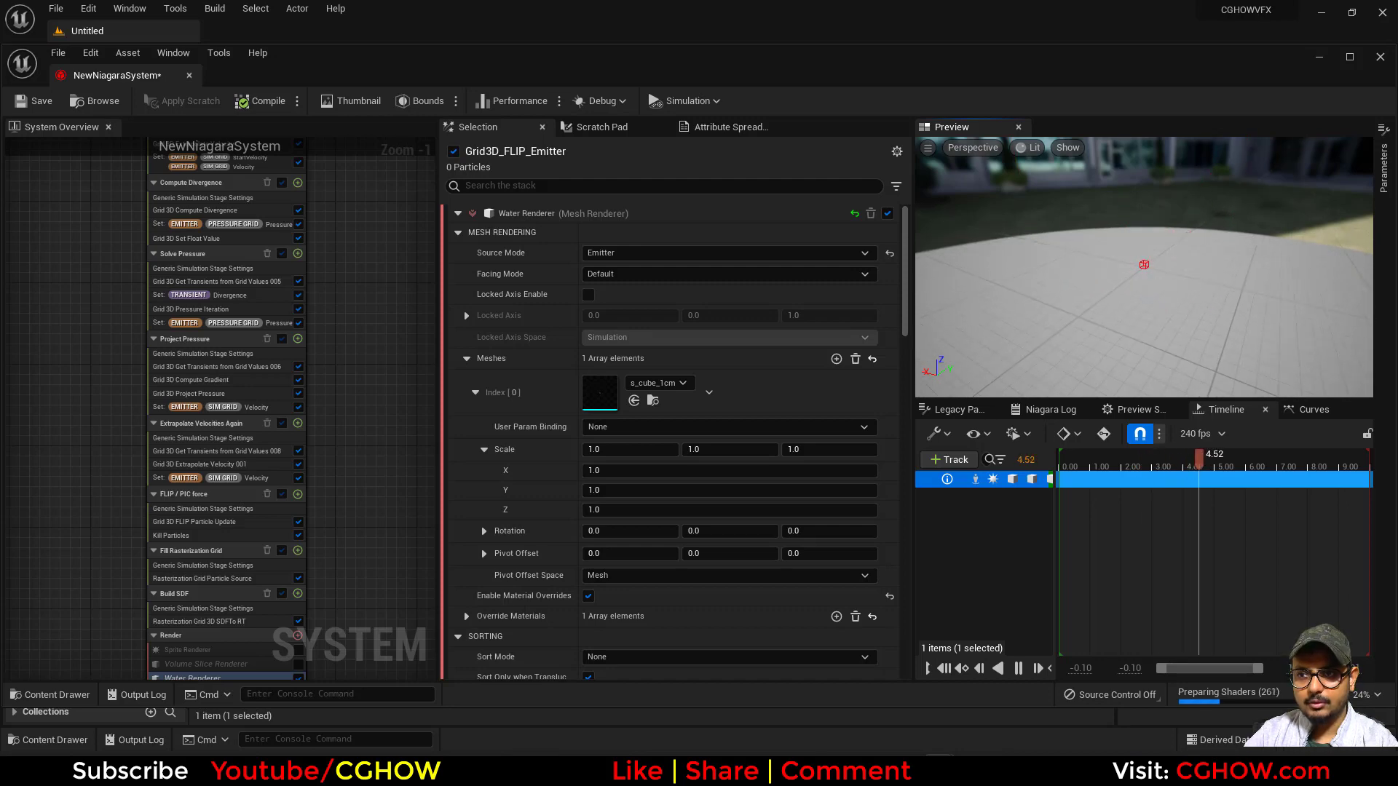
left_click(1031, 147)
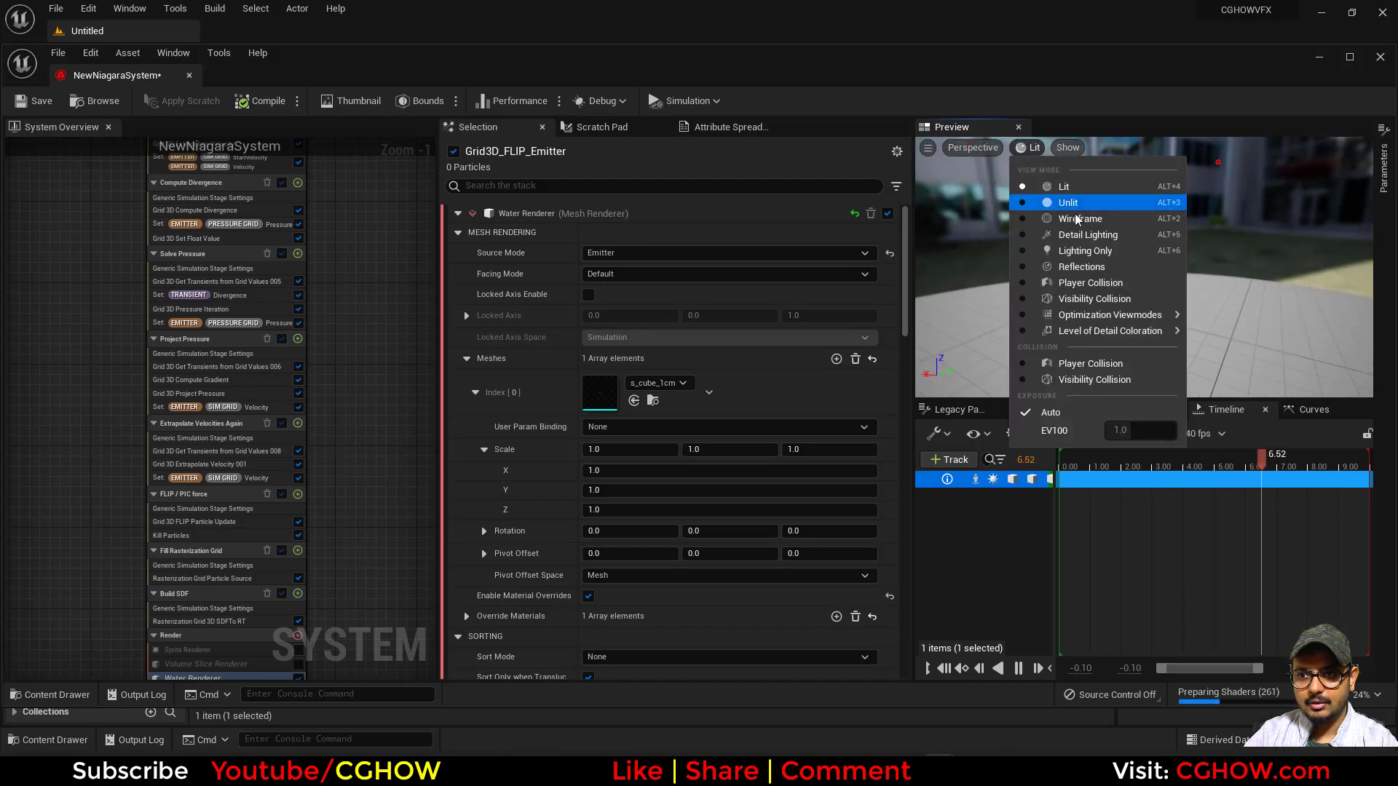
left_click(1079, 217)
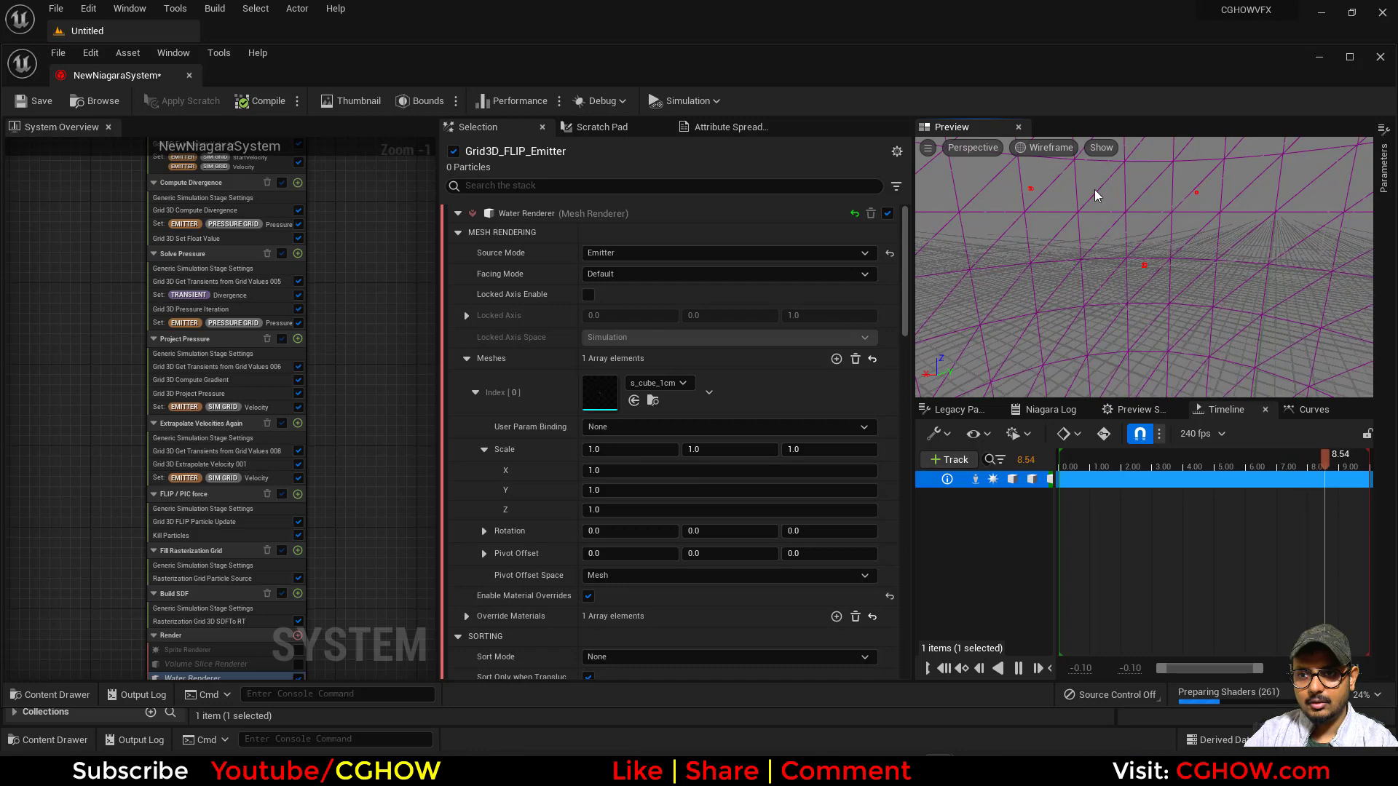
left_click(1047, 147)
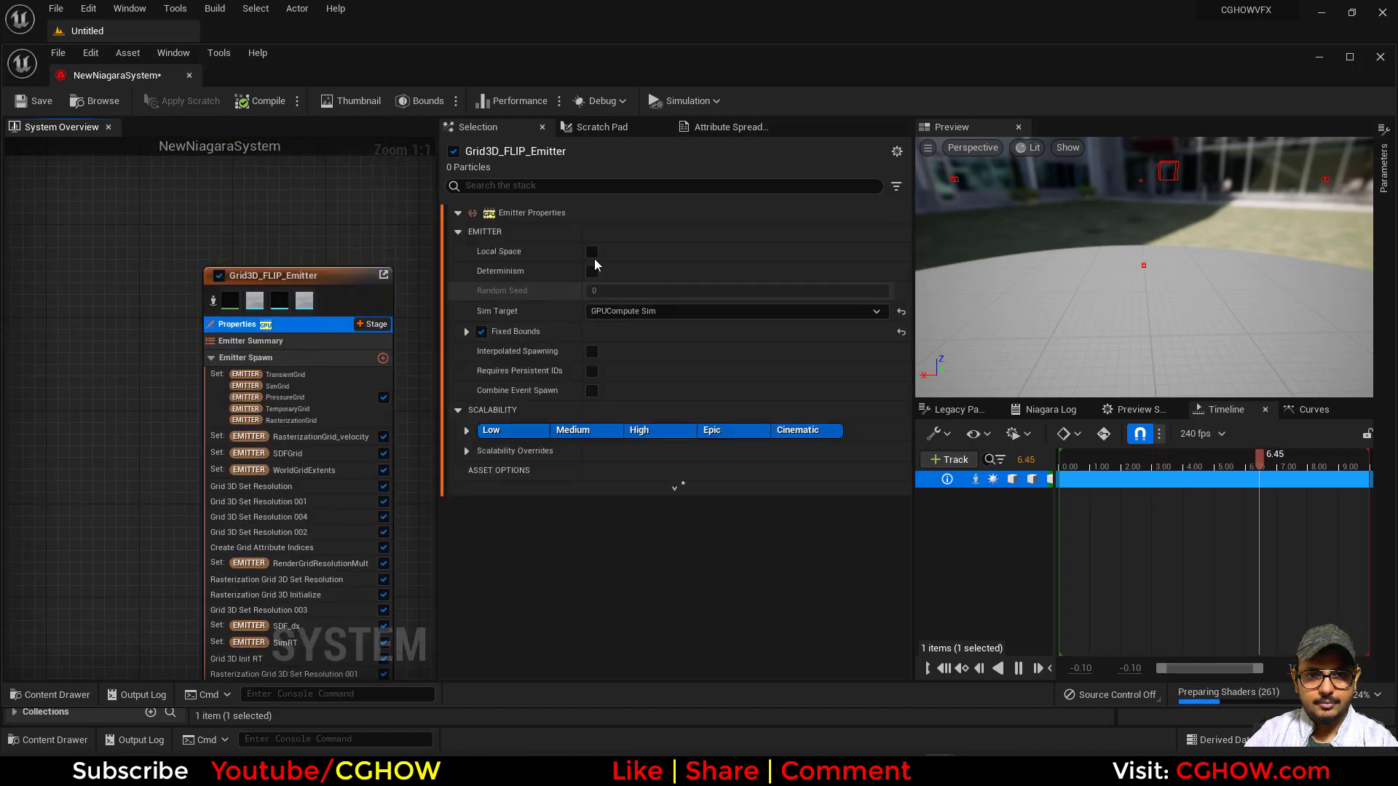
Step: Enable Local Space in the Grid3D FLIP emitter's properties
left_click(591, 250)
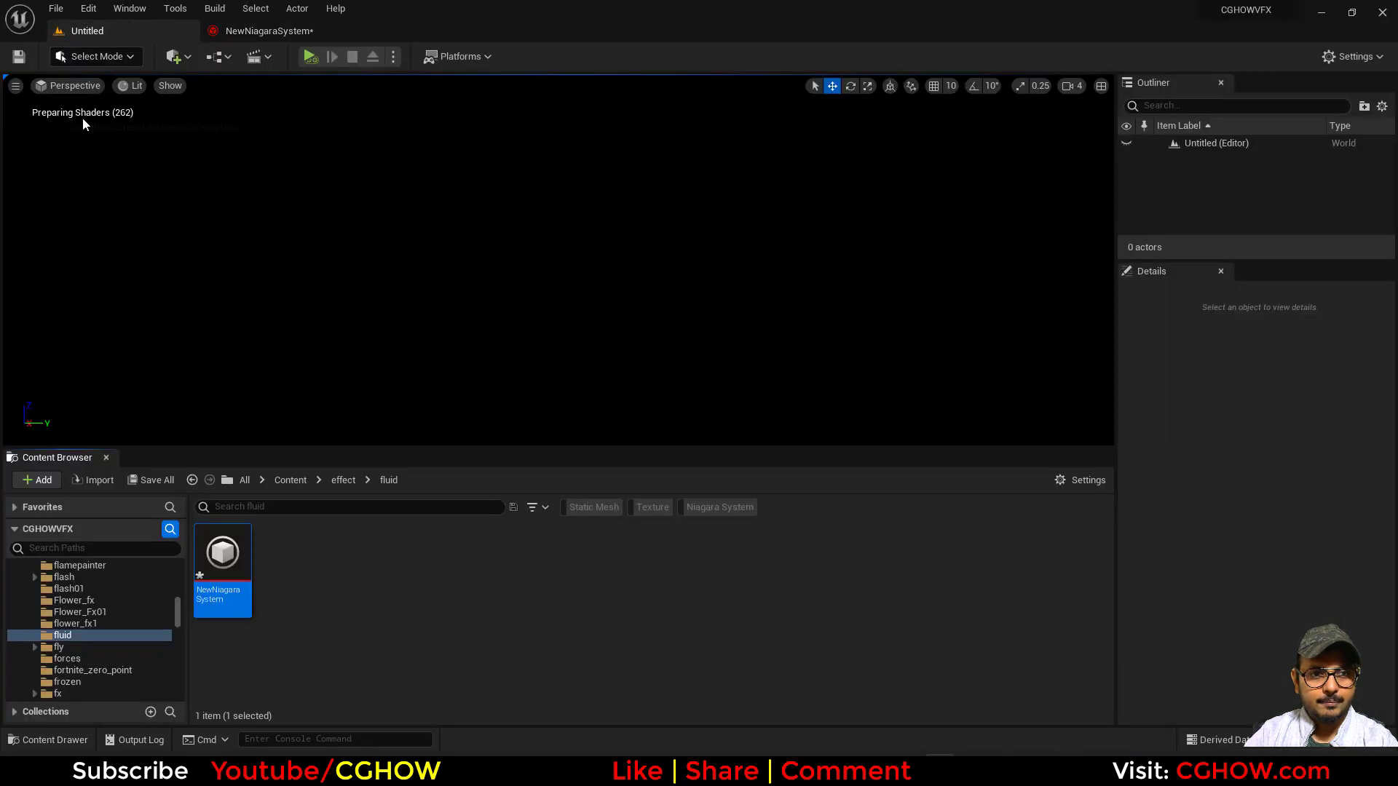
Step: Create a Basic level and raise NewNiagaraSystem above its floor
left_click(55, 8)
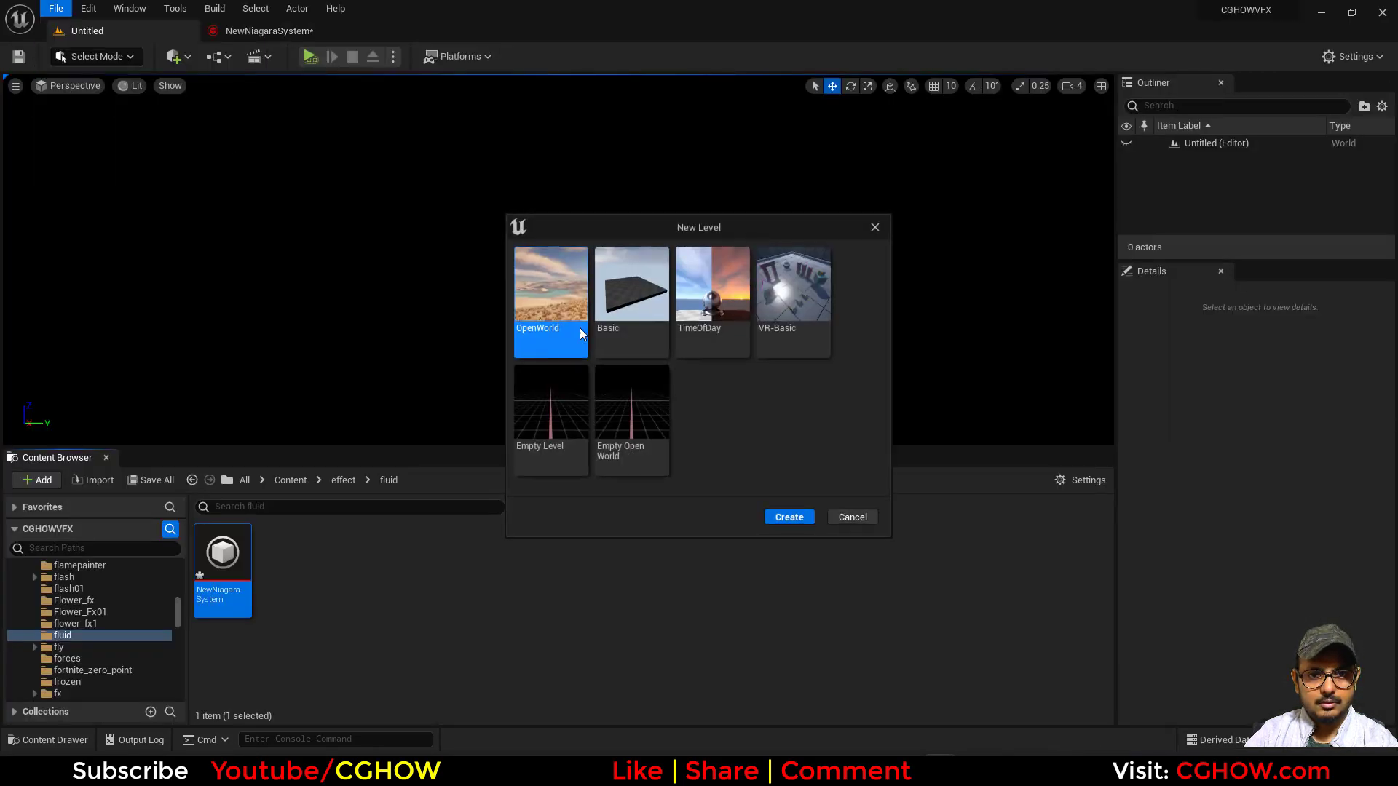
left_click(850, 517)
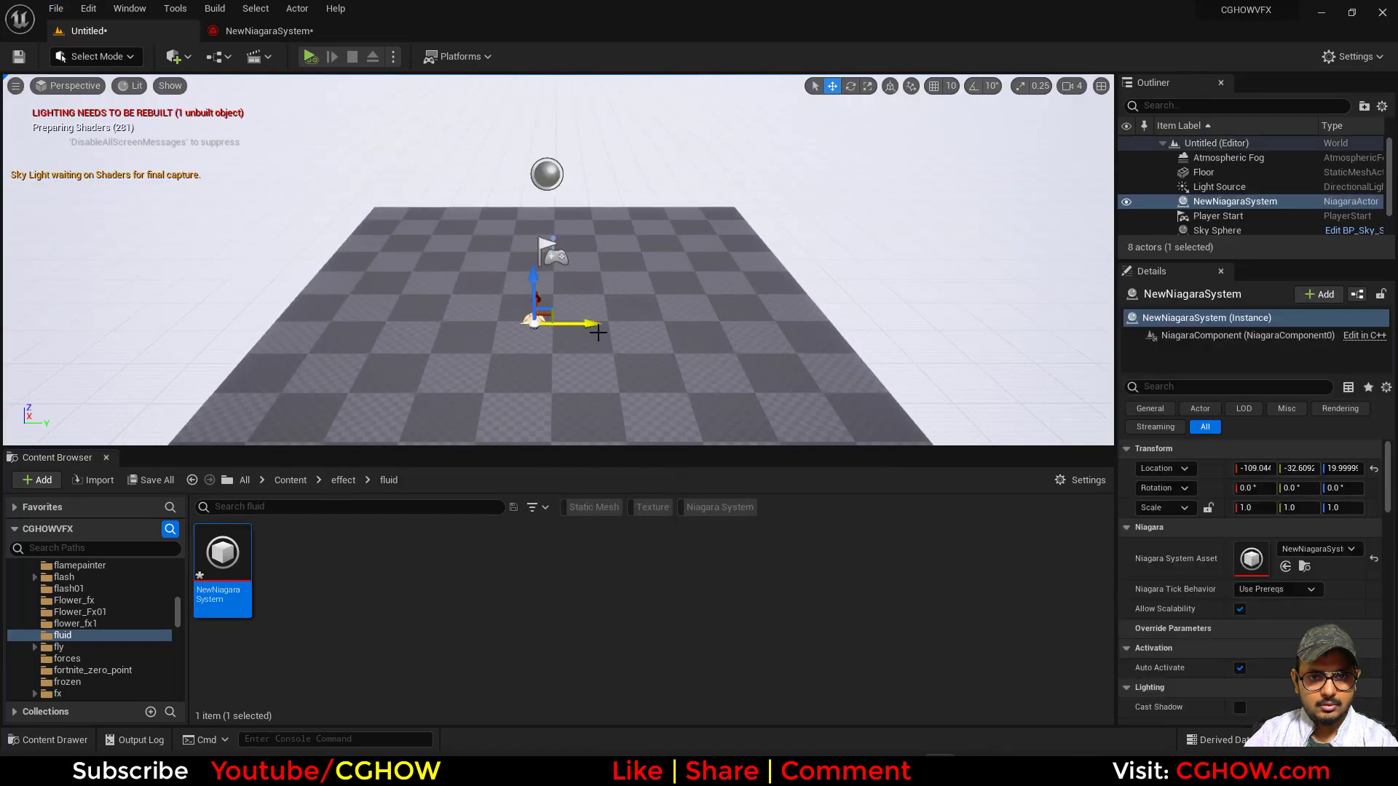
left_click_drag(533, 316, 533, 249)
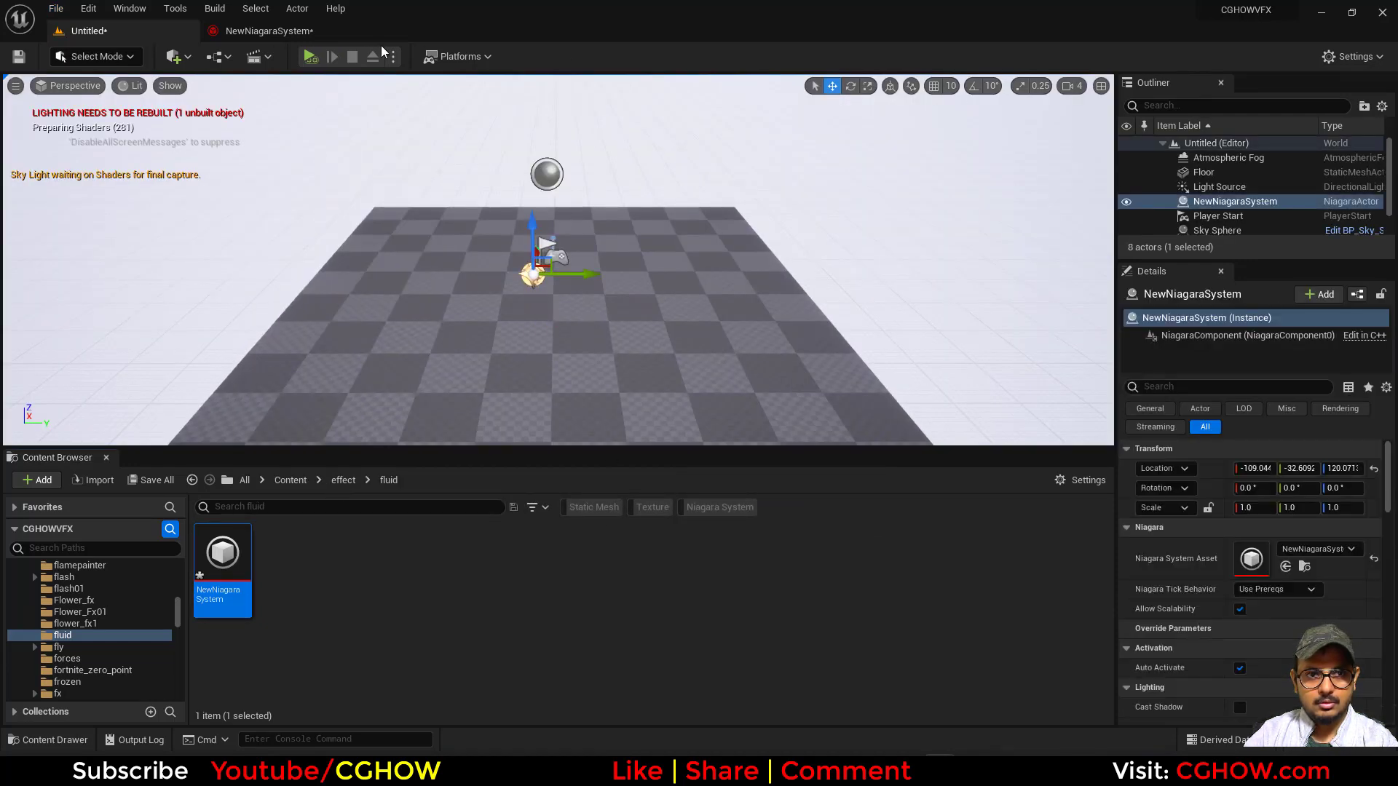
Step: Play and stop the level to test the effect, then reopen NewNiagaraSystem
left_click(309, 57)
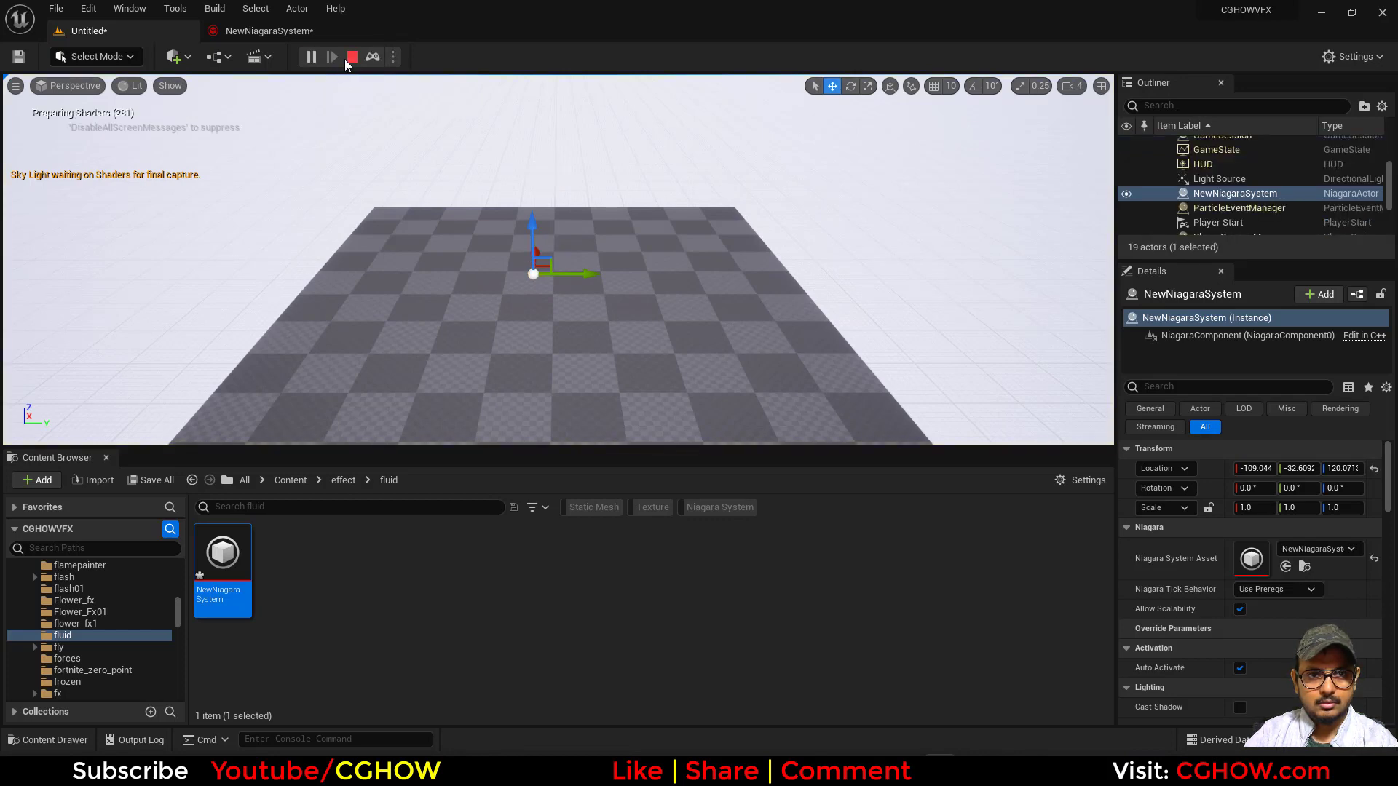
left_click(311, 57)
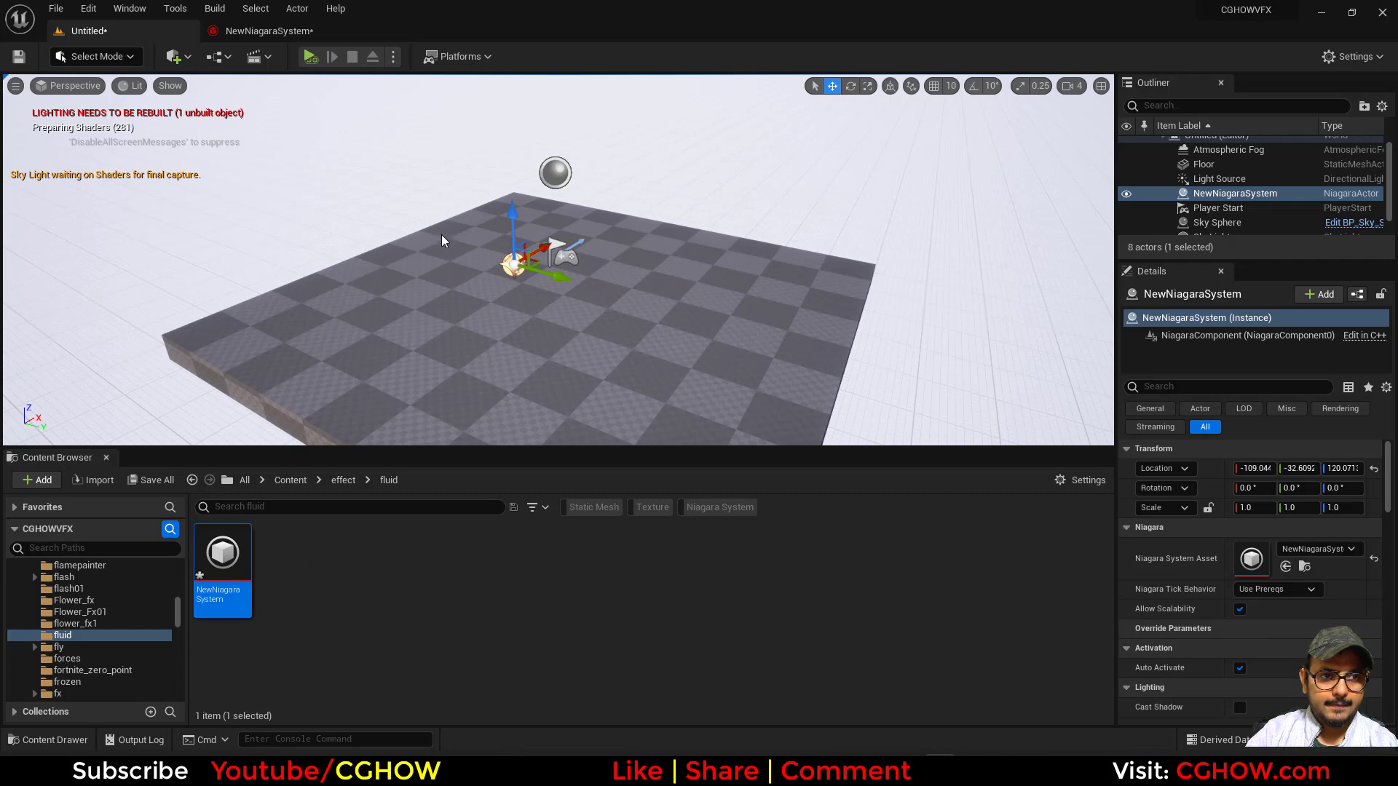
double_click(221, 553)
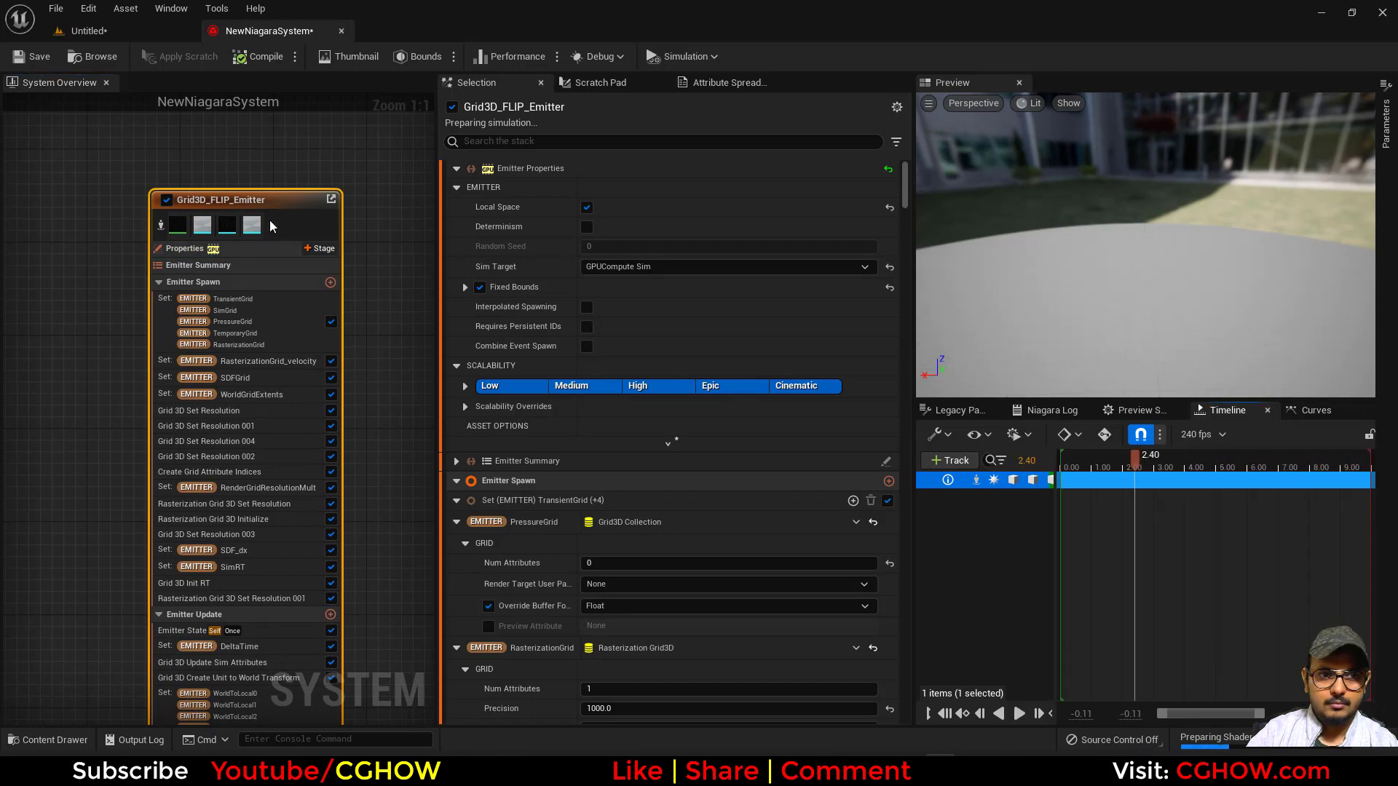
Step: Bring up Add Emitter and browse the Parent Emitters list without picking one
right_click(272, 224)
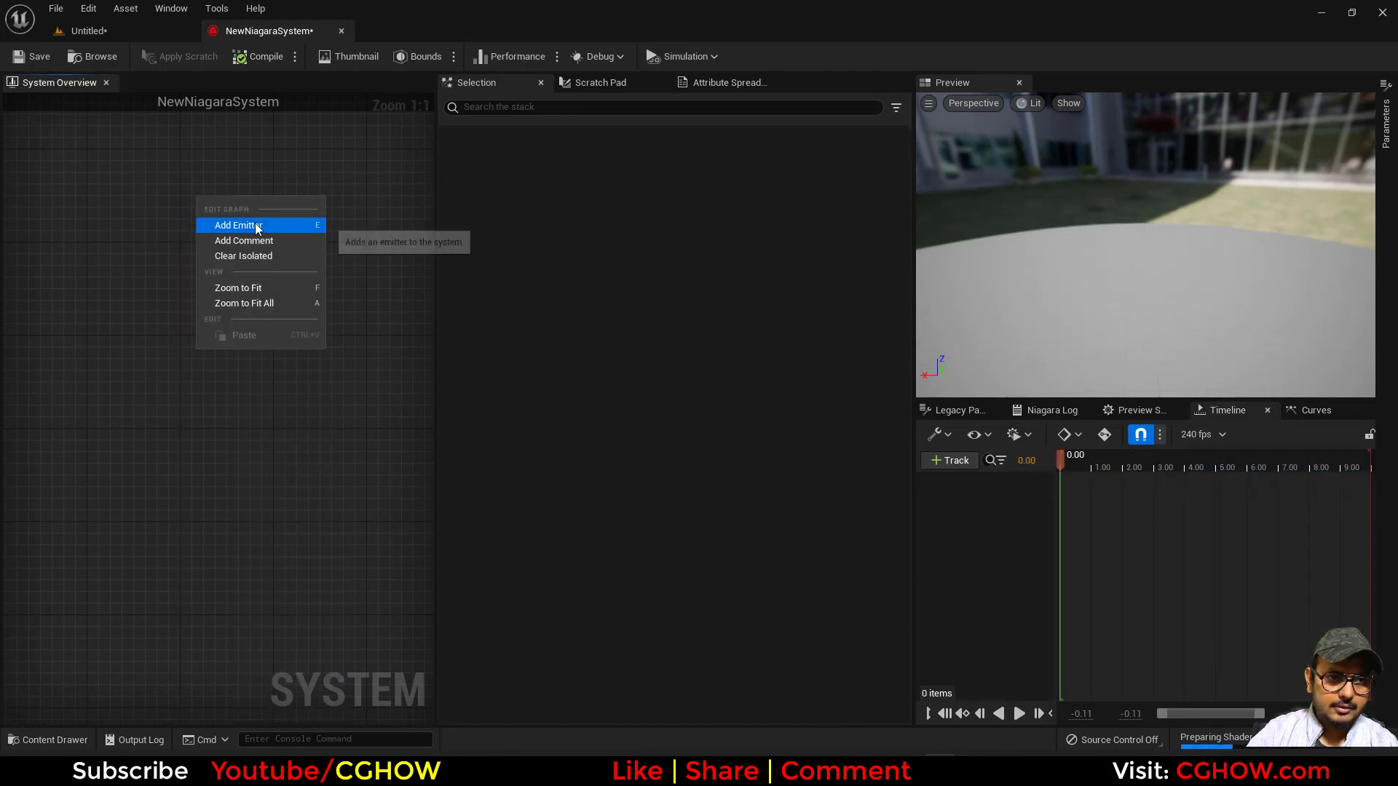
left_click(236, 224)
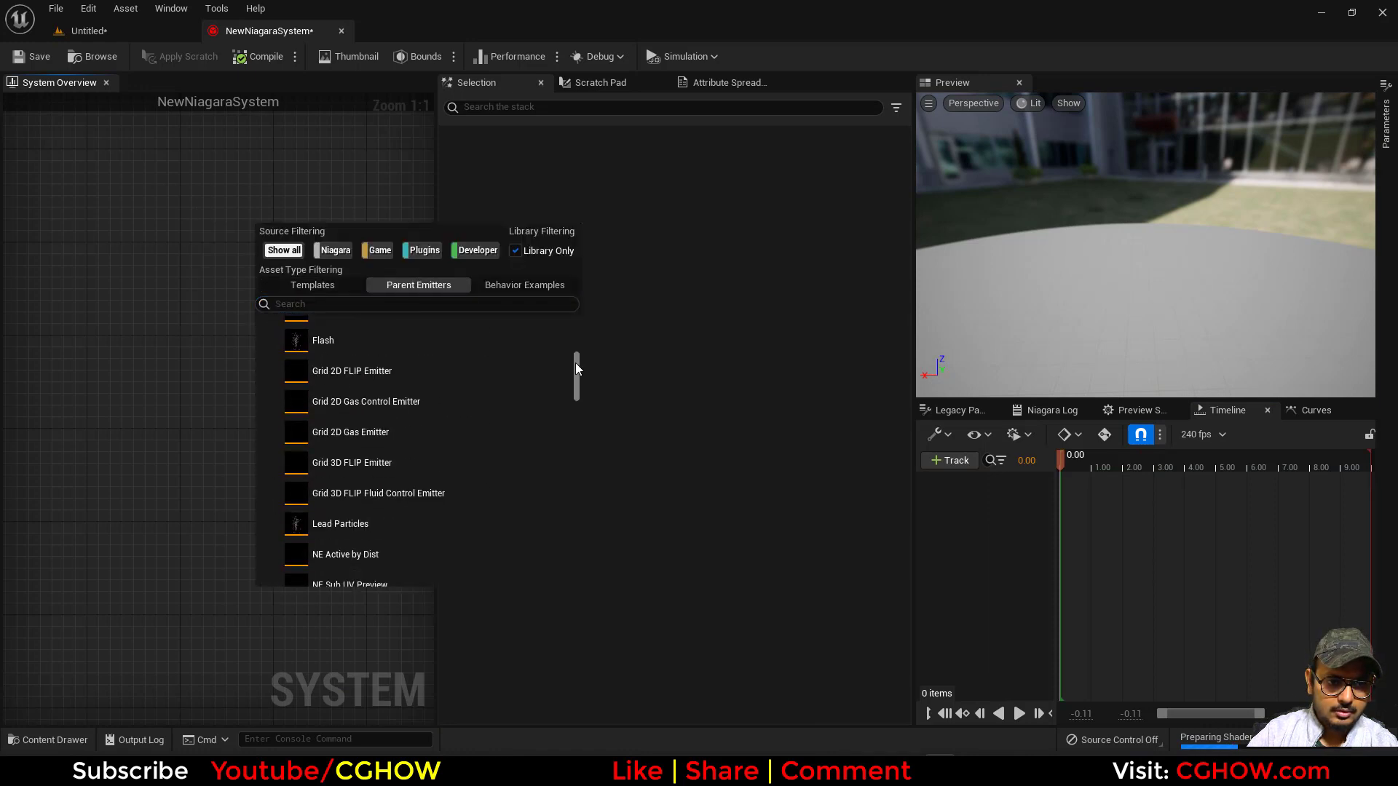
scroll("down", 3)
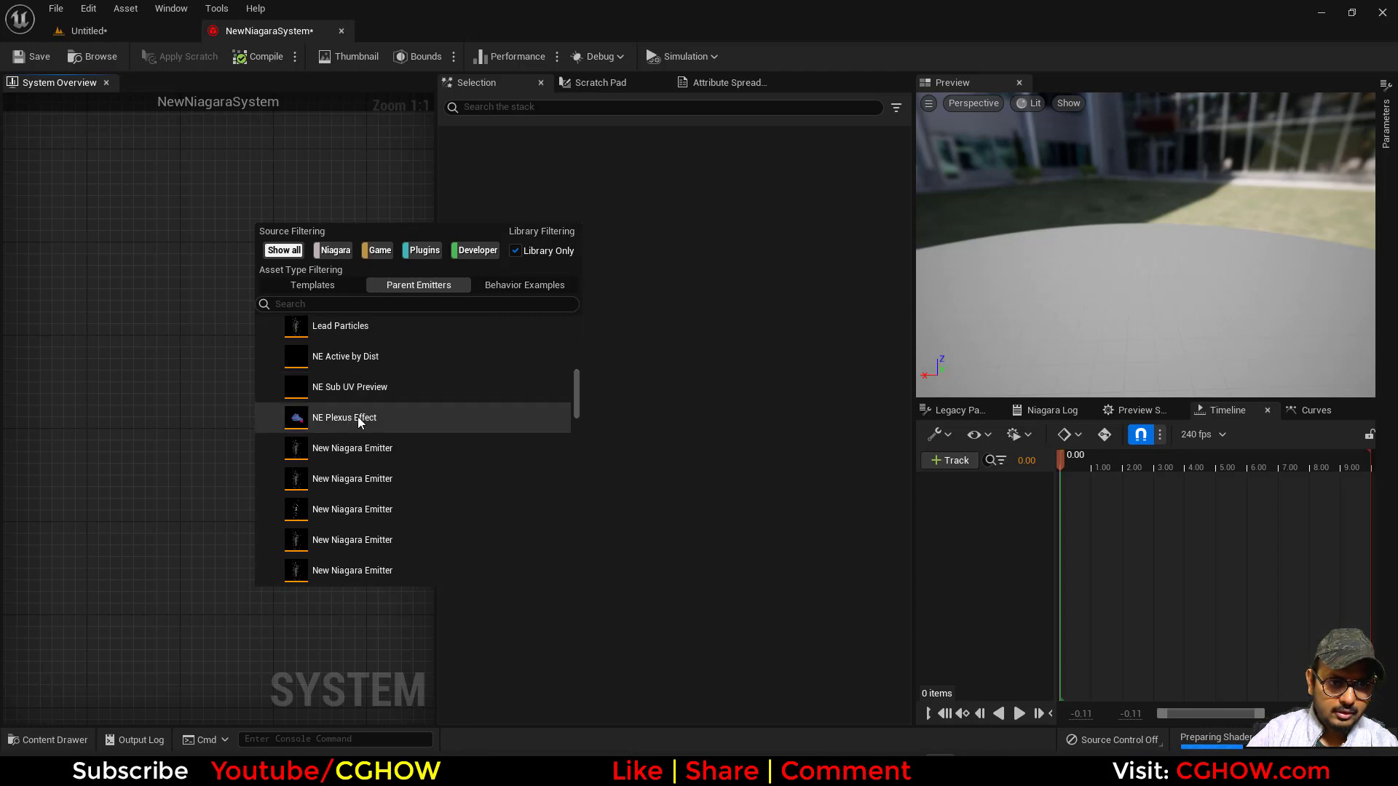
scroll("up", 3)
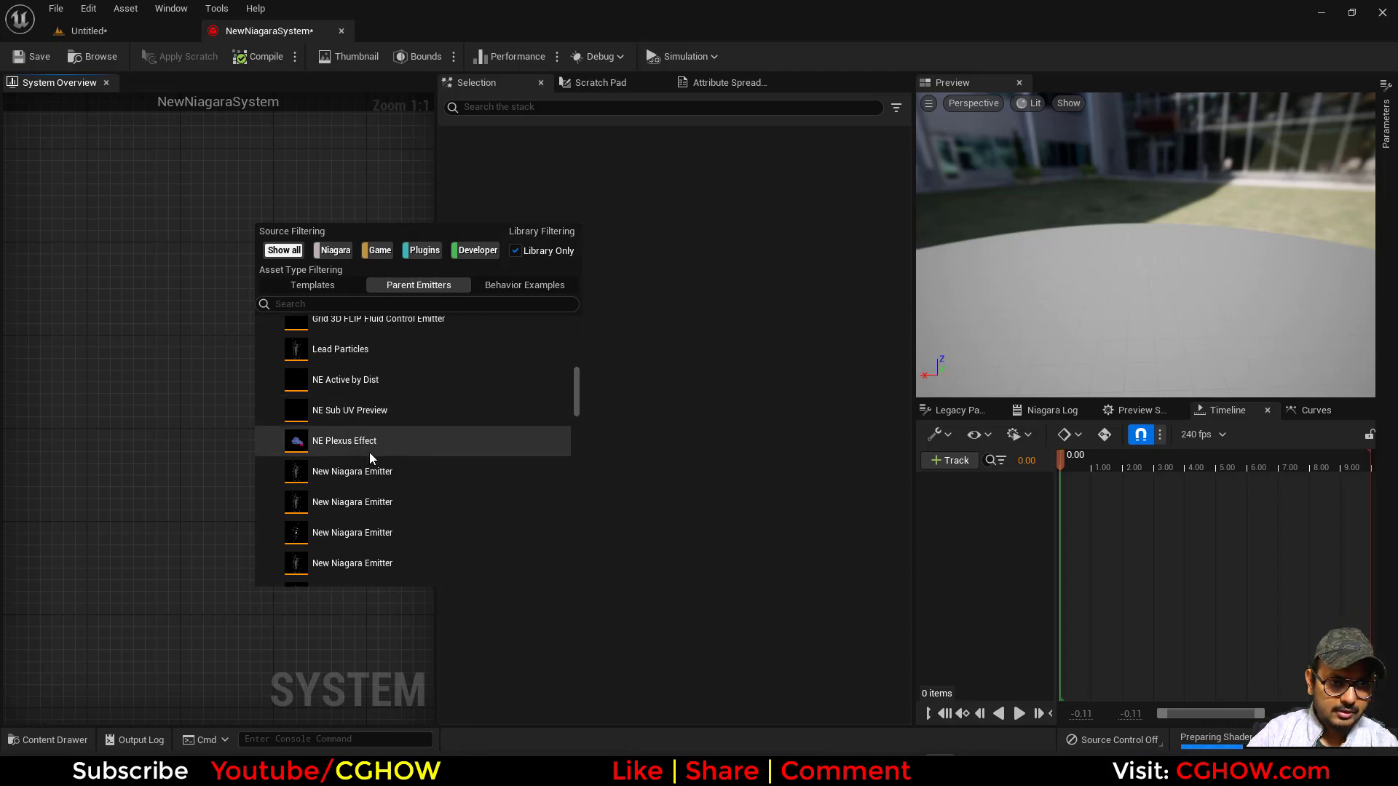
scroll("up", 3)
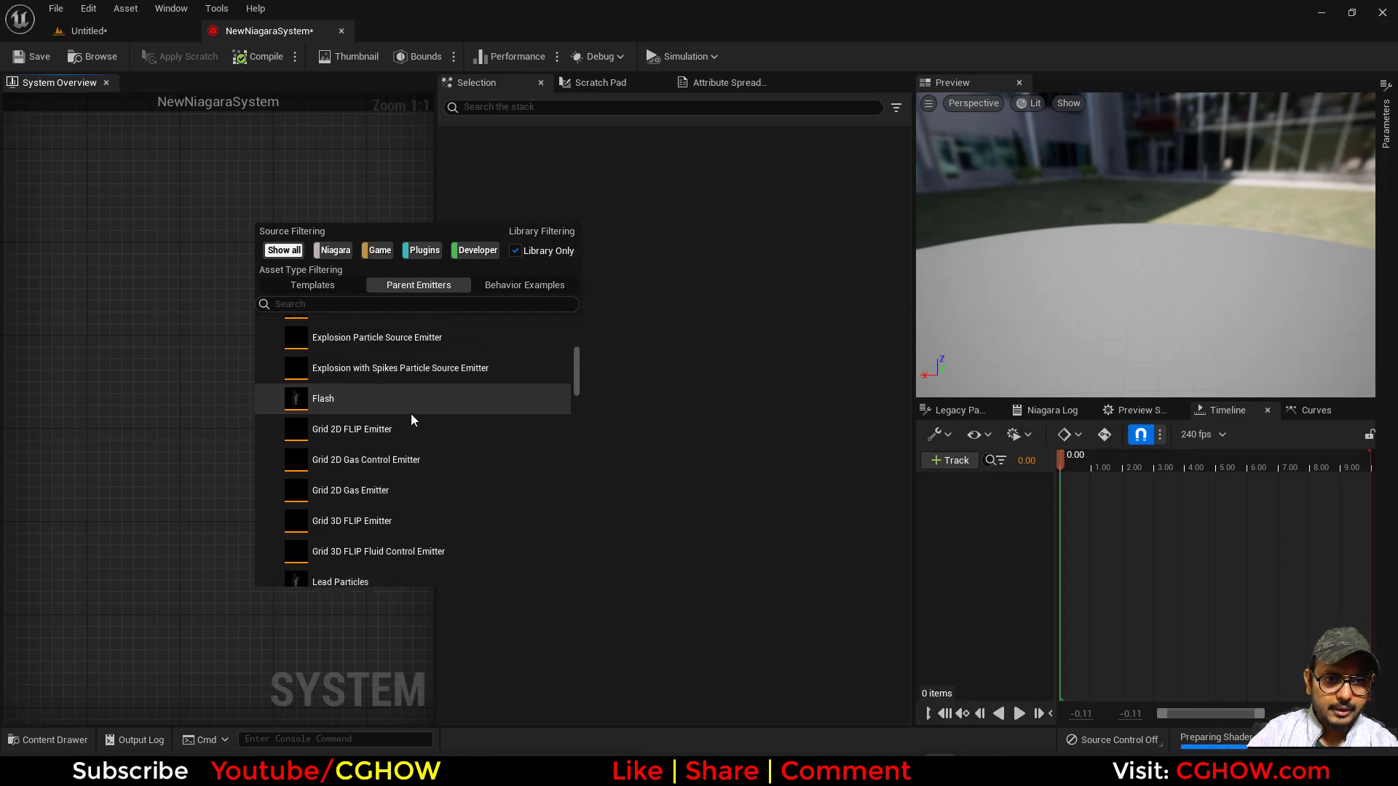
scroll("down", 3)
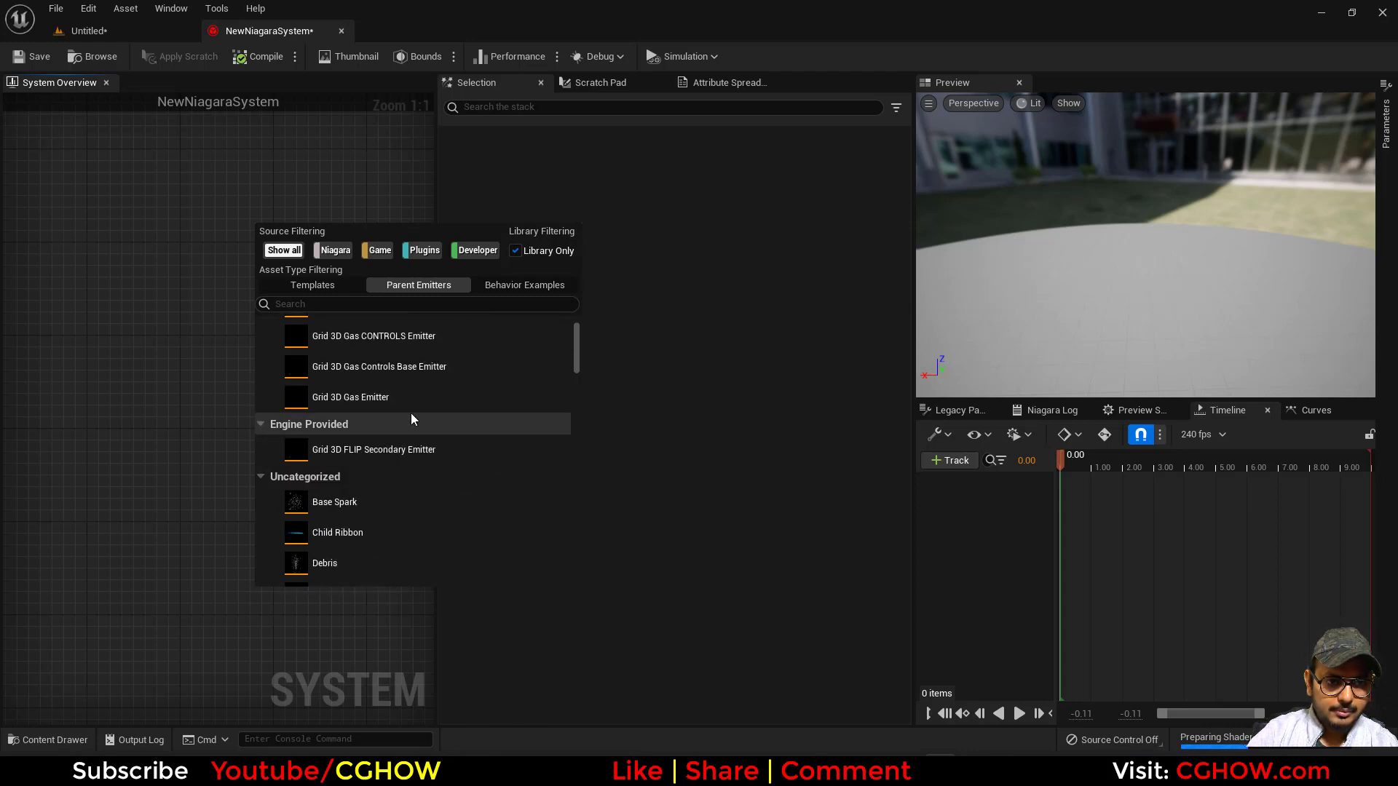
scroll("up", 3)
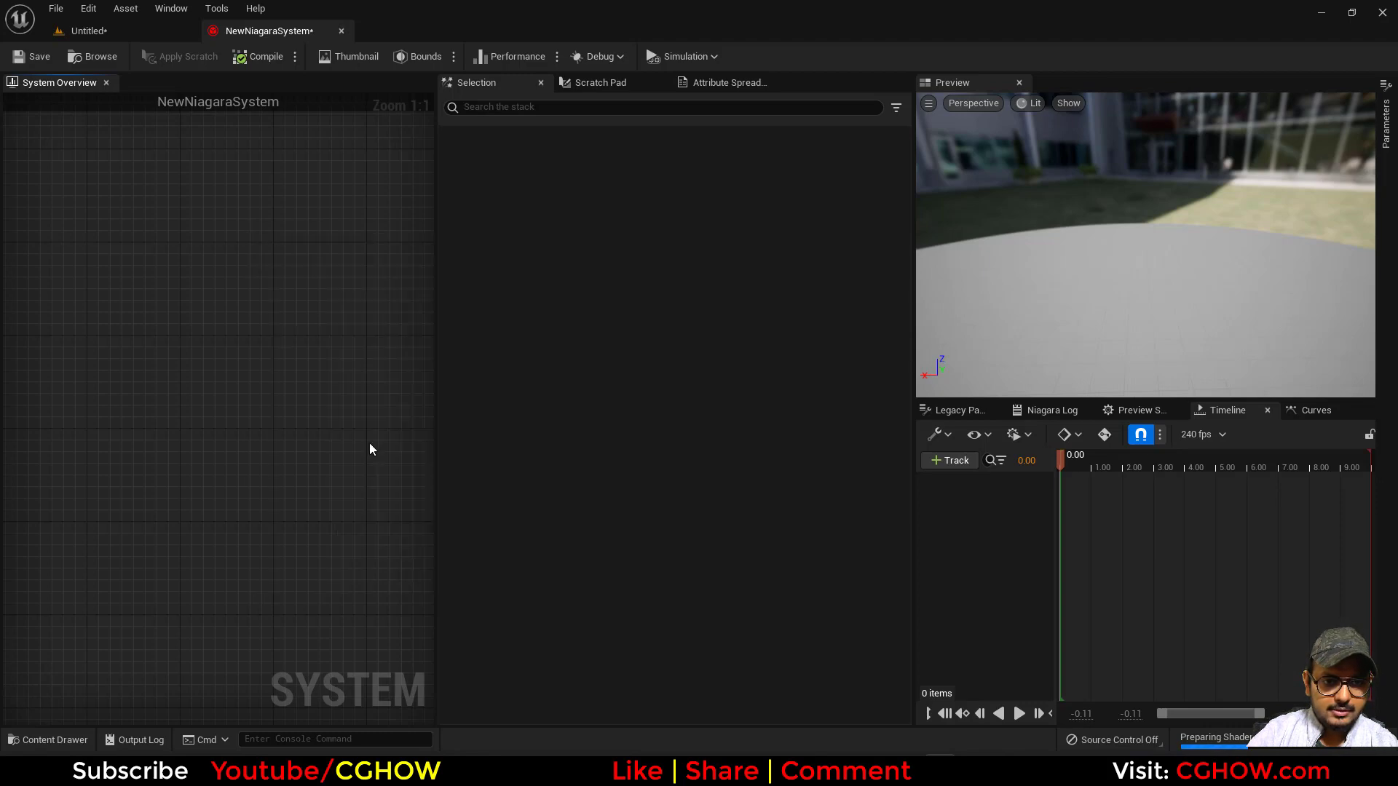
mouse_move(237, 288)
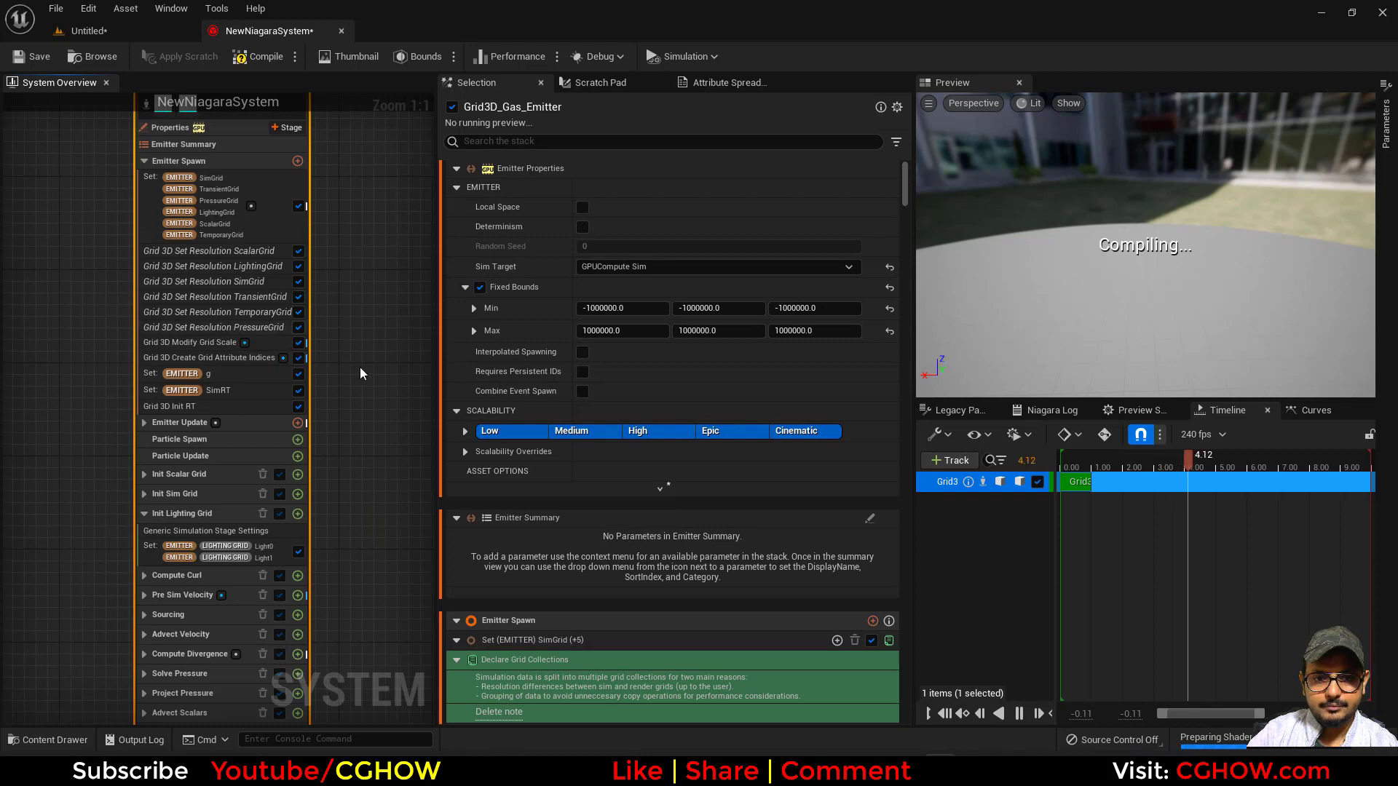
Step: Let the Grid 3D Gas smoke simulate, scan its stages, and show the Mesh Renderer settings
scroll("down", 3)
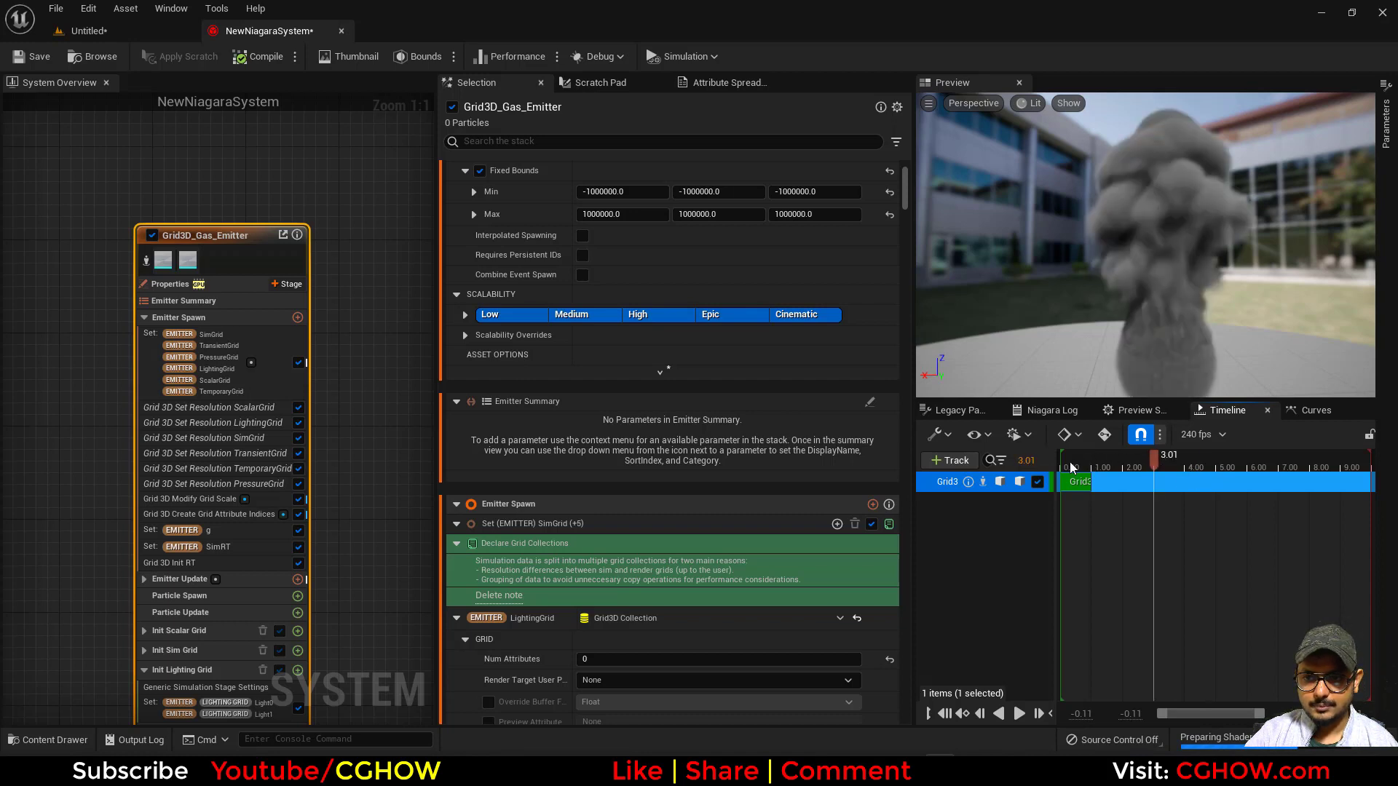
left_click(1018, 714)
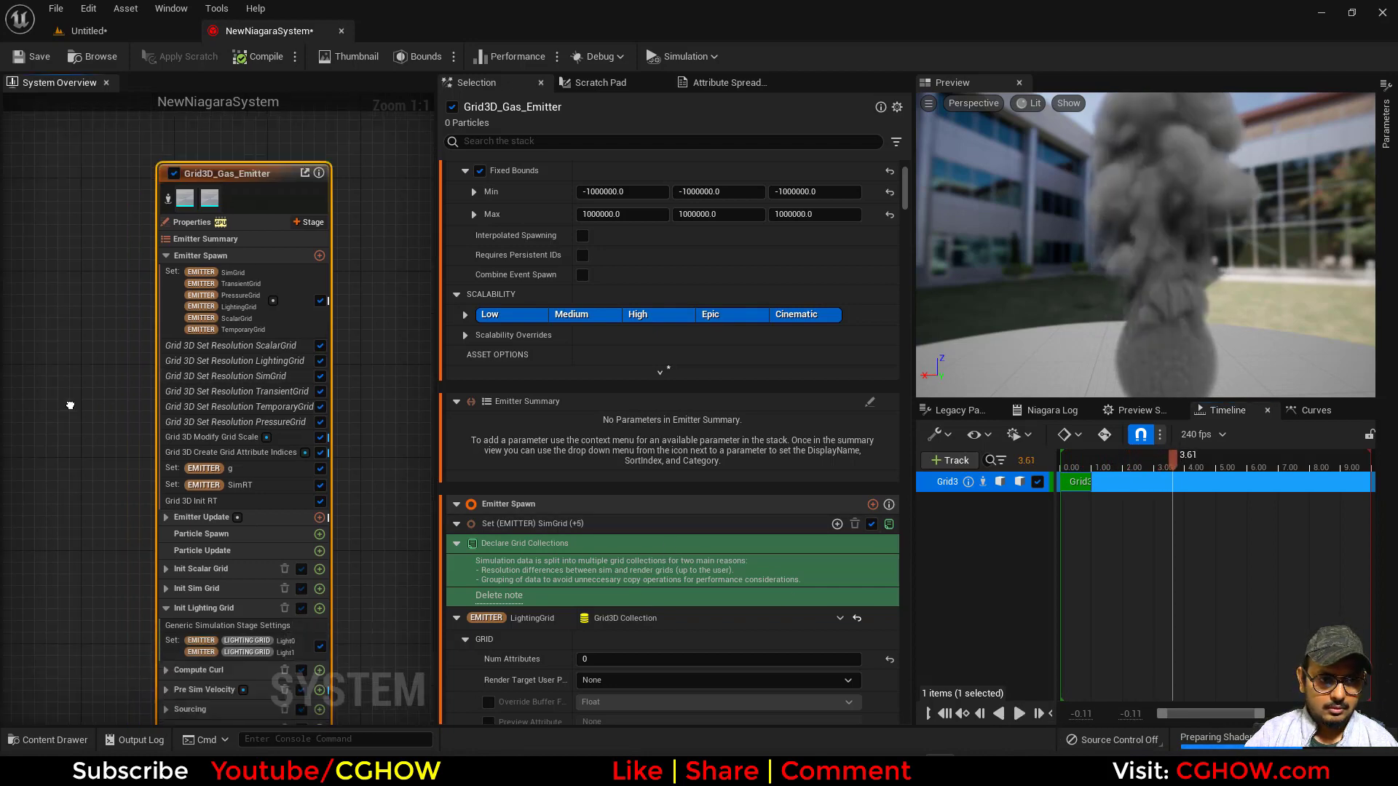
scroll("down", 3)
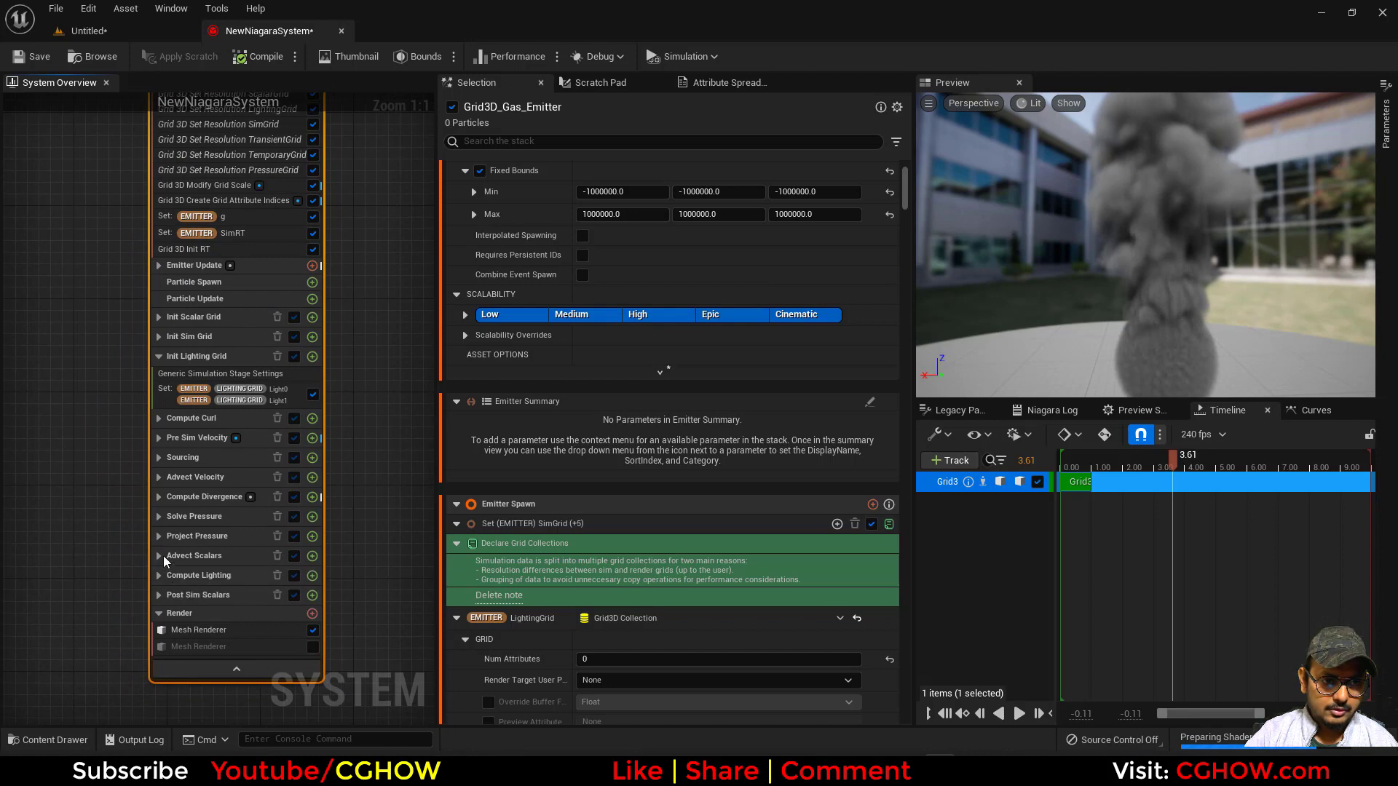
mouse_move(166, 486)
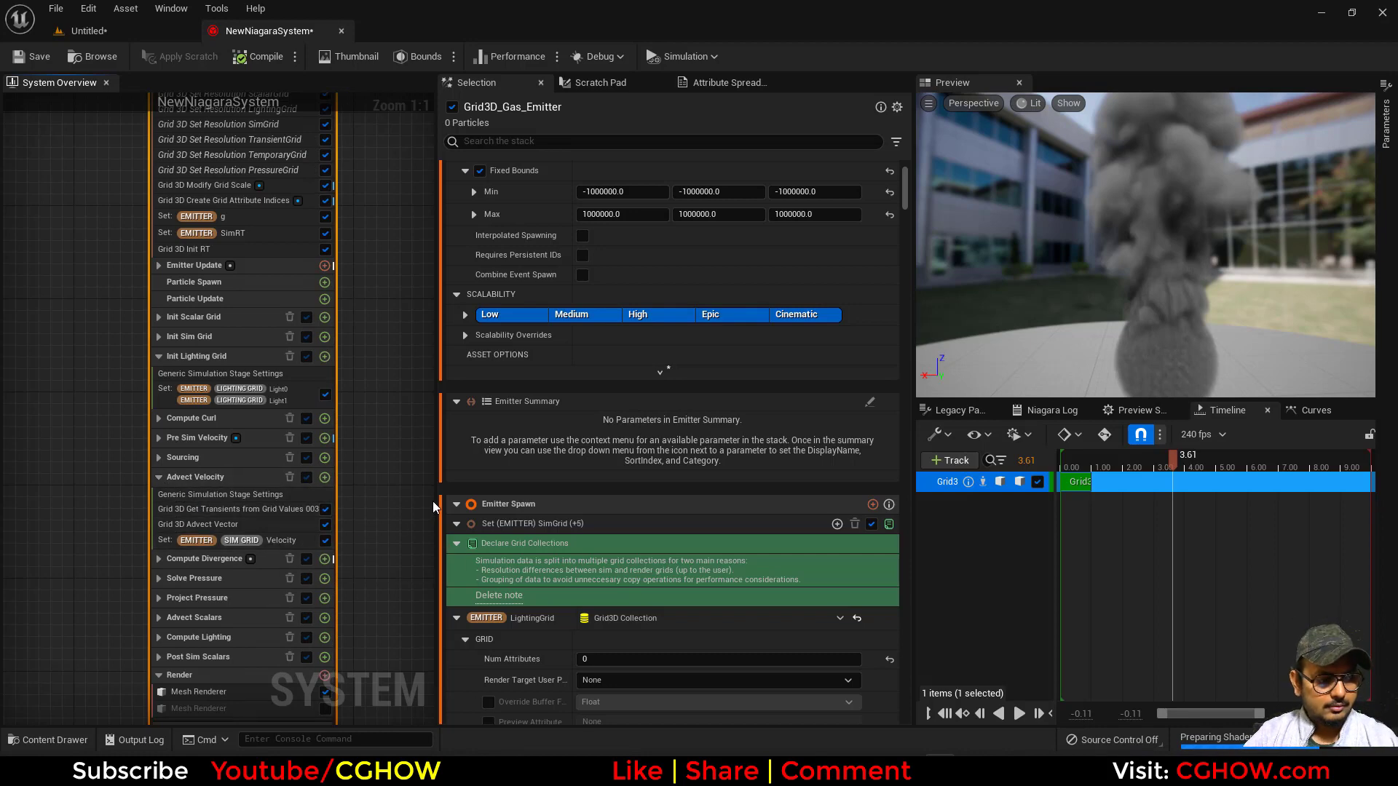
left_click(175, 553)
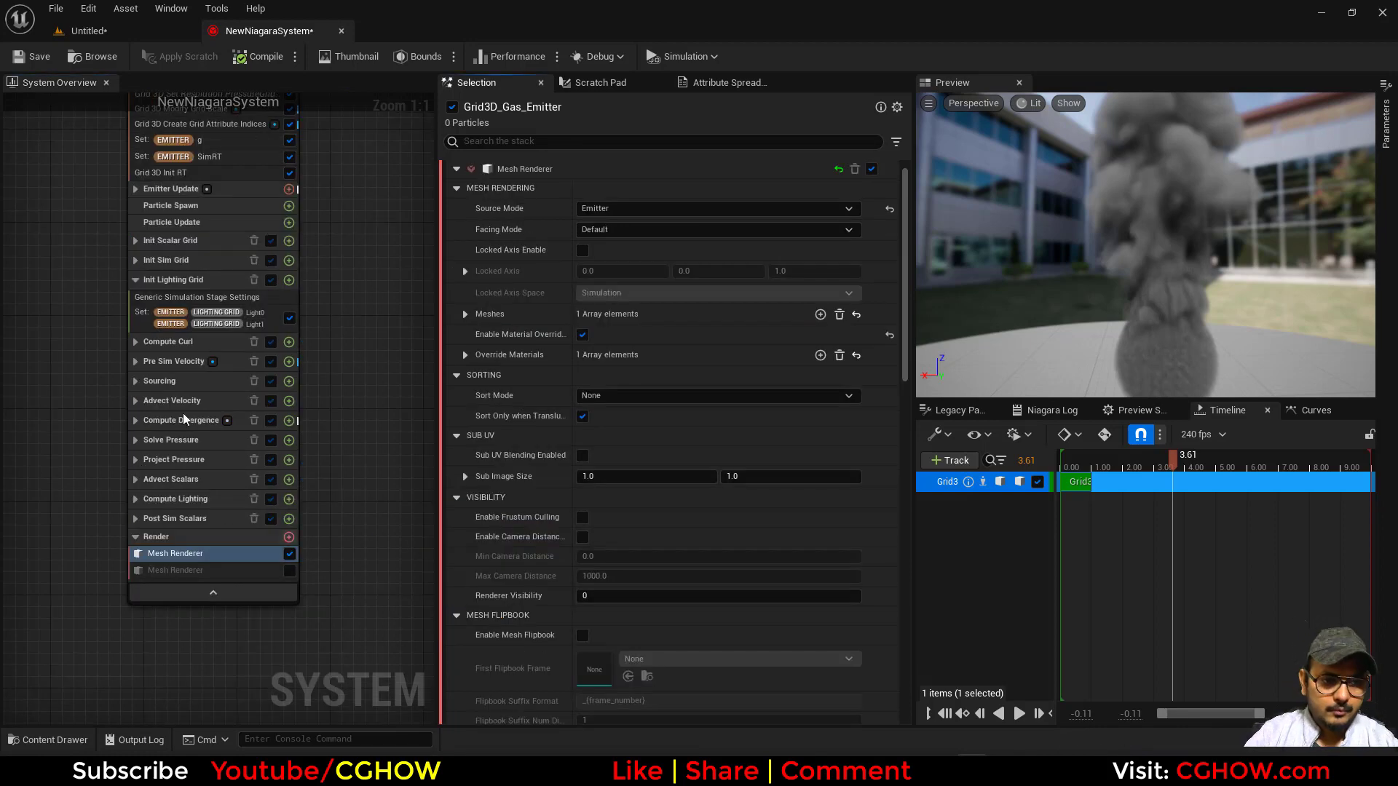
Step: Adjust Light0 in Init Lighting Grid and set AdvectionVelocityMult to 1.0 in Grid 3D Advect Vector
left_click(214, 316)
type("1")
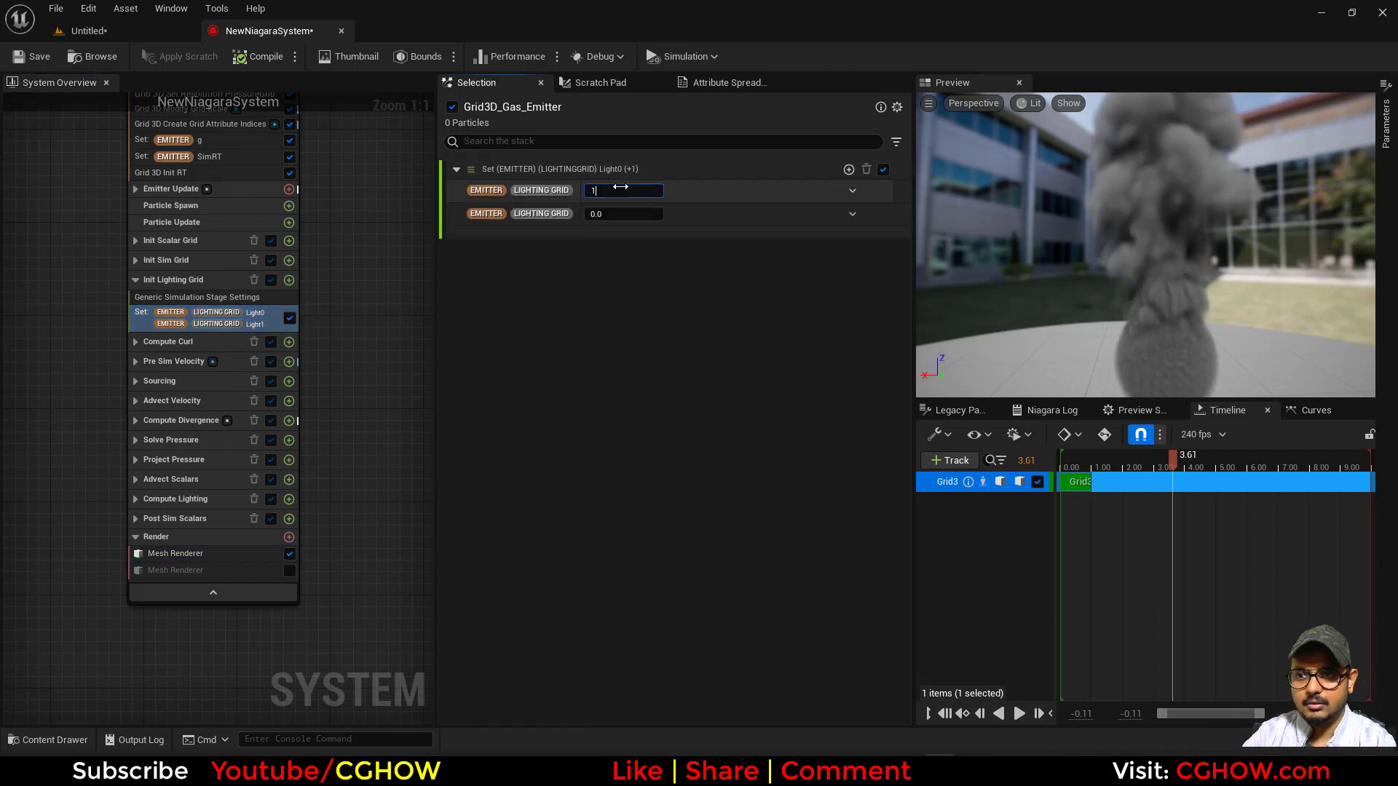
type("5.0")
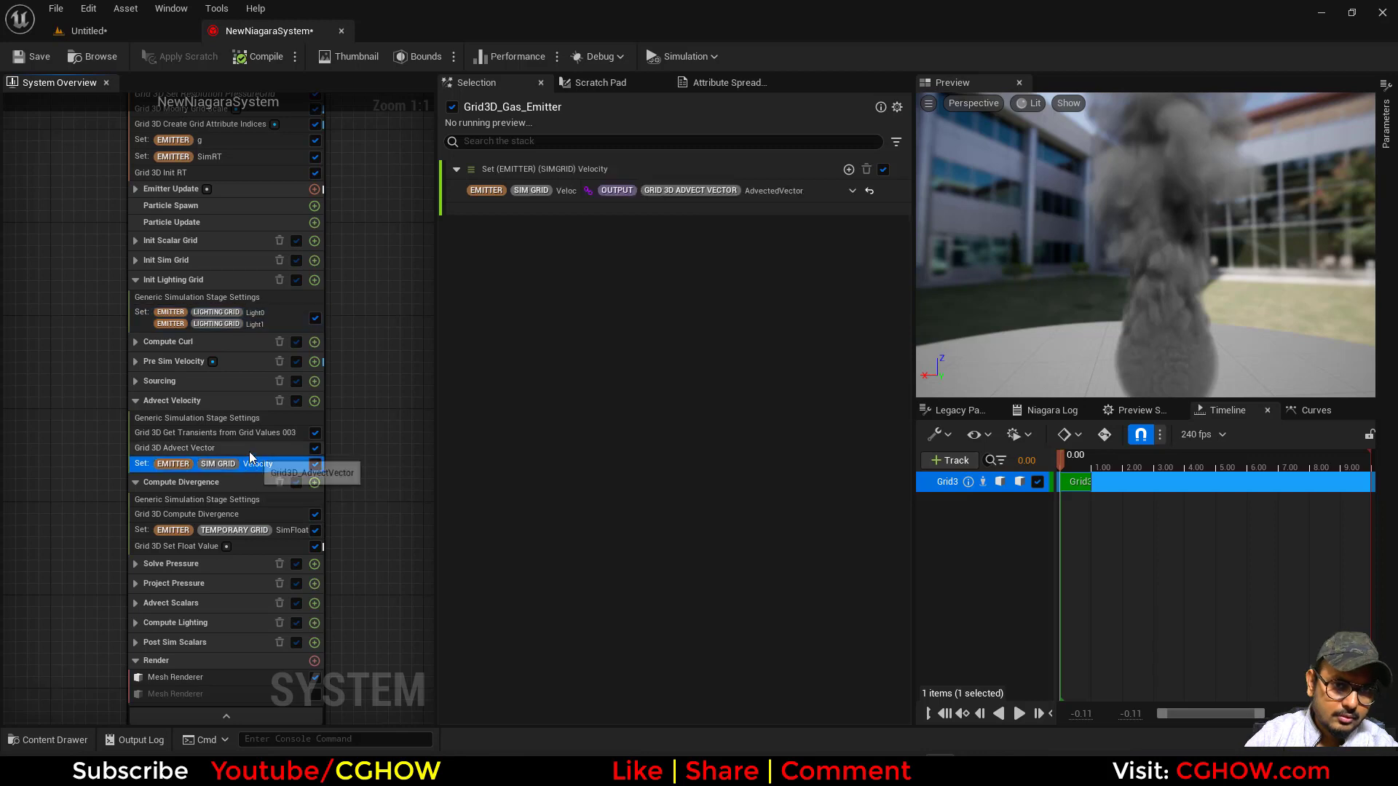
left_click(177, 447)
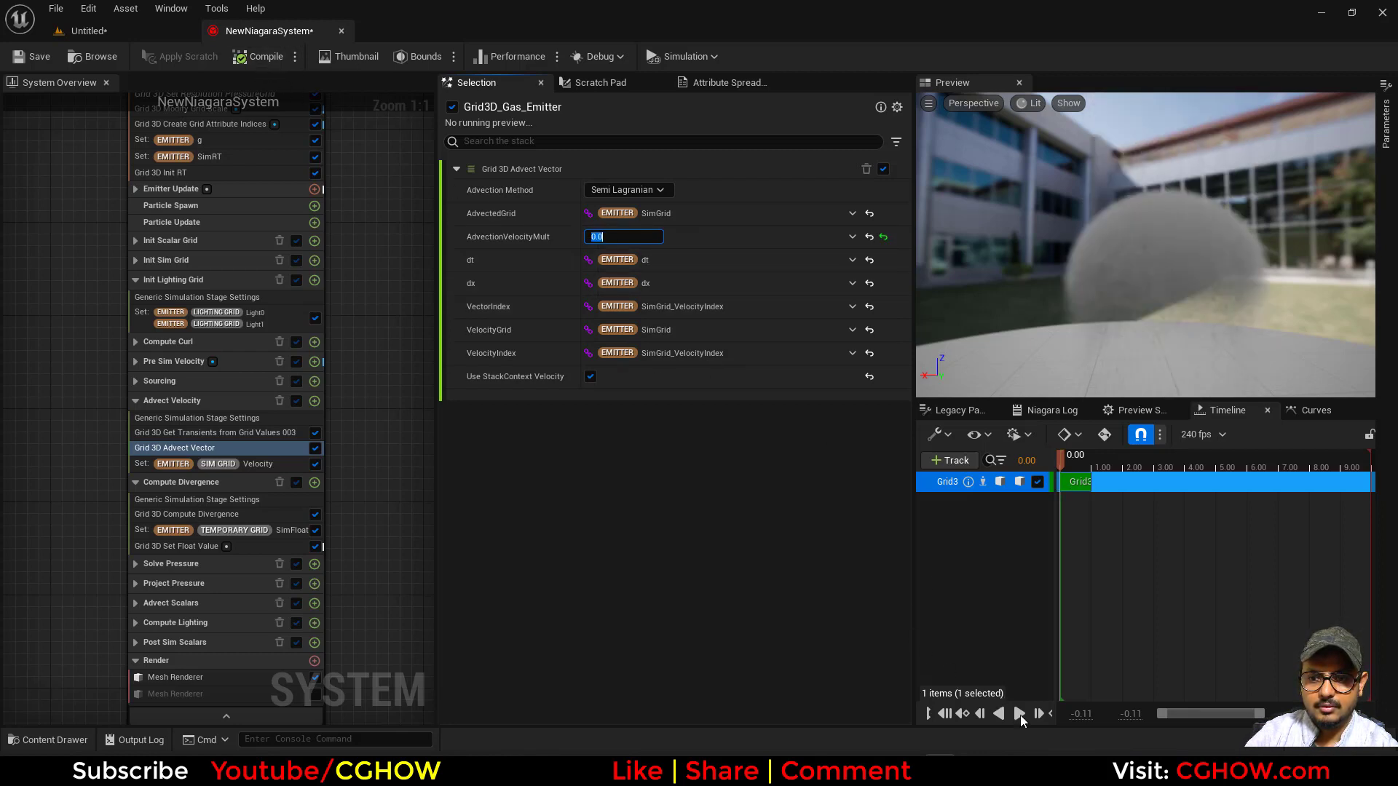
Step: Replay the smoke simulation in the preview, then return to the level editor with the fluid folder showing
left_click(1018, 714)
type("1")
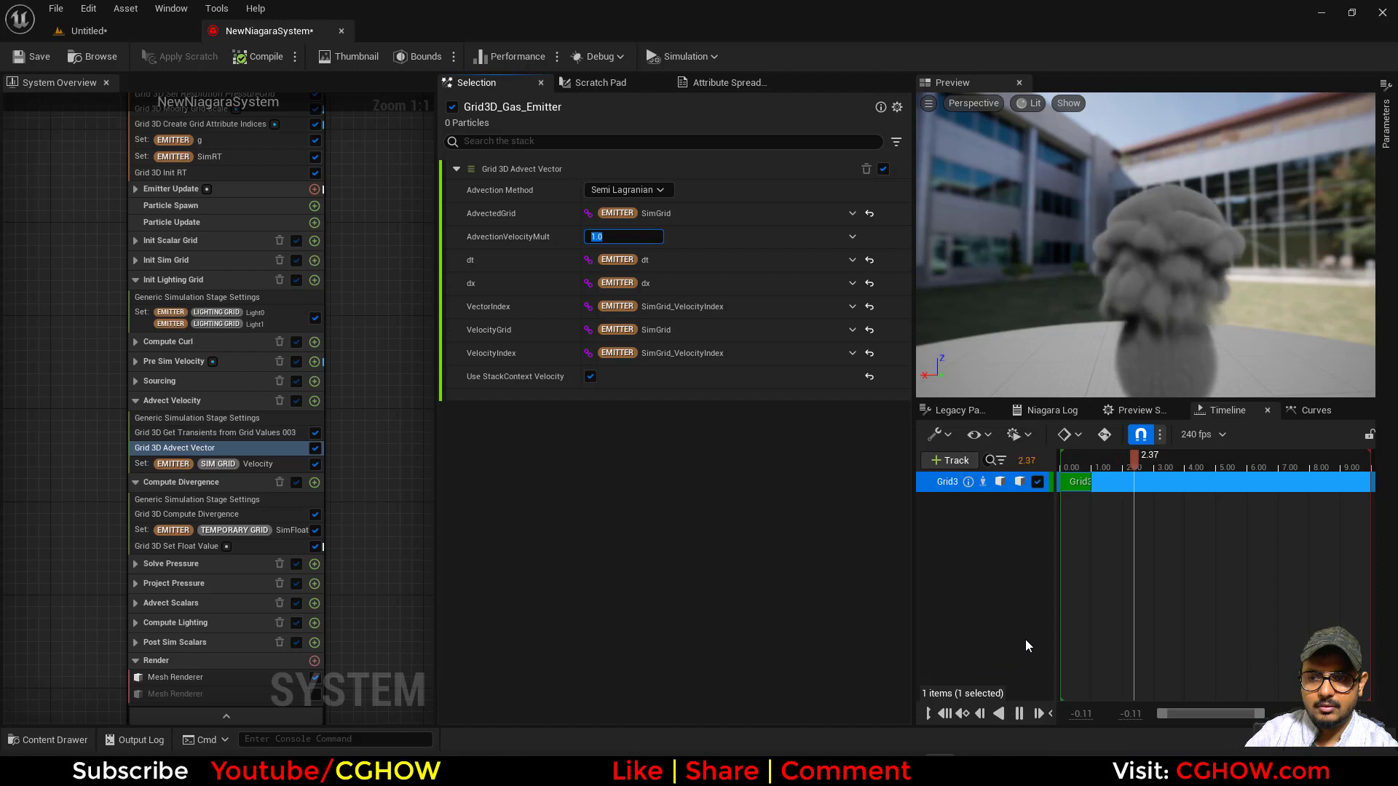
left_click(1185, 460)
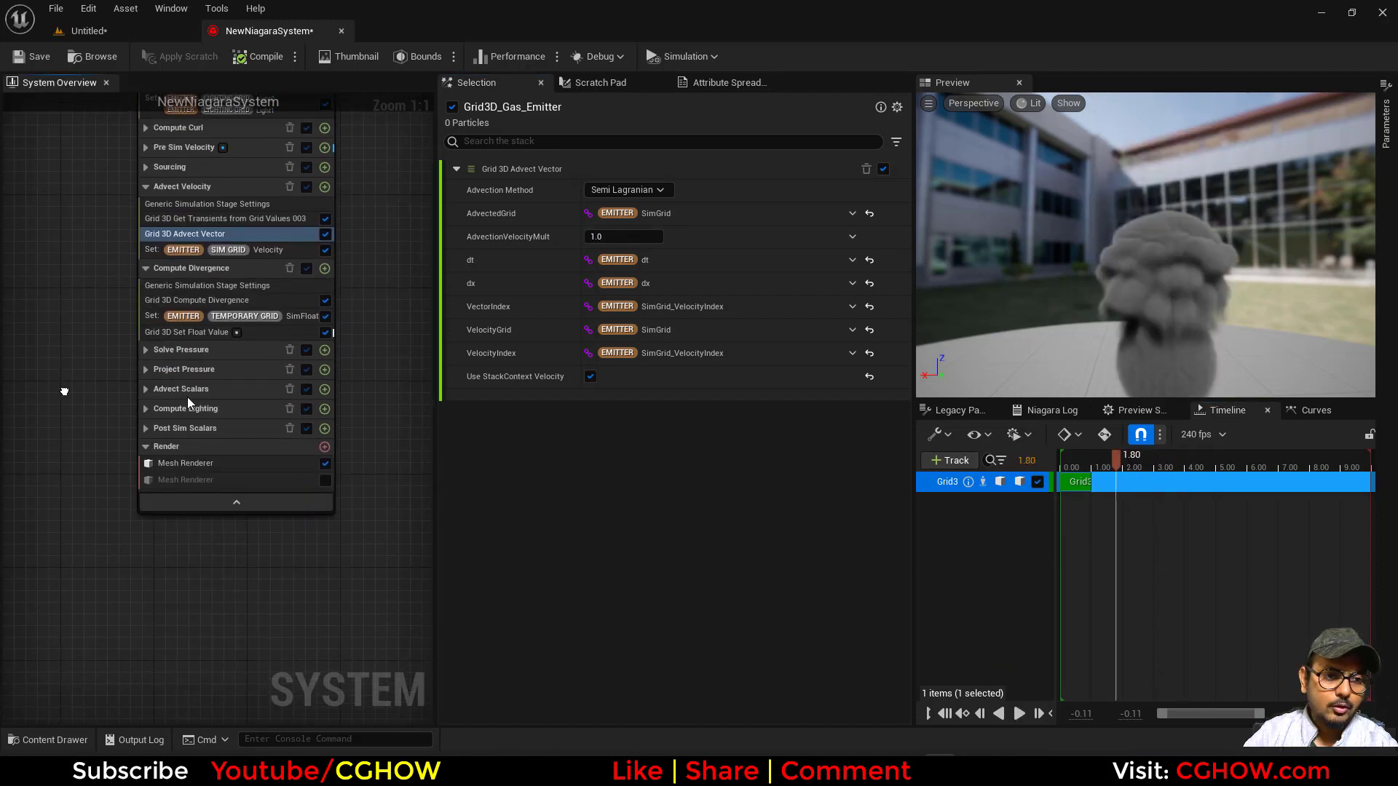
left_click(146, 350)
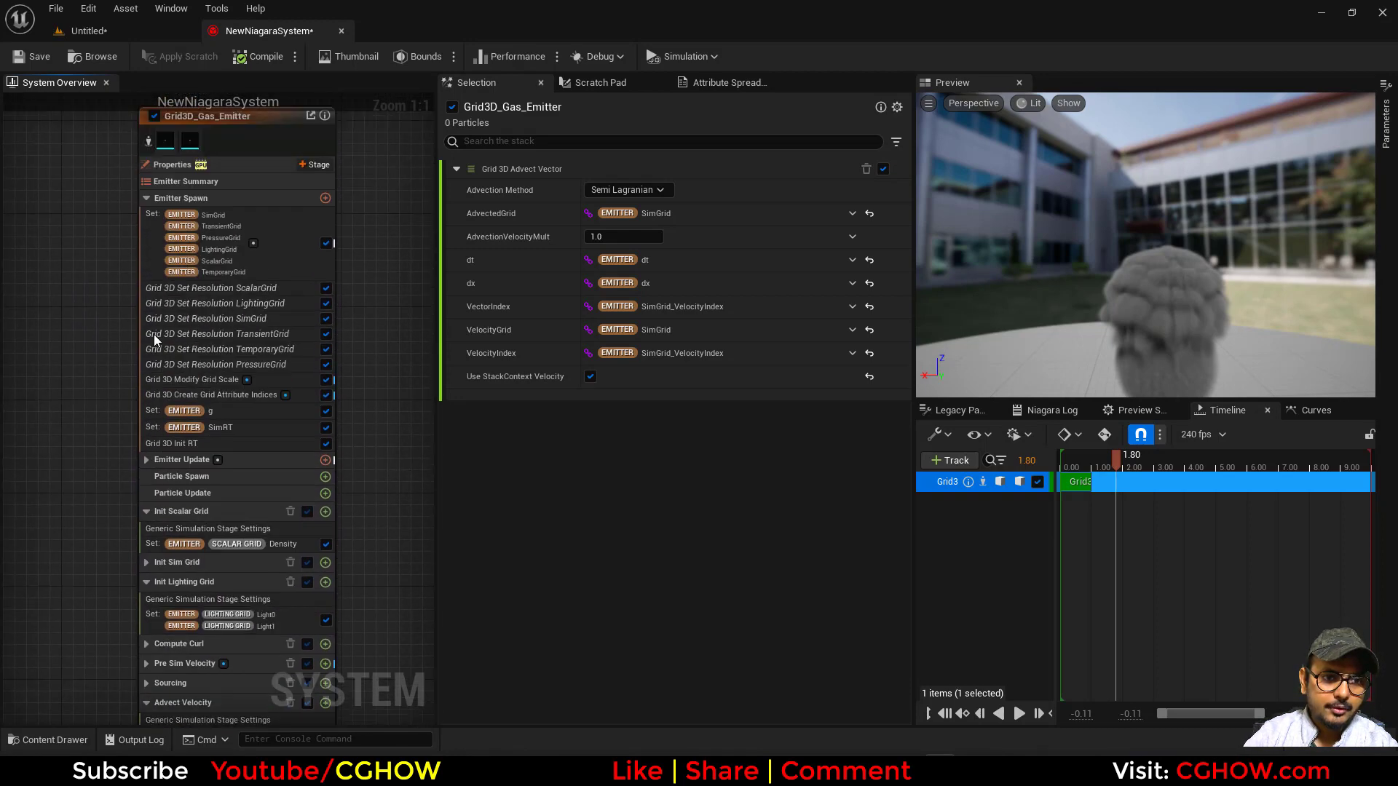
left_click(217, 364)
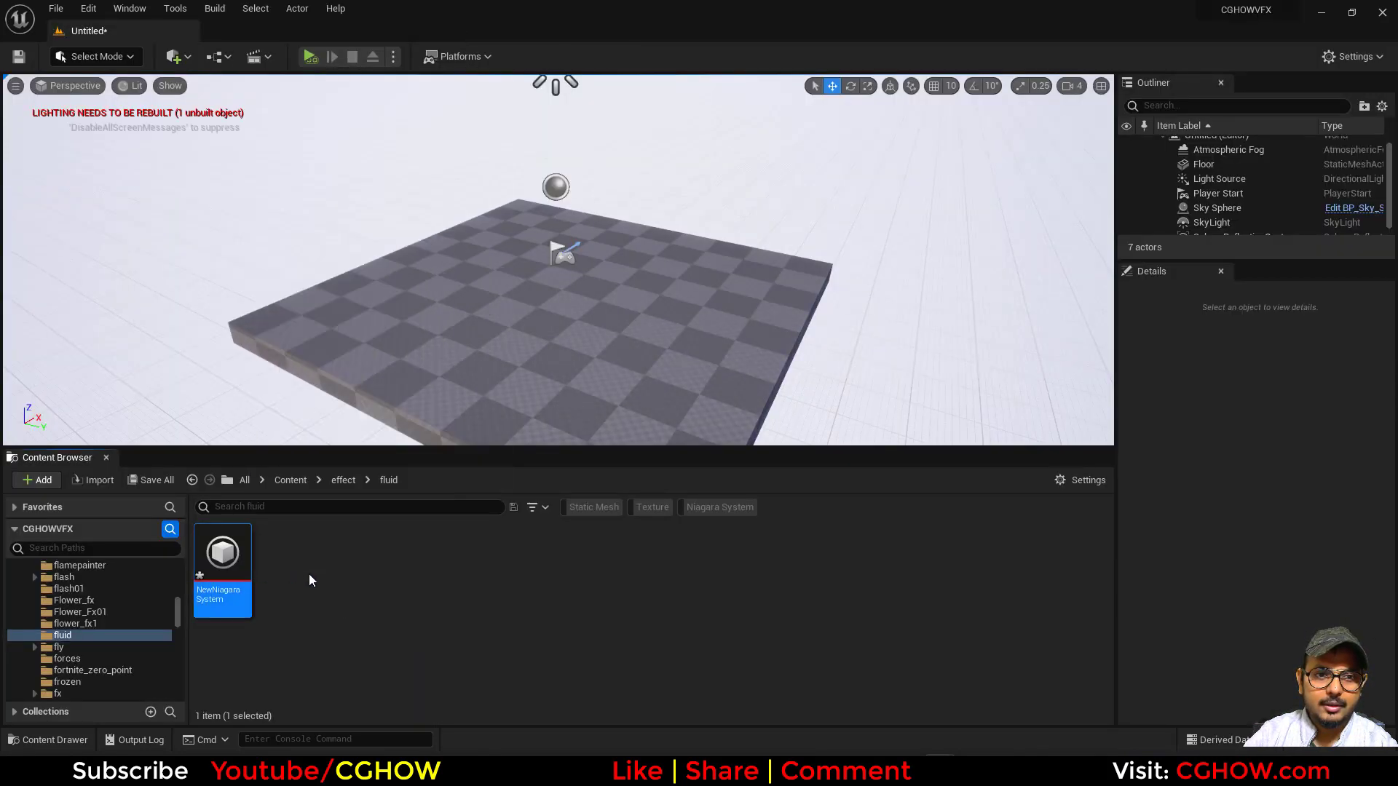
Step: Reopen NewNiagaraSystem and add the Grid 3D Gas CONTROLS CINE emitter from the Add Emitter list
double_click(221, 553)
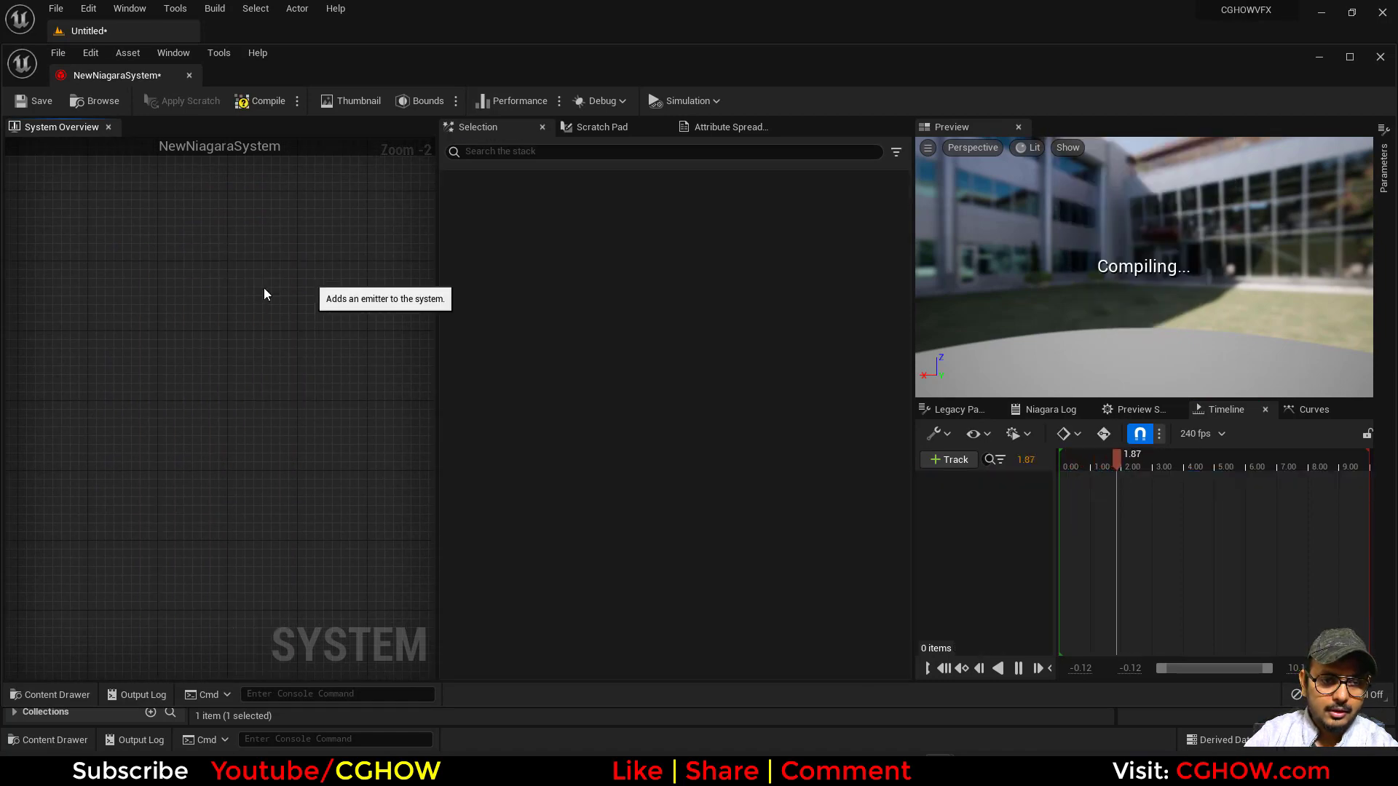
left_click(265, 294)
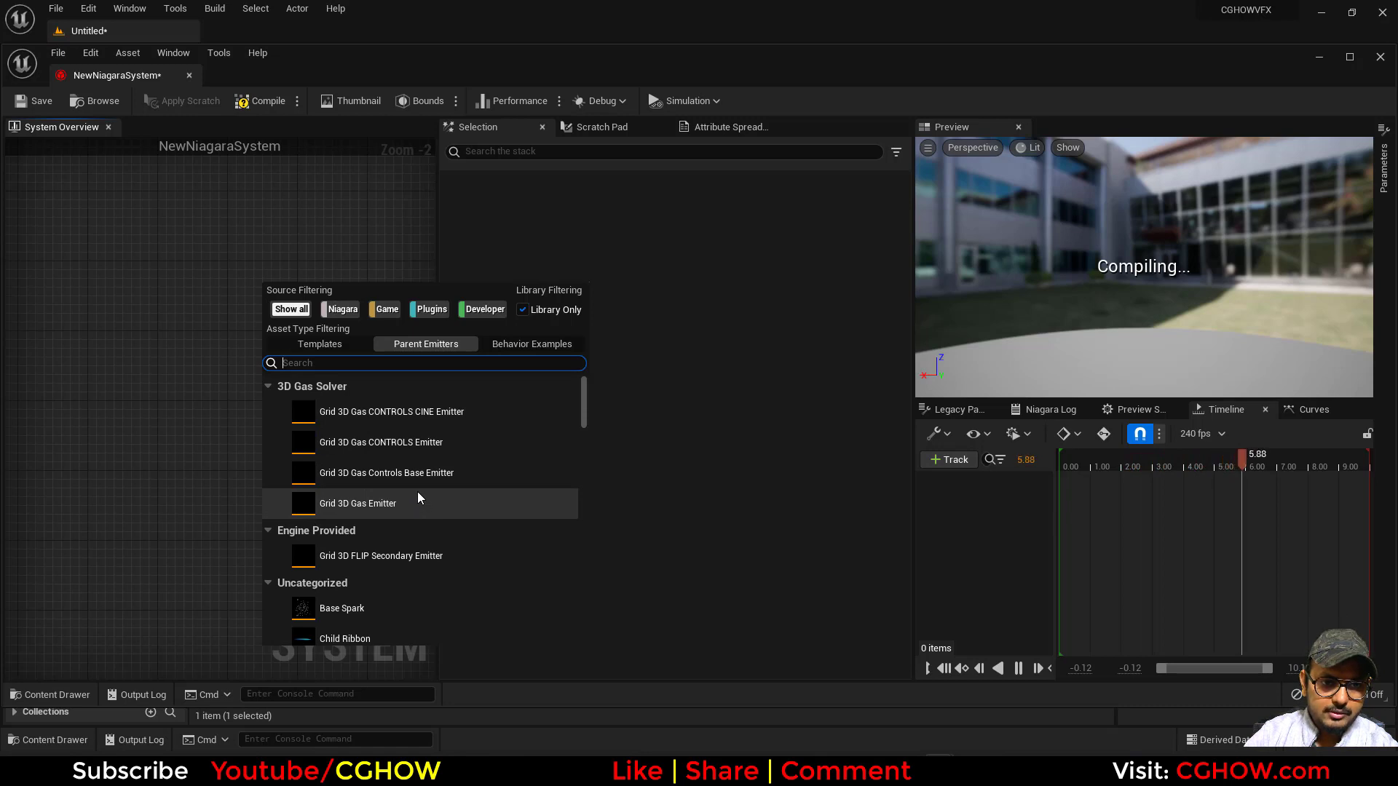
scroll("down", 3)
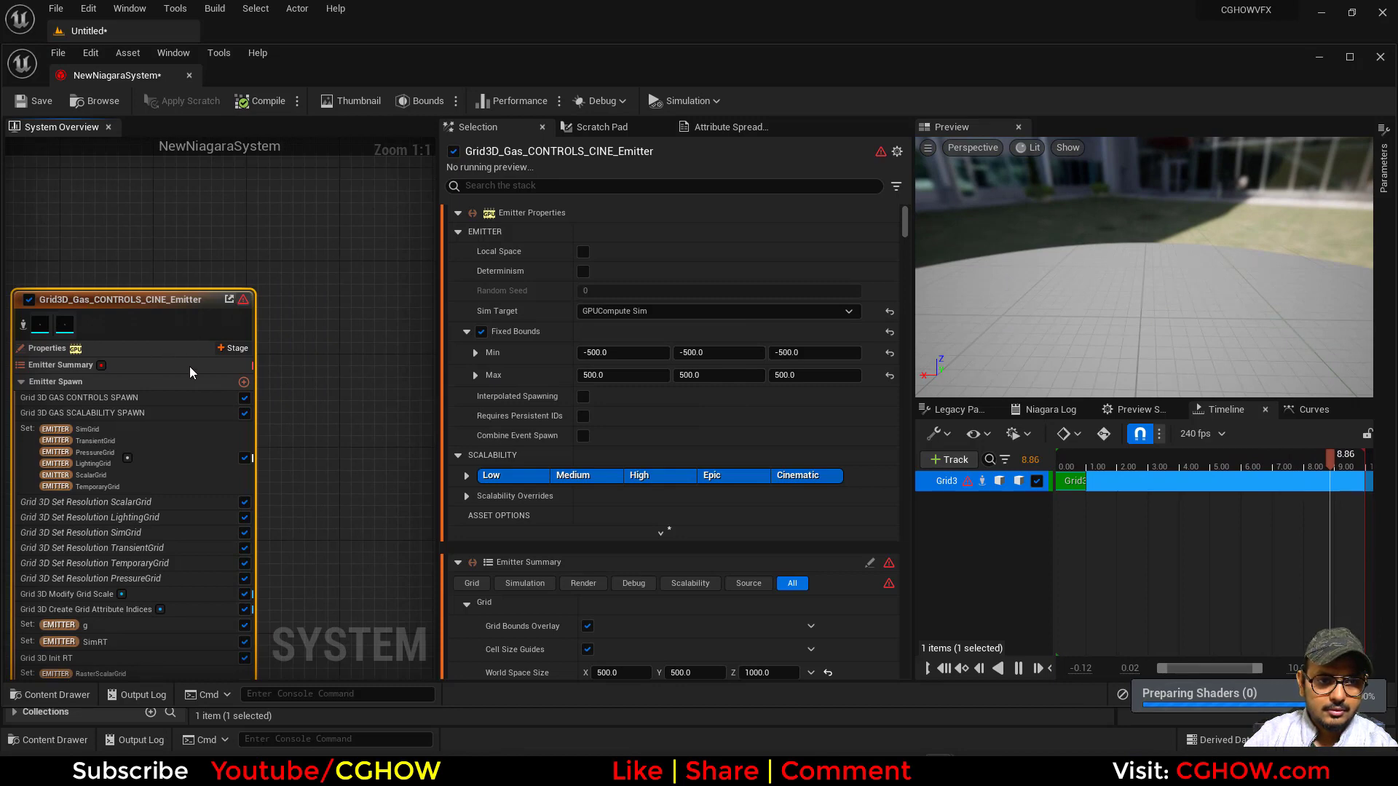
Step: Review the CINE emitter summary and Niagara Log, then force a Full Rebuild compile of the system
left_click(61, 364)
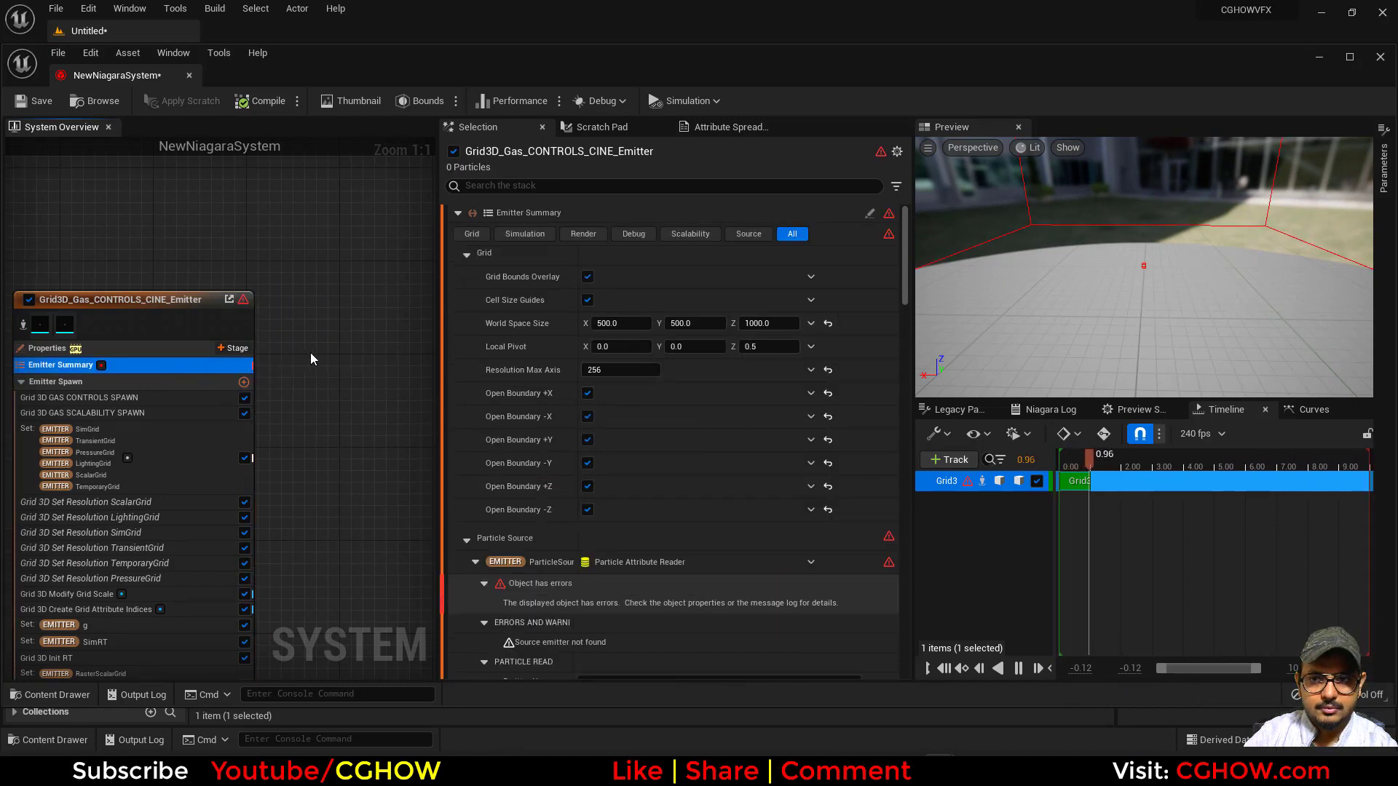
left_click(1045, 409)
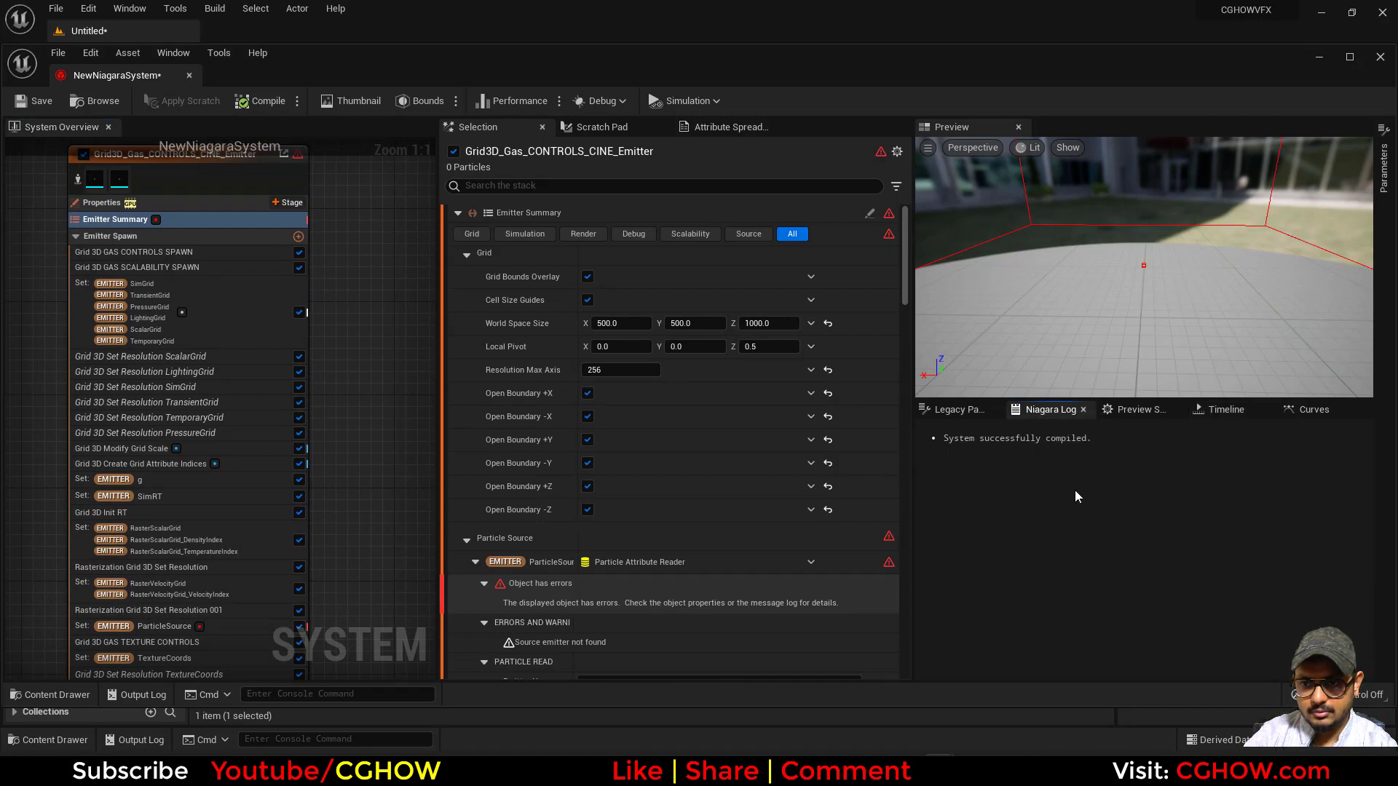
left_click(1138, 409)
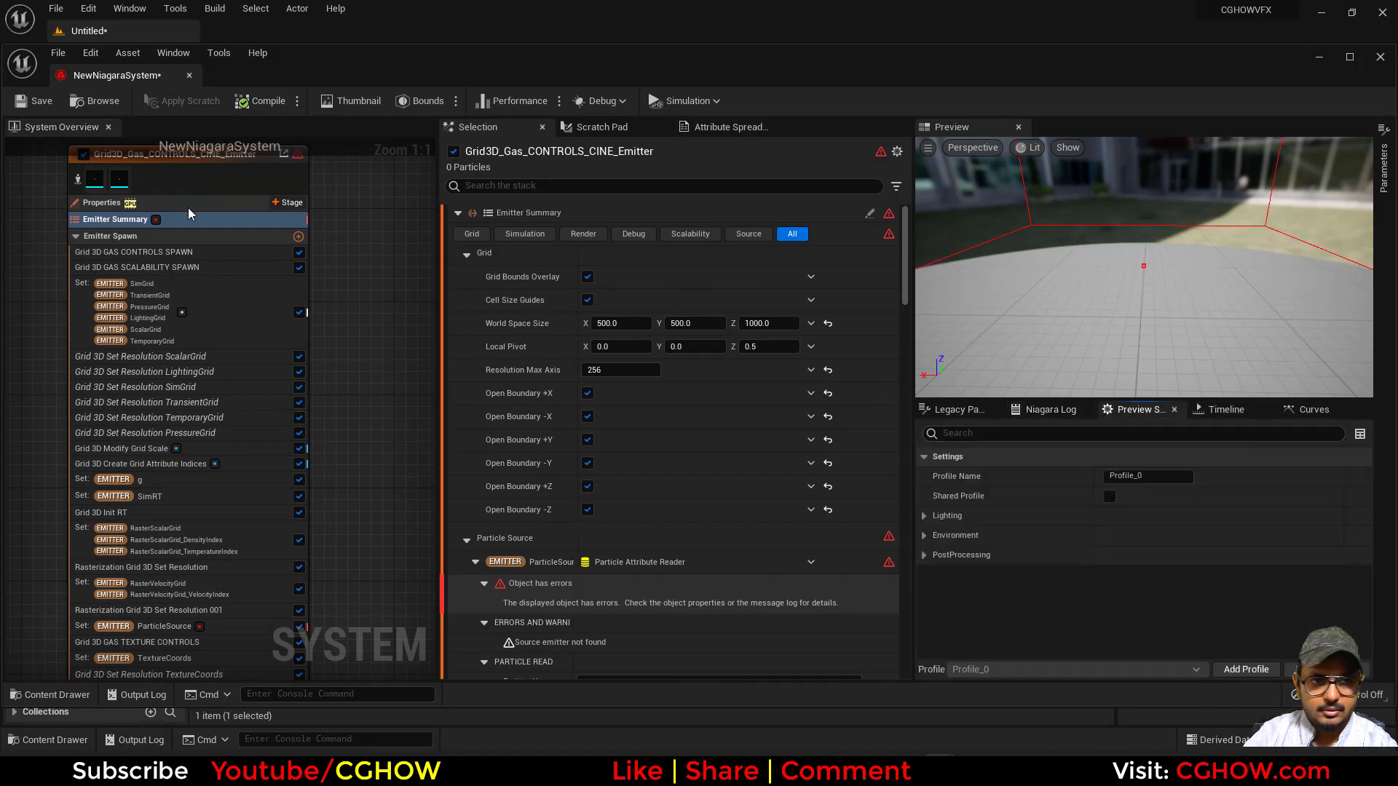
left_click(296, 100)
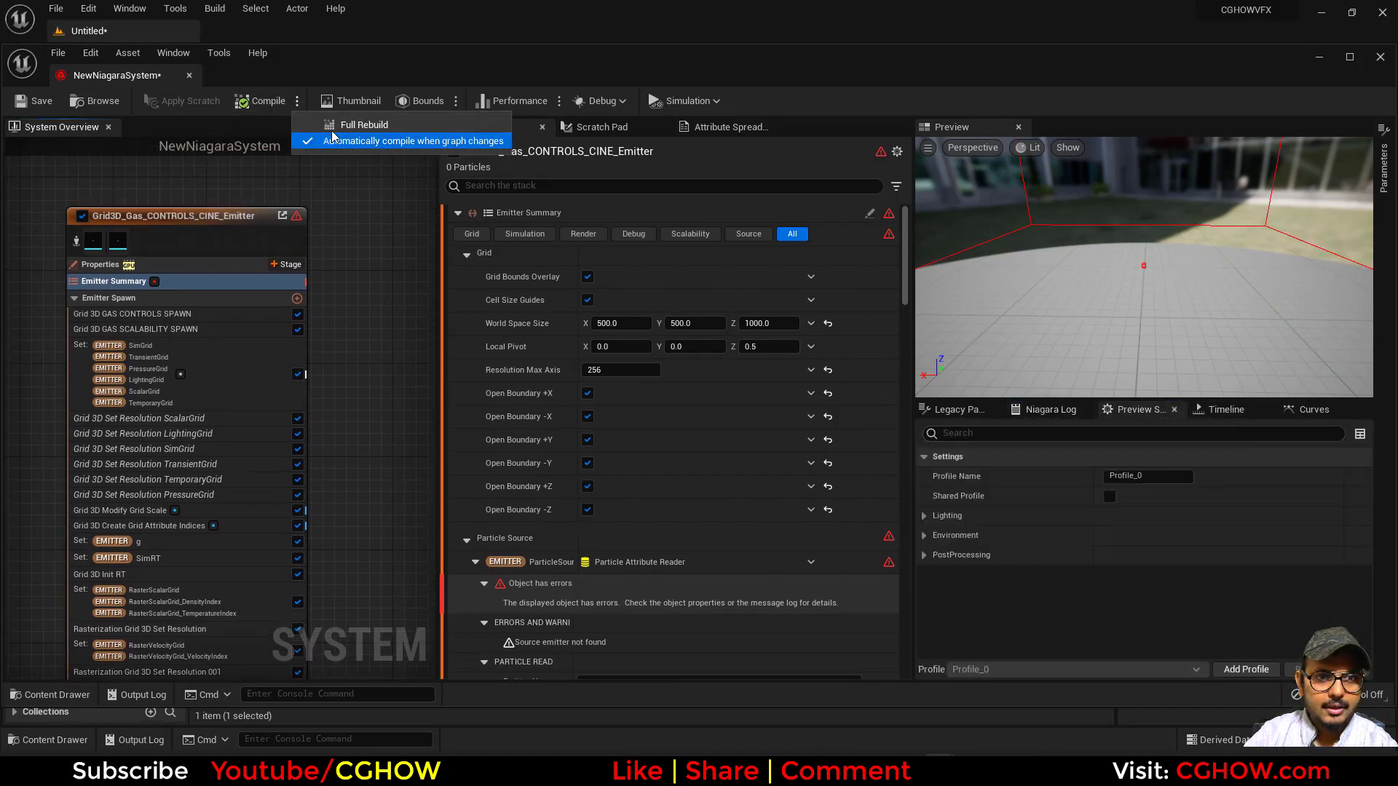
left_click(364, 124)
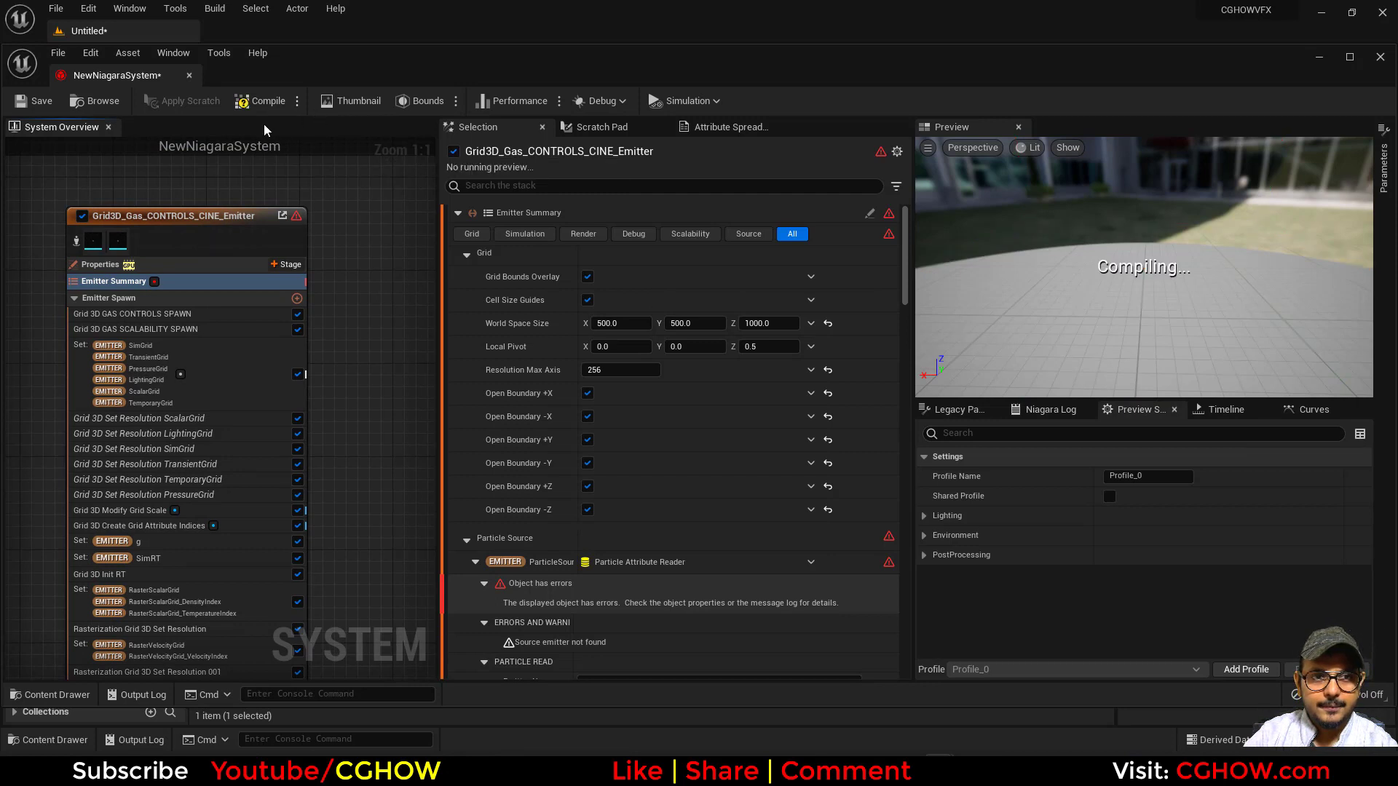
left_click(259, 101)
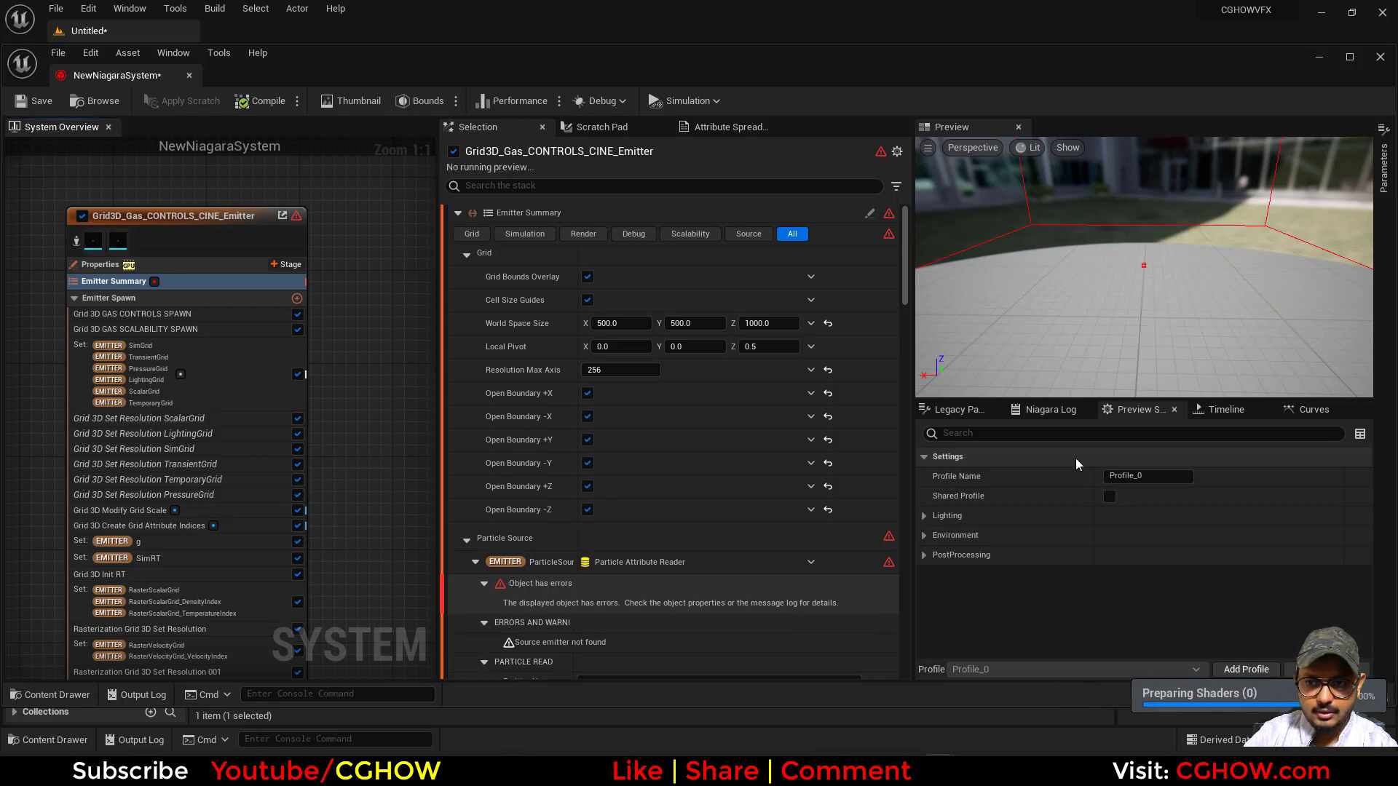
Step: Check the missing source emitter error on Set ParticleSource and bring up the Add Emitter list
left_click(1046, 408)
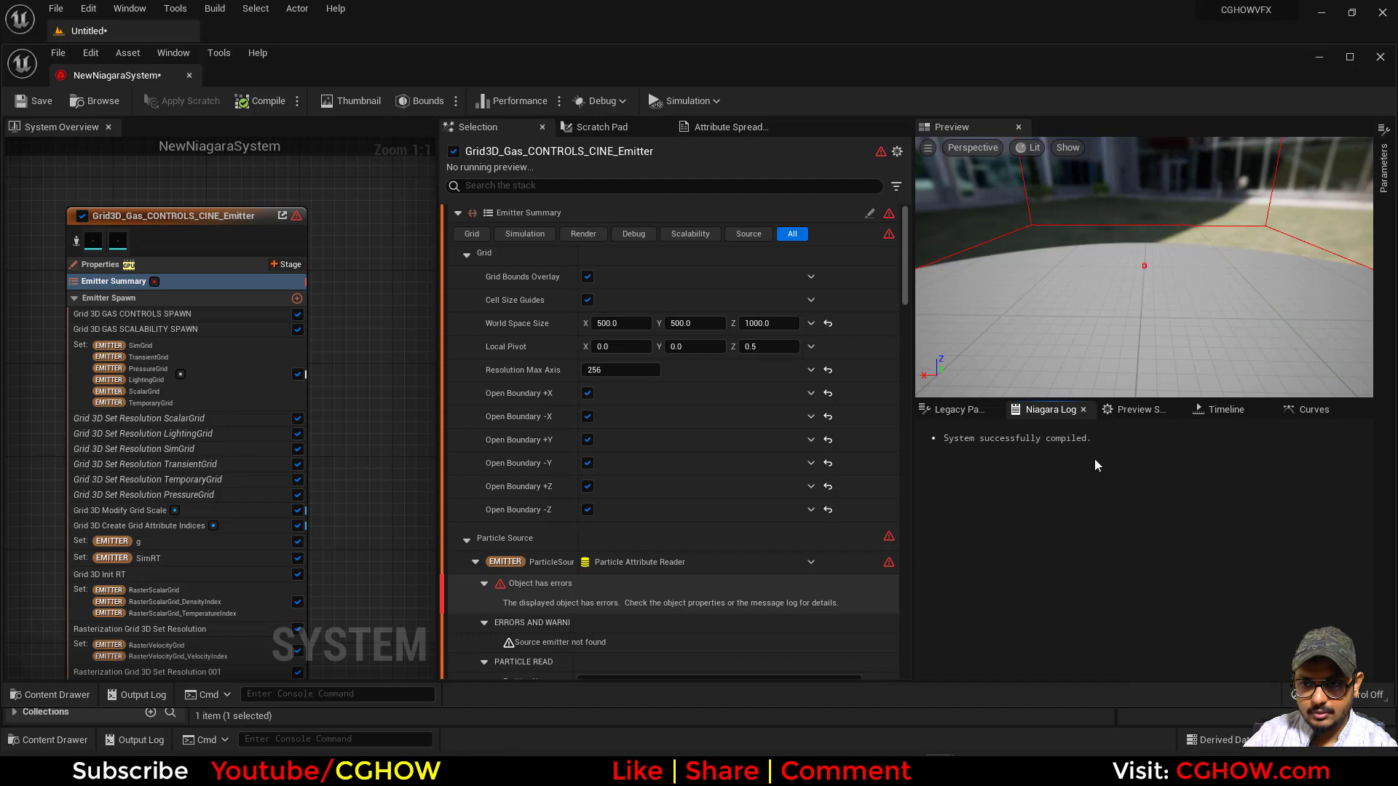
left_click(1139, 409)
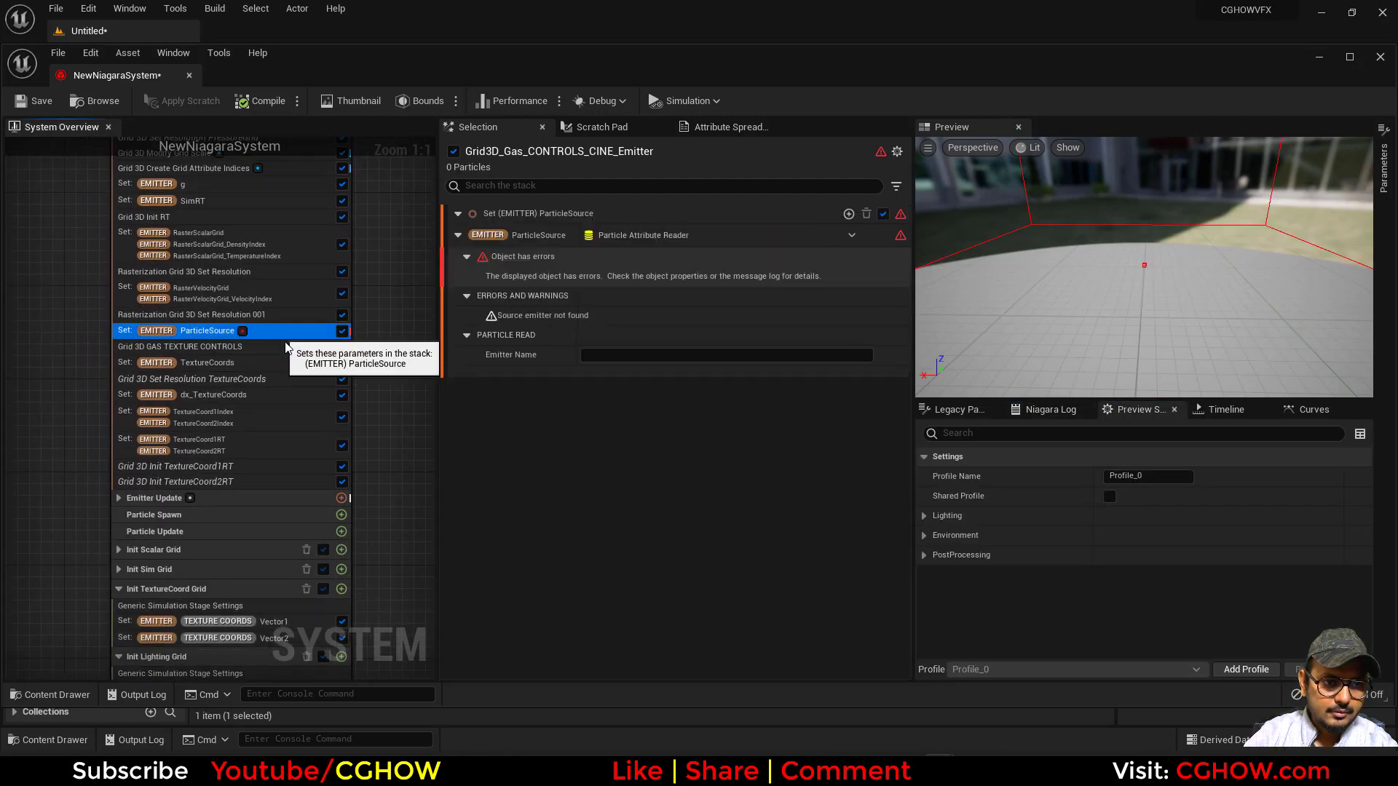
left_click(725, 354)
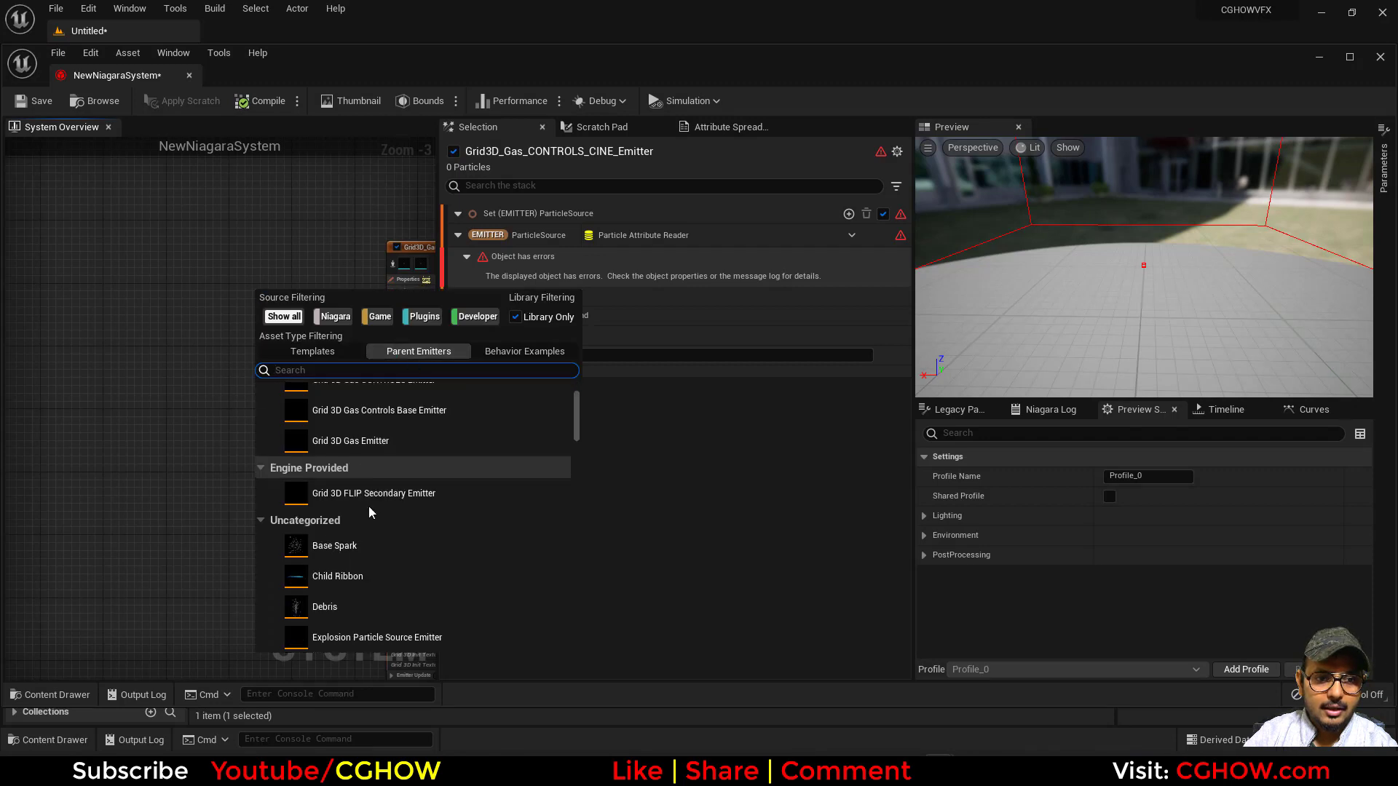
Step: Add a Fountain emitter and name it as the CINE gas emitter's ParticleSource emitter
left_click(313, 351)
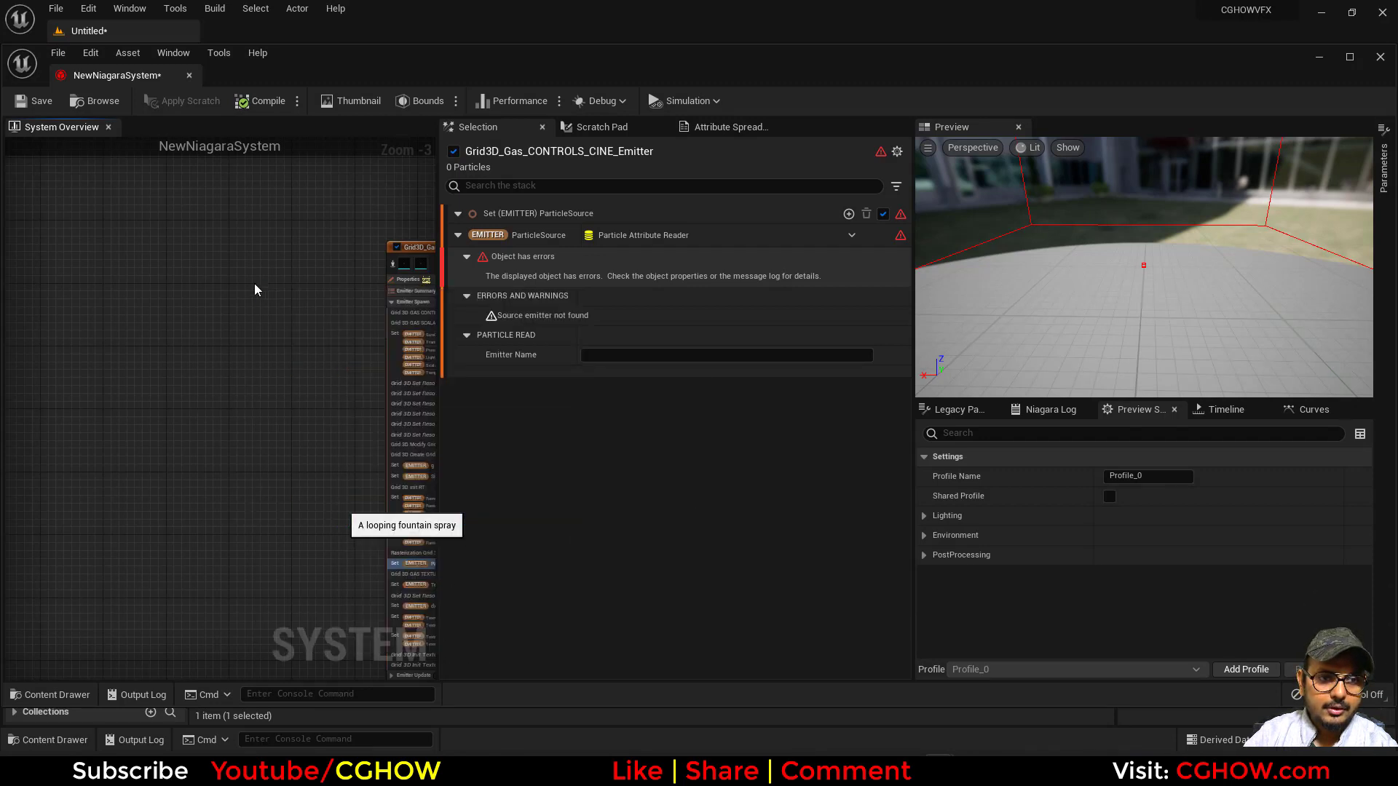
left_click(213, 228)
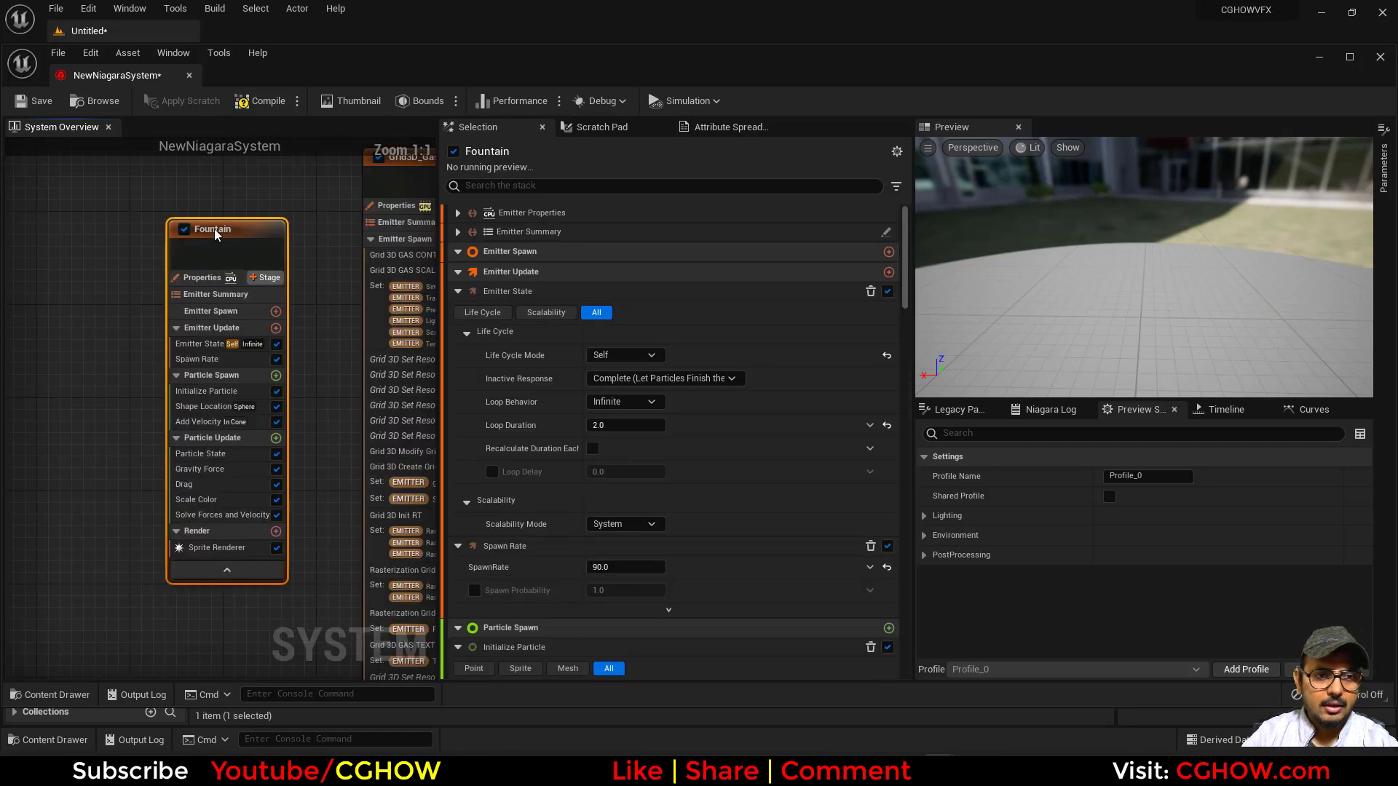
double_click(213, 229)
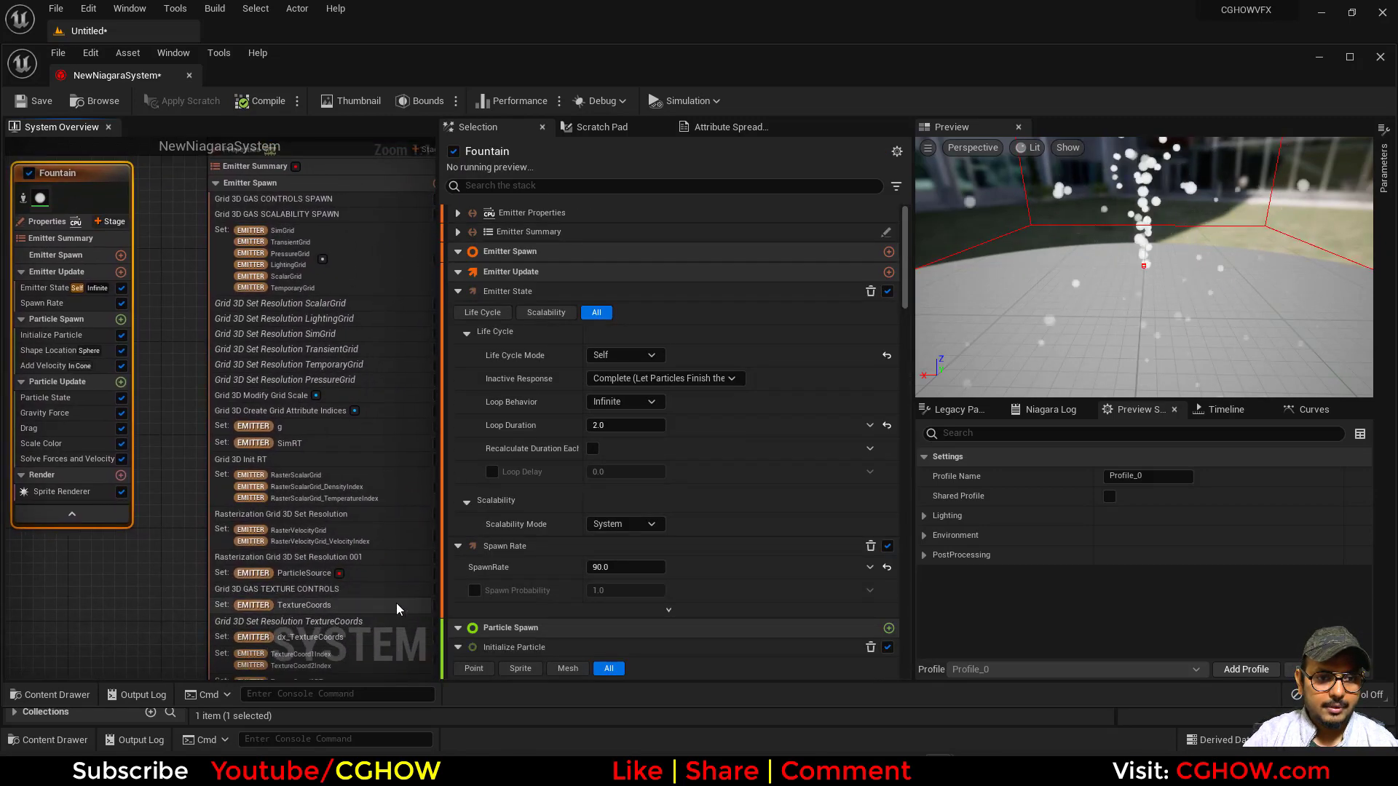
left_click(305, 572)
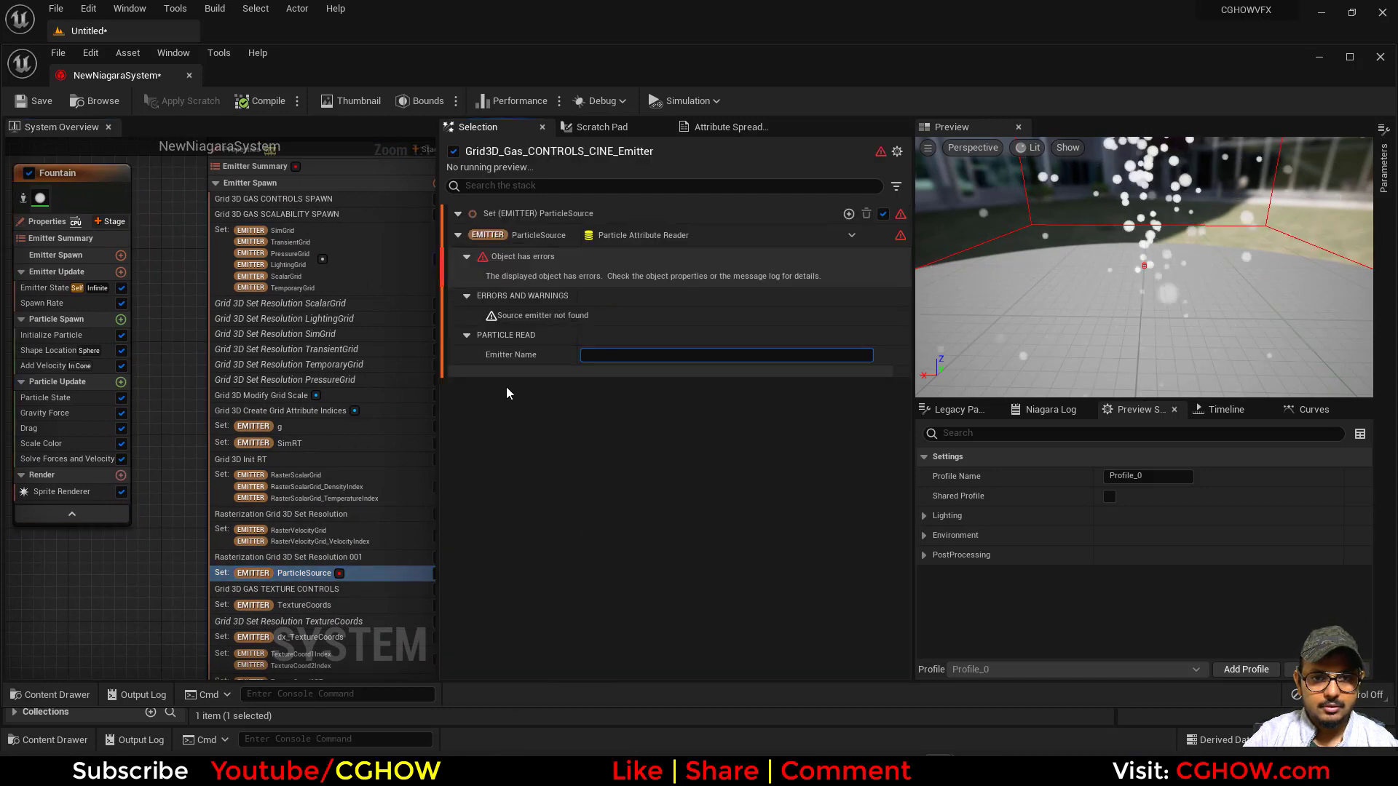
type("Fountain")
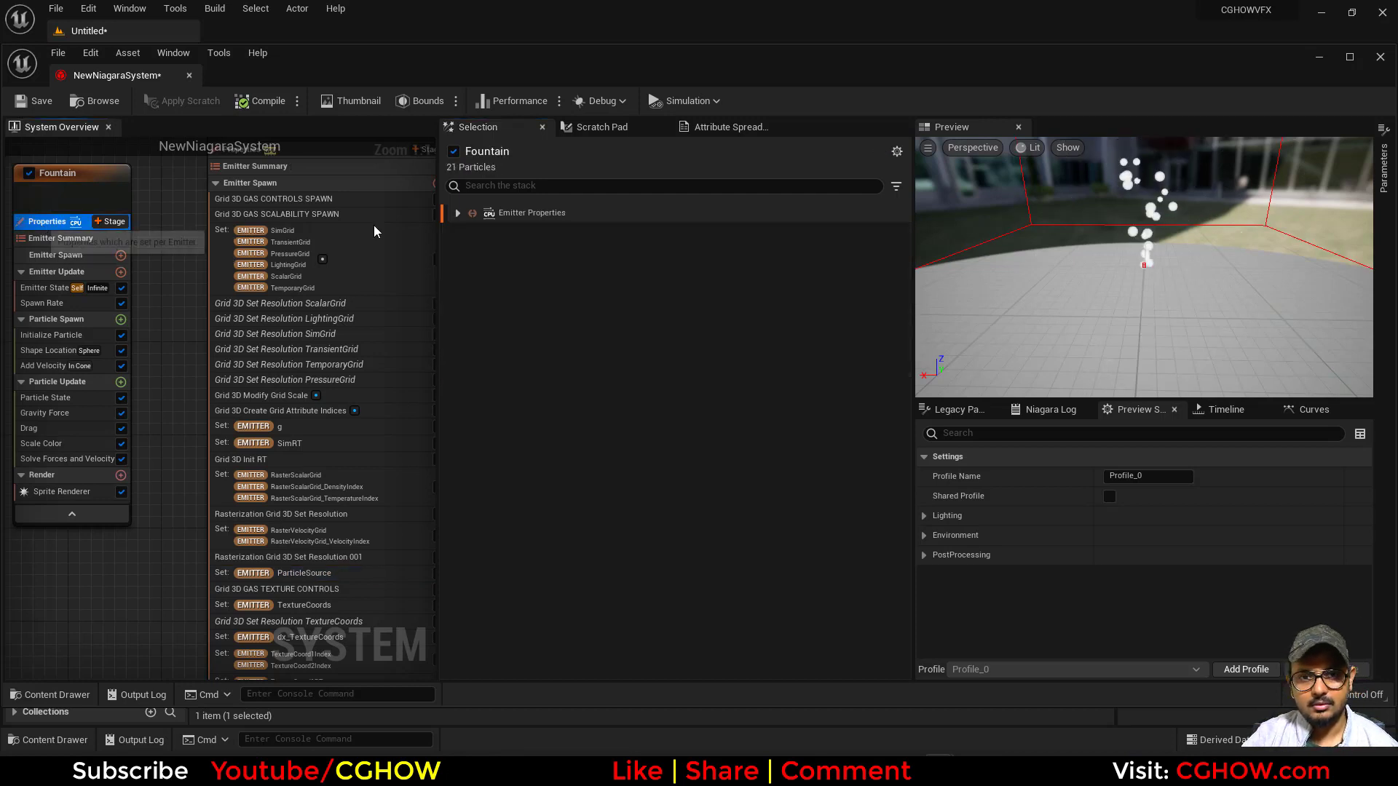
Step: Enable Fixed Bounds on the Fountain emitter and show the CINE emitter's Grid 3D Create Grid Attribute Indices settings
left_click(458, 212)
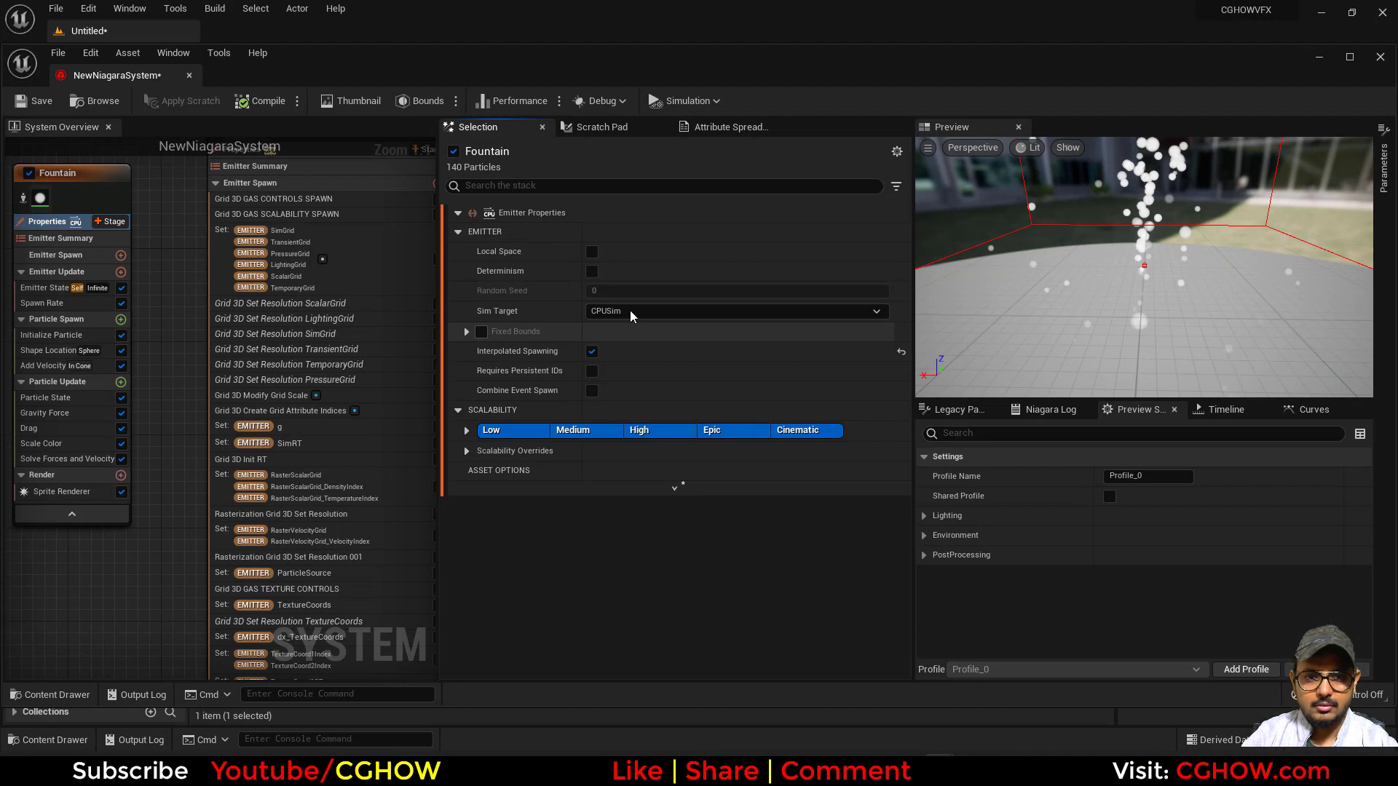
left_click(480, 331)
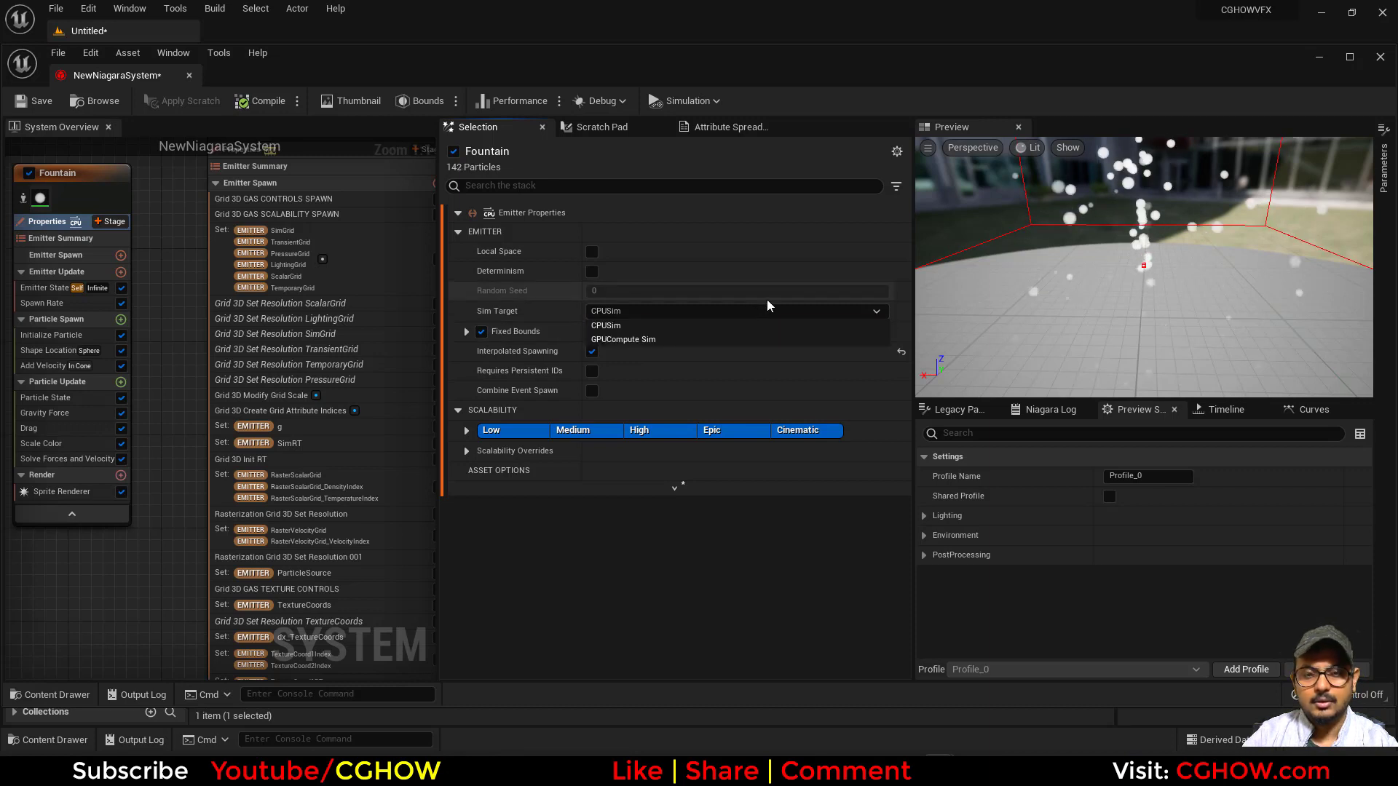
left_click(622, 339)
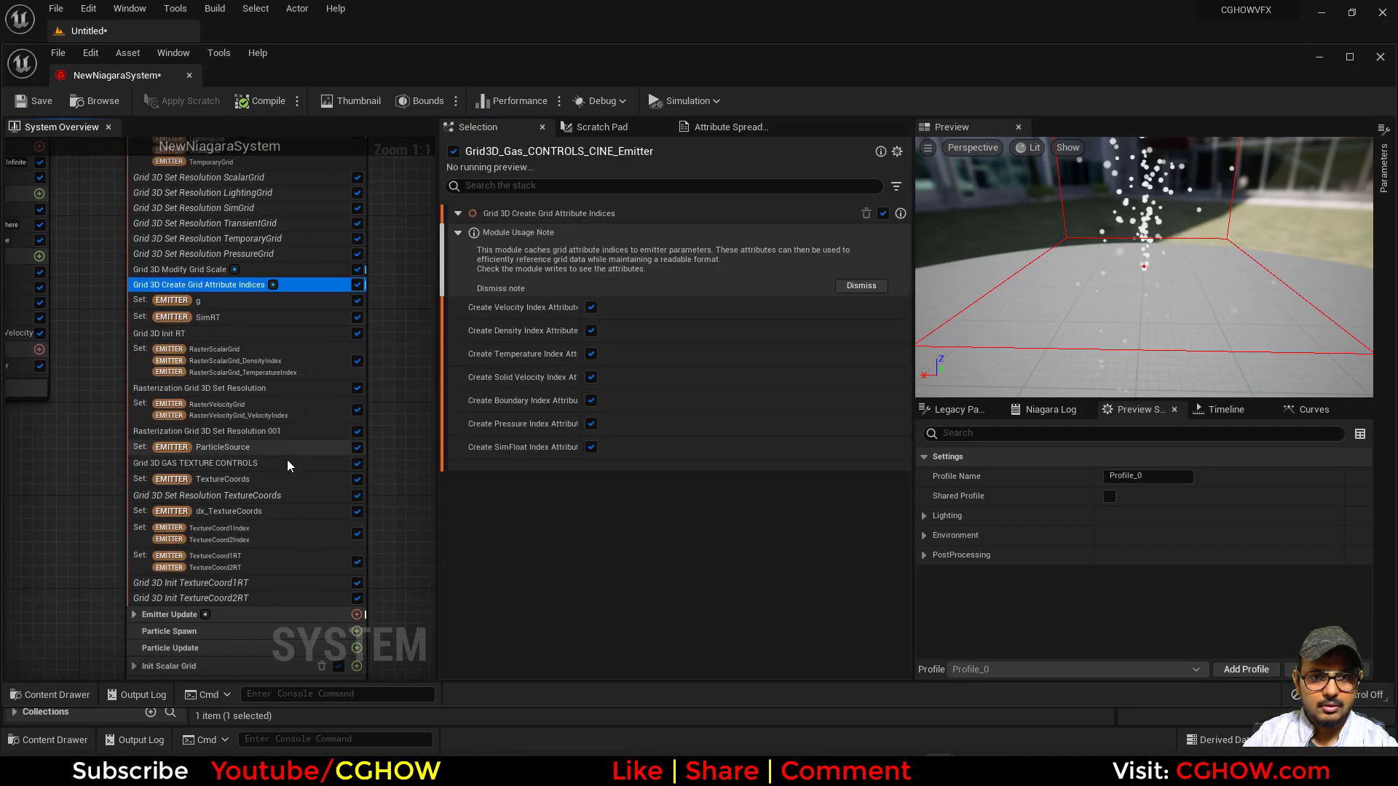
Step: Review Modify Grid Scale and Emitter Update modules, delete the CINE emitter and list emitter templates to add
left_click(860, 287)
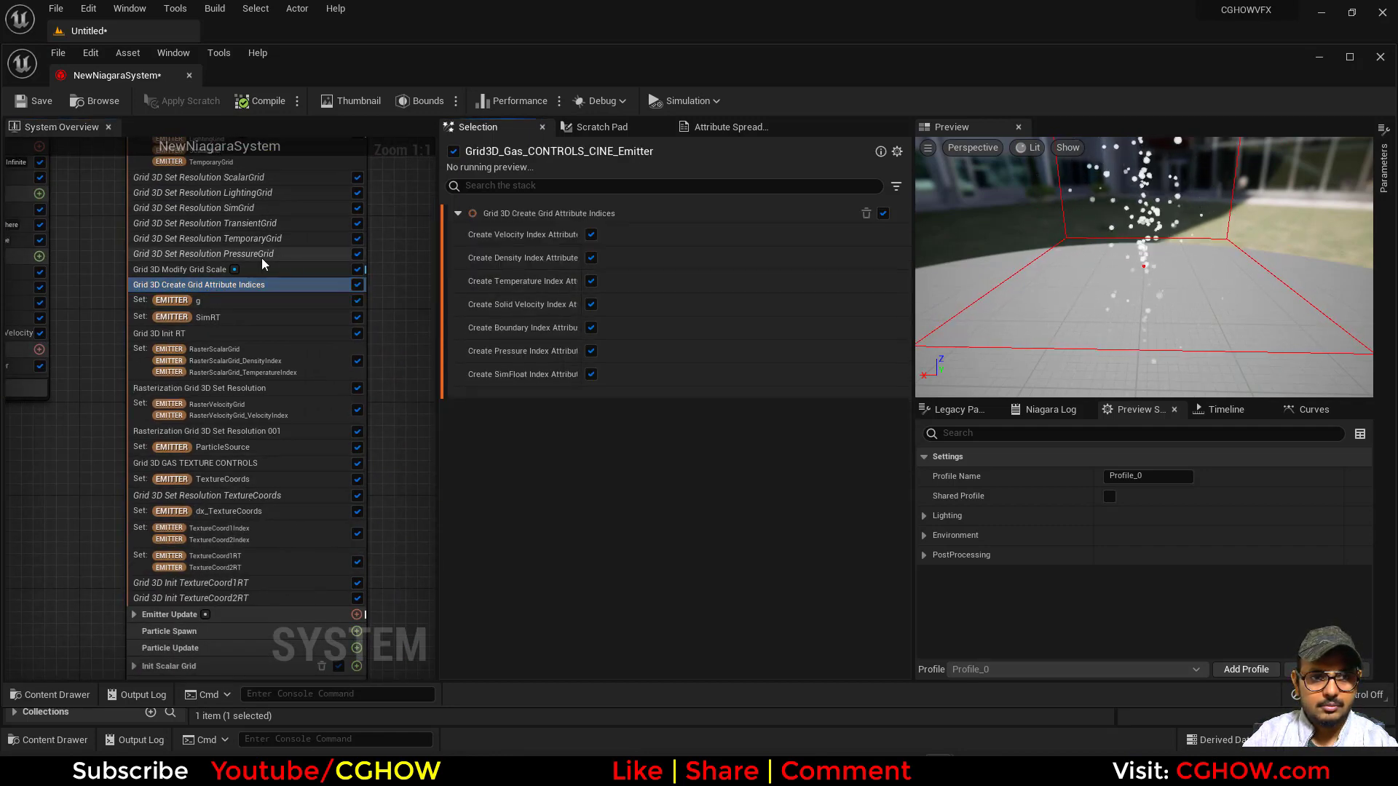
left_click(179, 268)
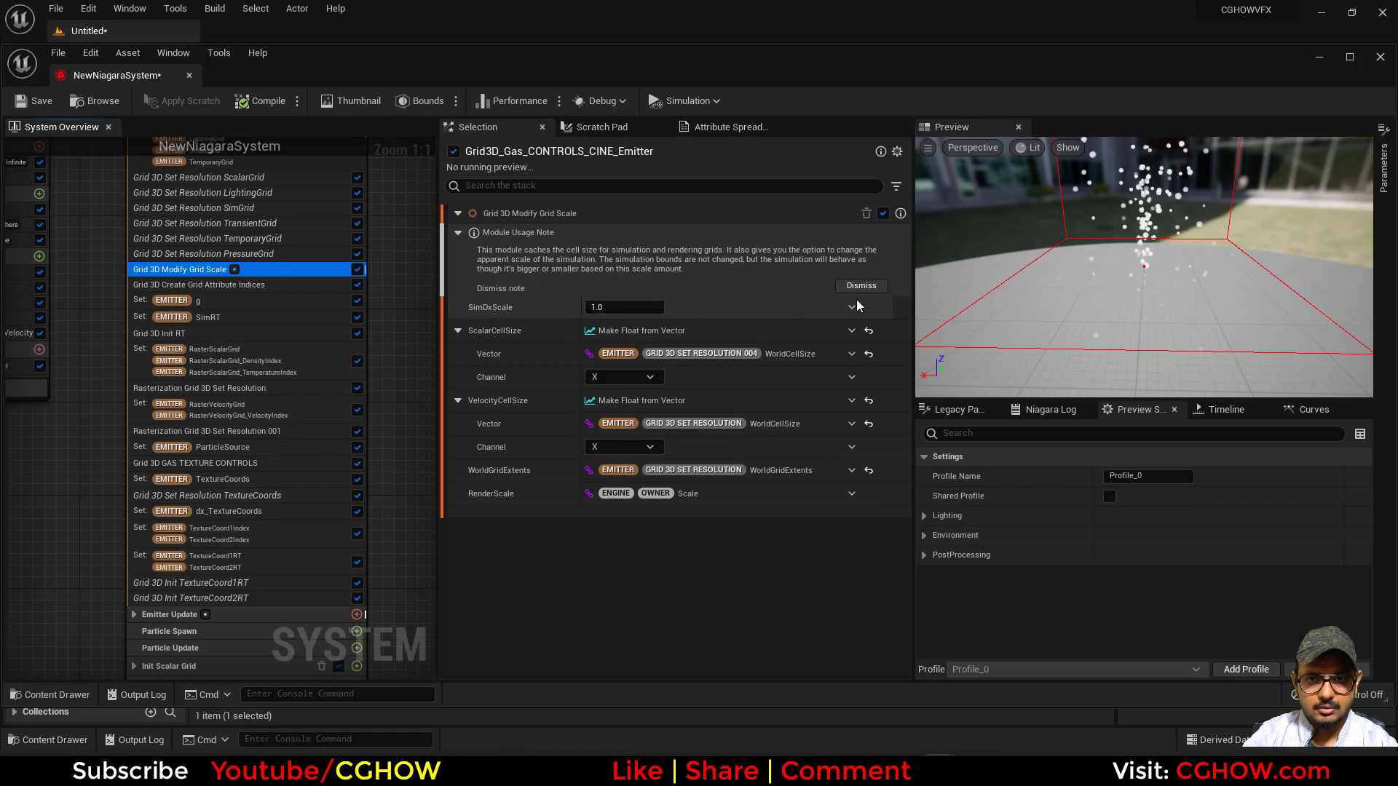
left_click(859, 286)
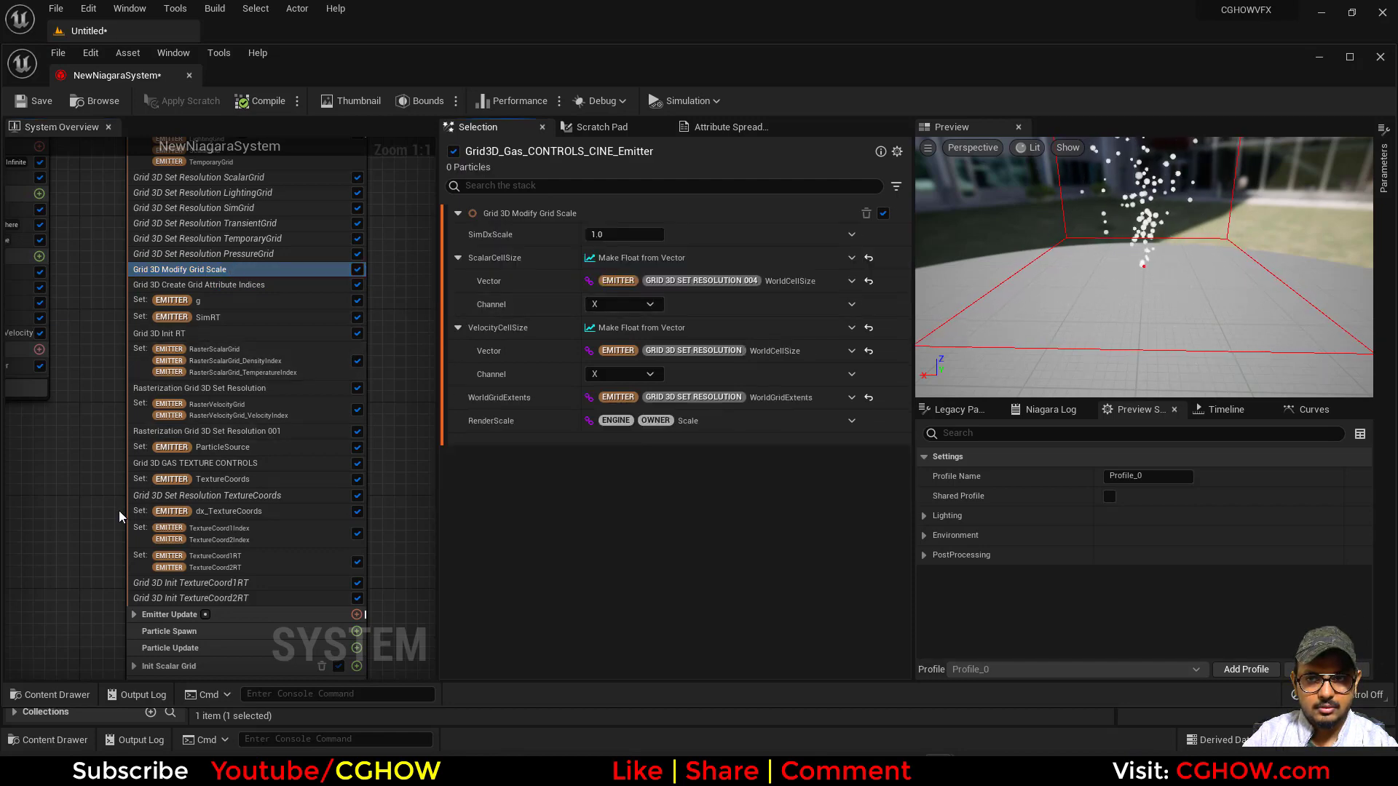
left_click(169, 383)
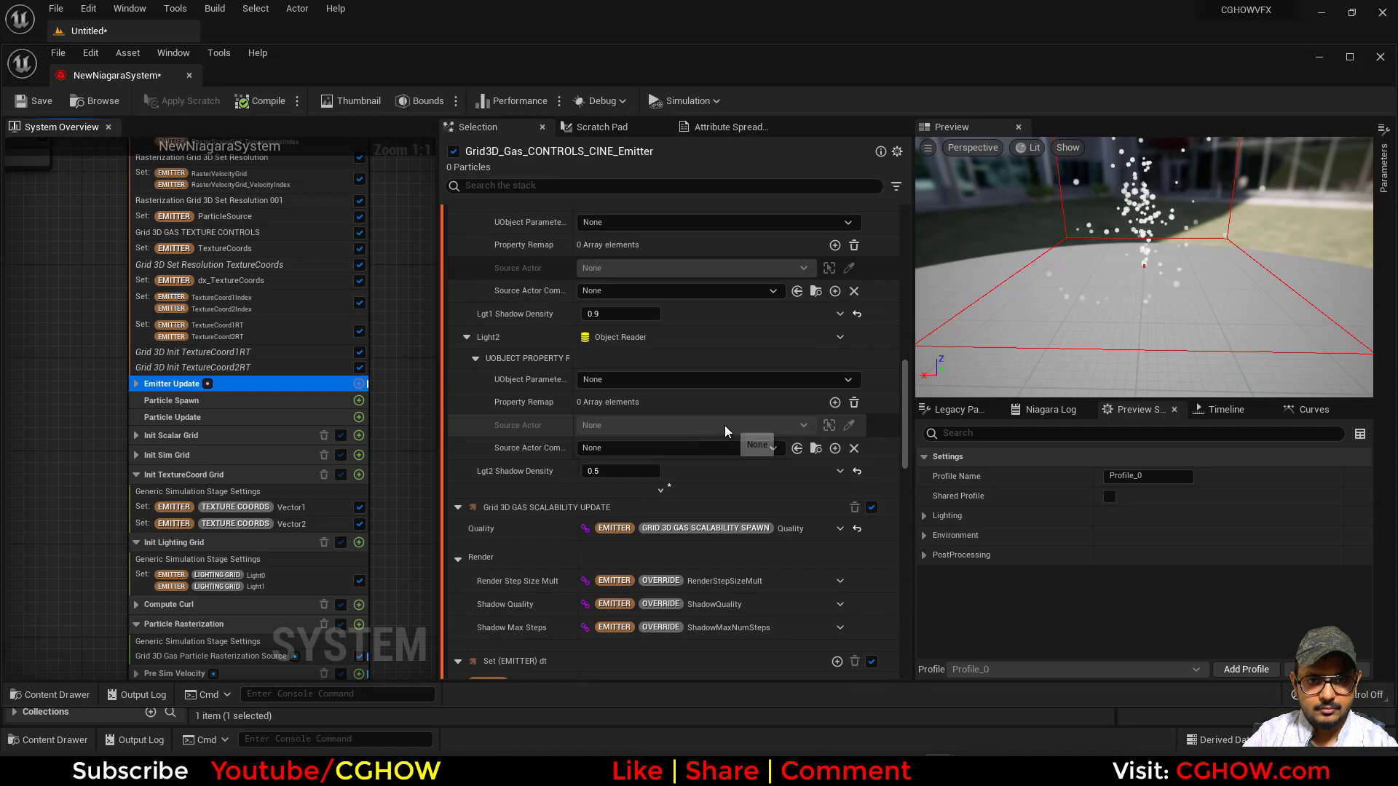
scroll("down", 3)
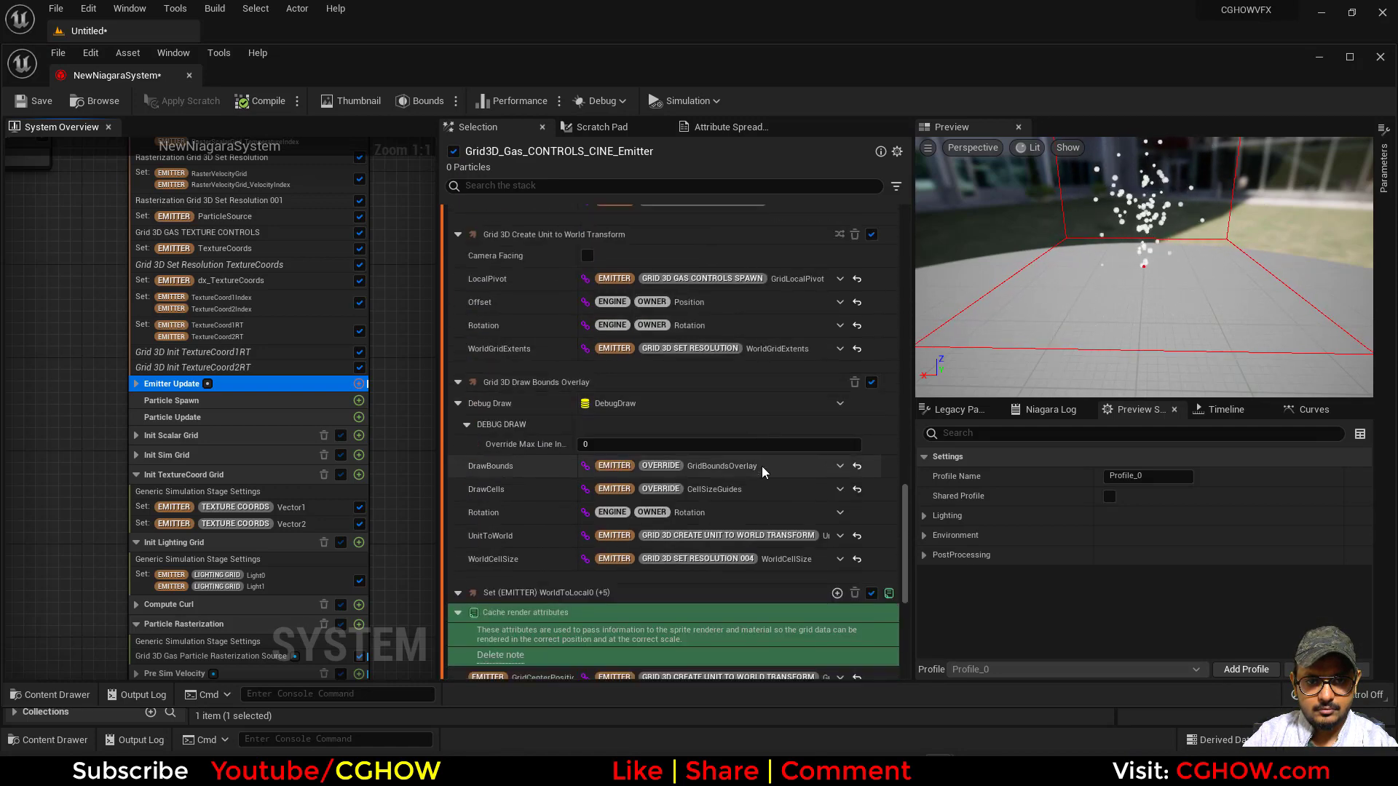
scroll("down", 3)
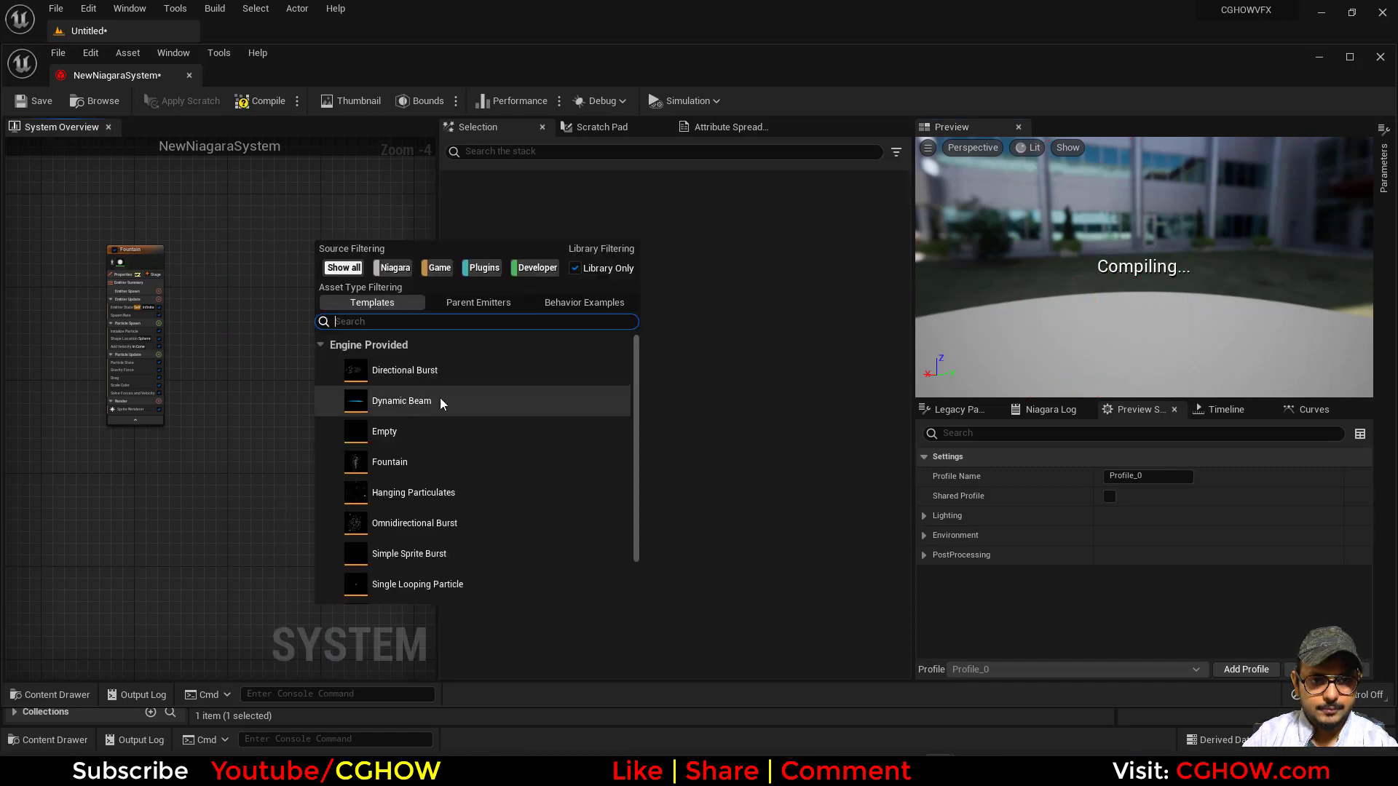
Step: Add Grid3D_Gas_CONTROLS_Emitter with Fountain as its ParticleSource, inspect SimGrid, then remove it
left_click(477, 303)
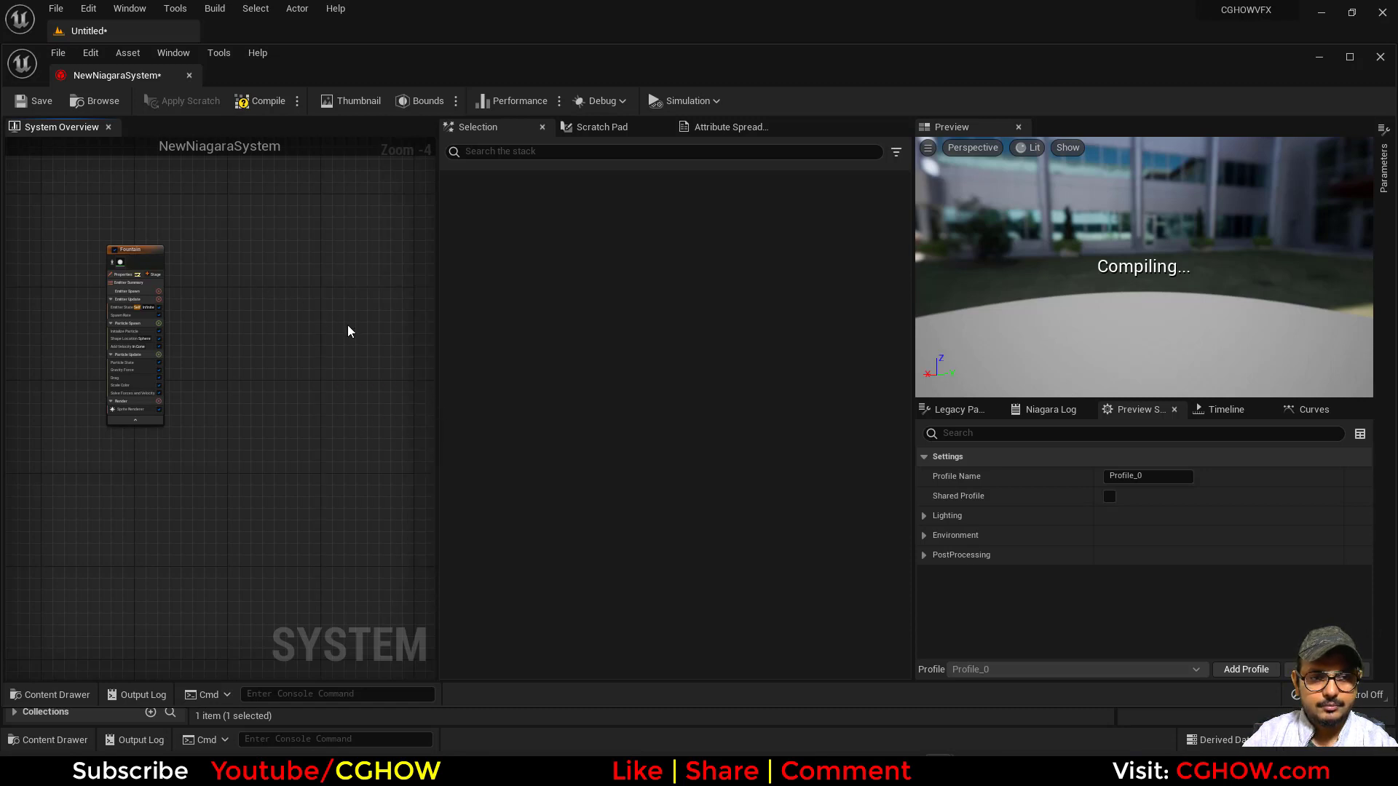
mouse_move(322, 303)
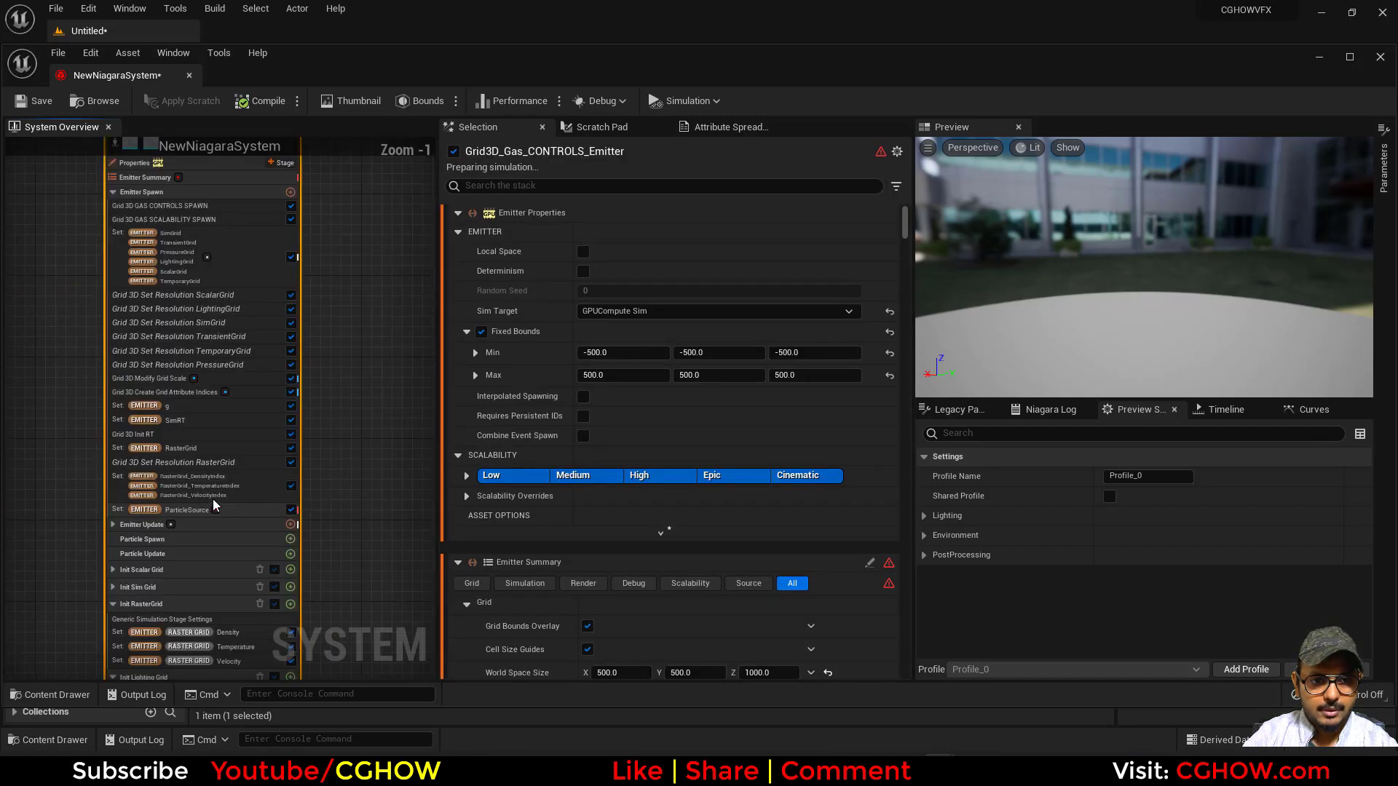
left_click(186, 510)
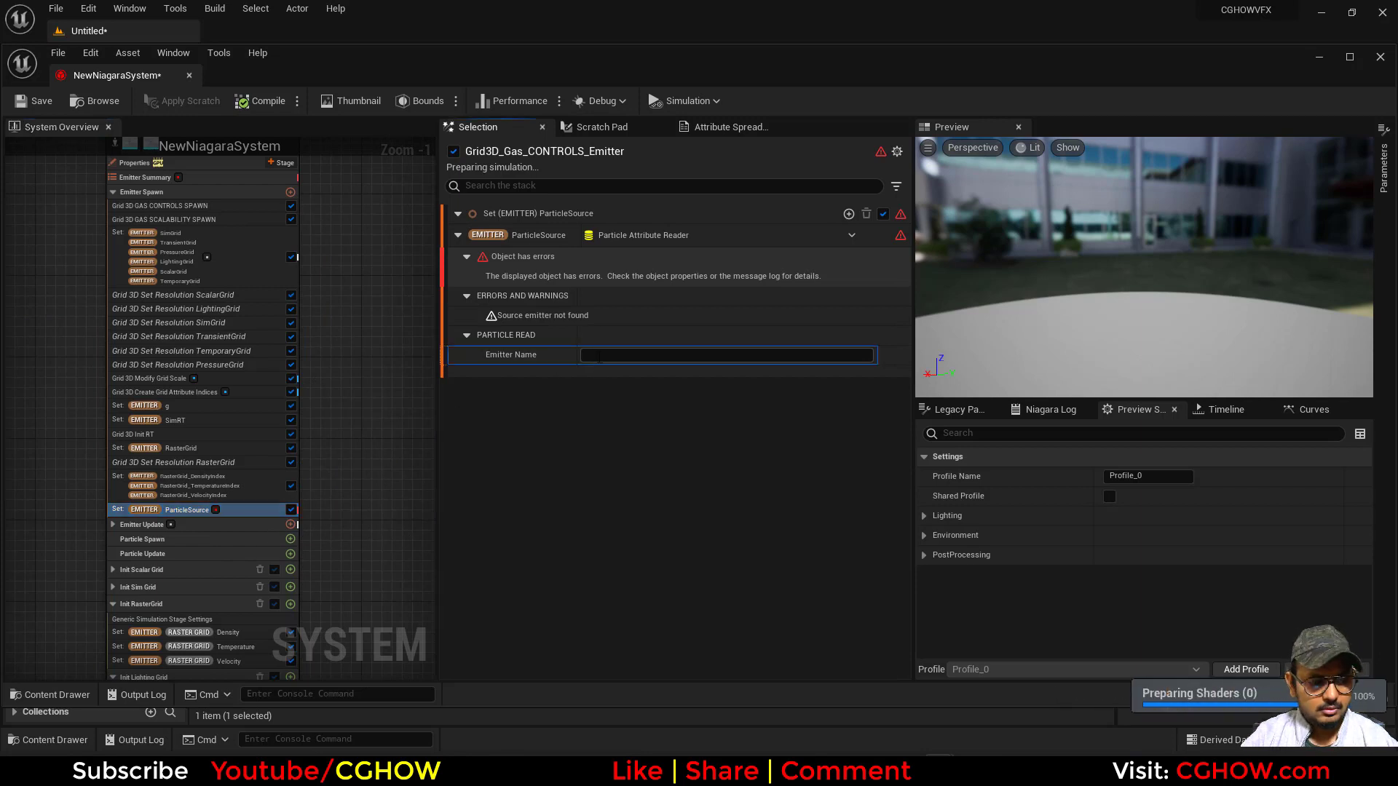
type("Fountain")
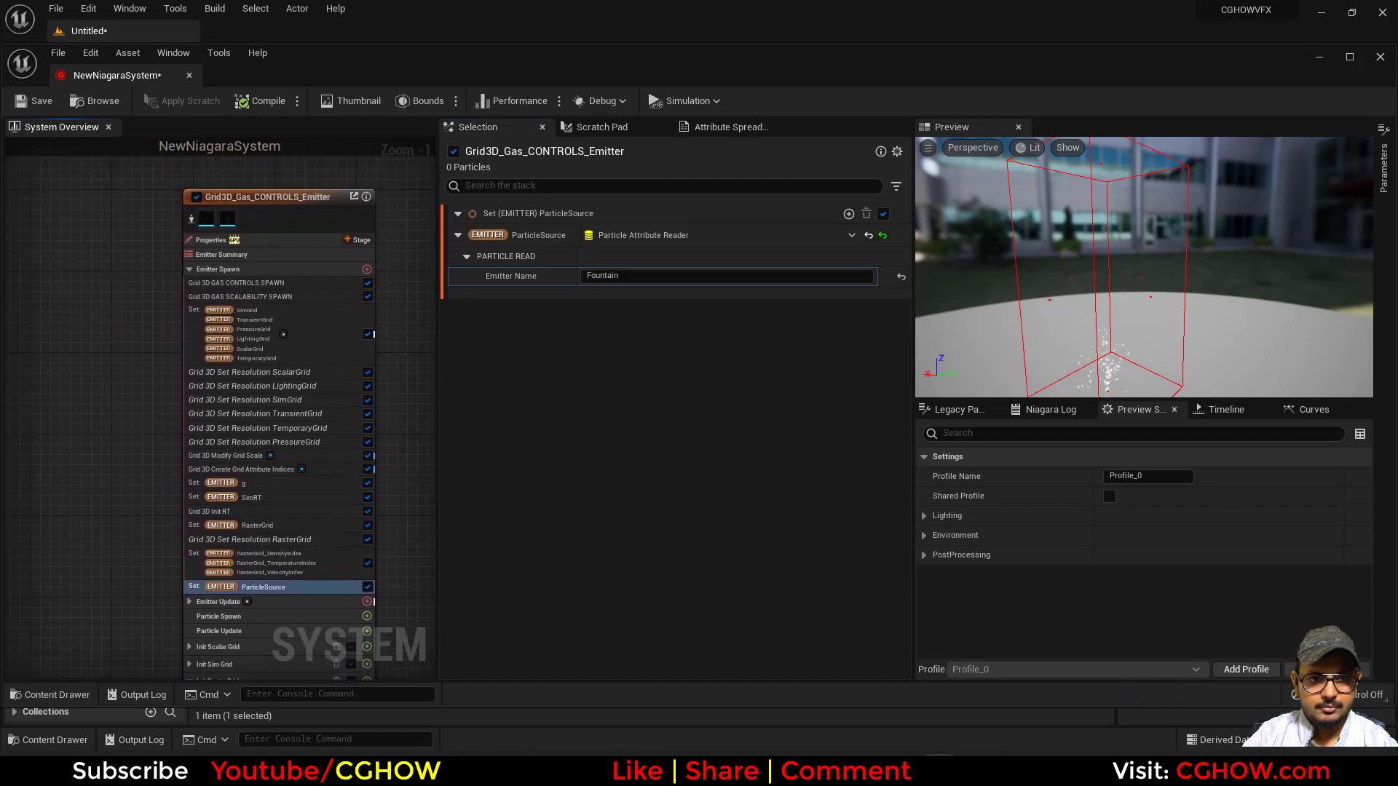
left_click(249, 310)
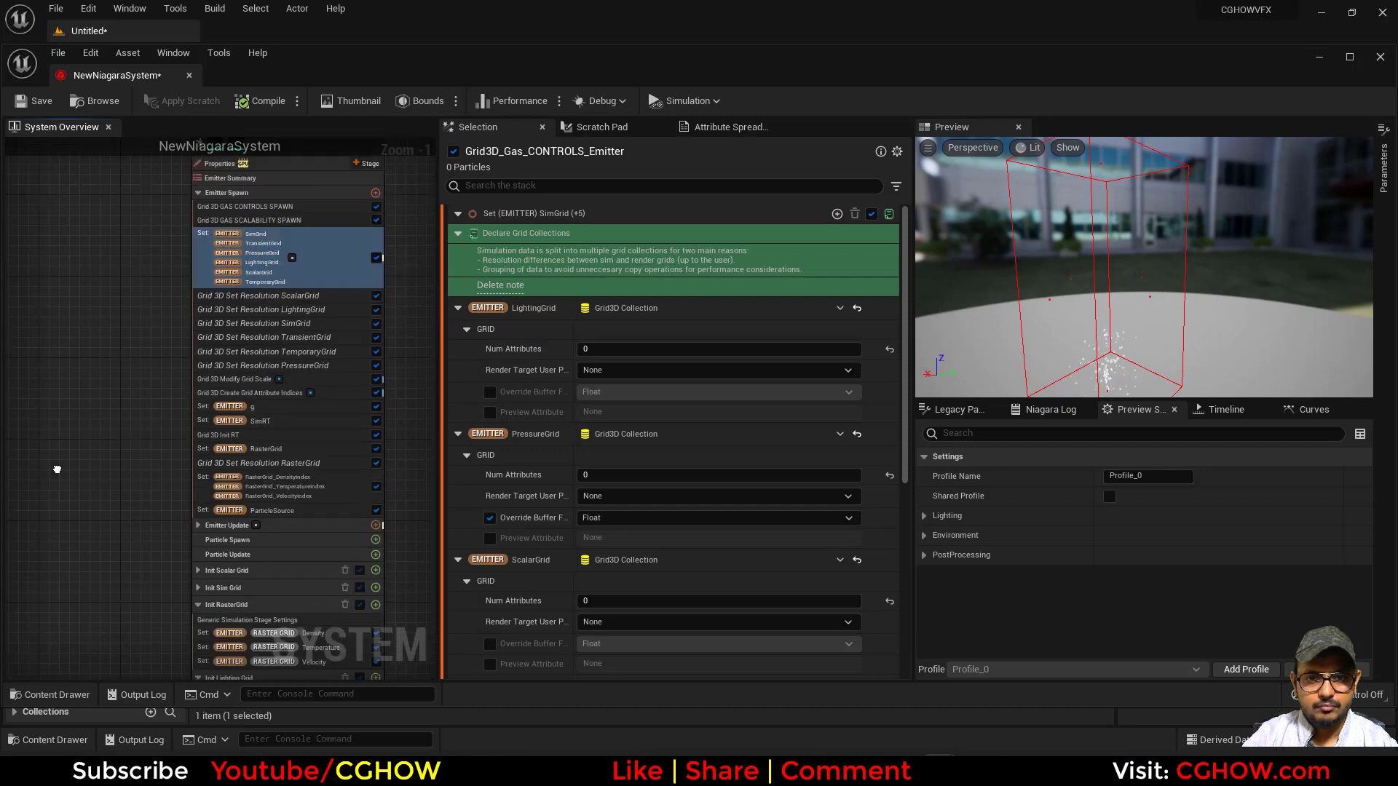
scroll("down", 3)
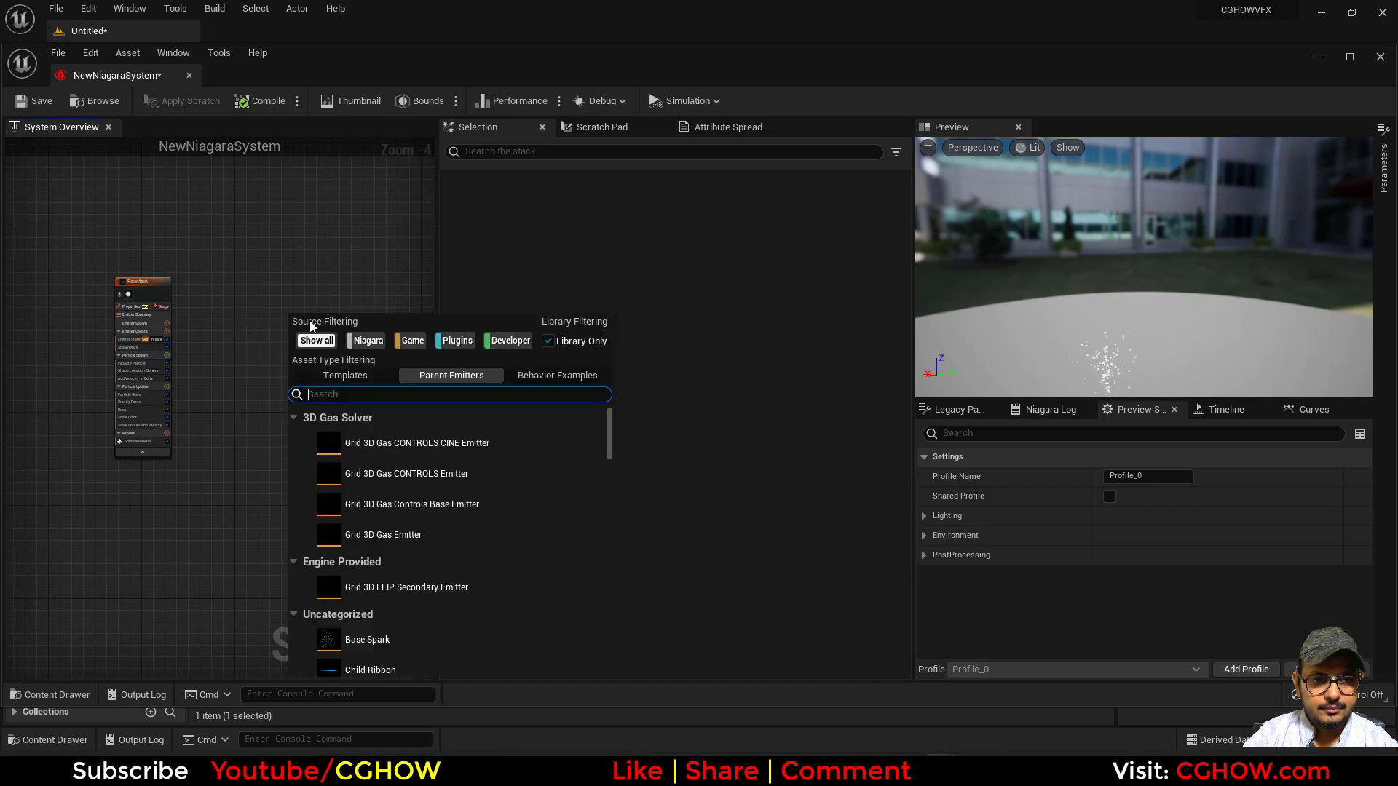
Step: Search '2d' in the Parent Emitters list and add the Grid 2D Gas Emitter
scroll("down", 3)
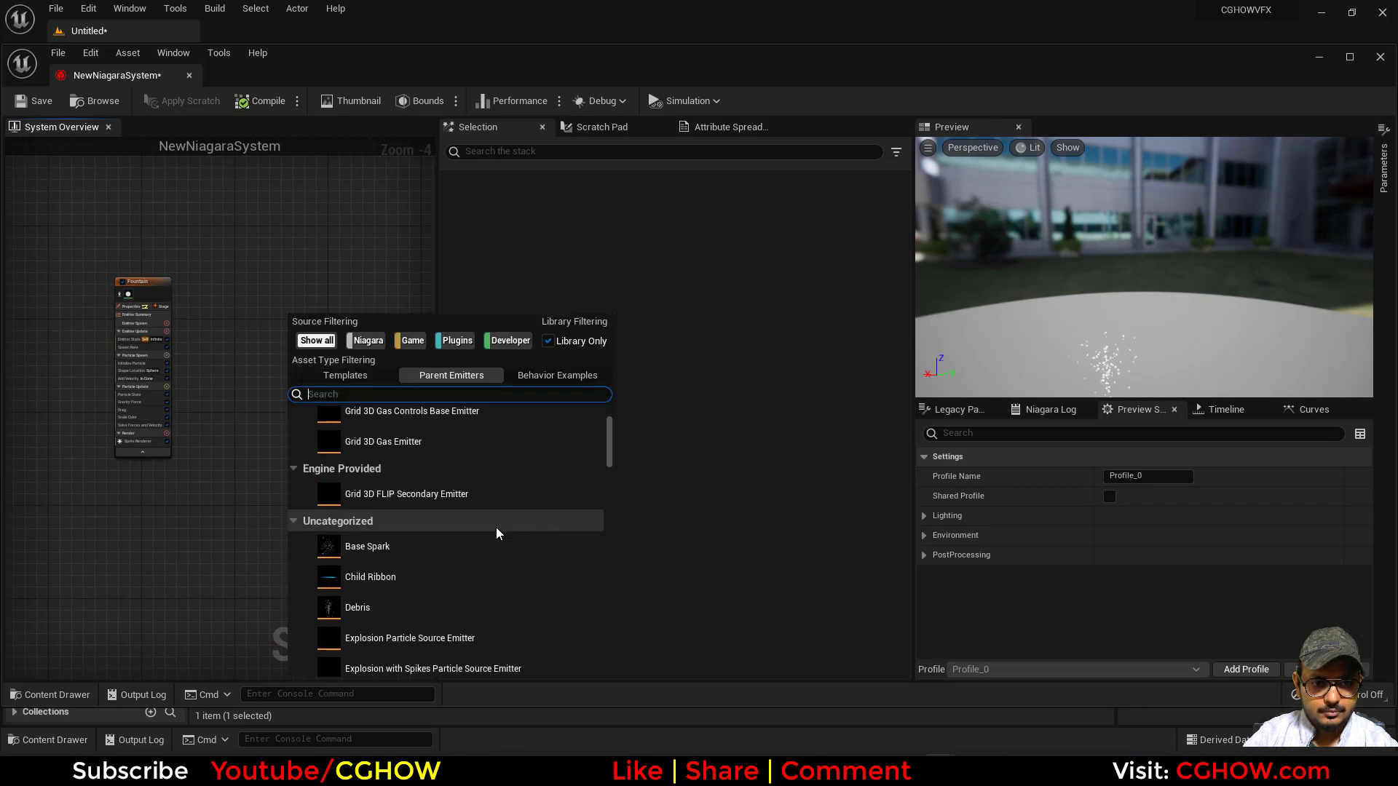
scroll("down", 3)
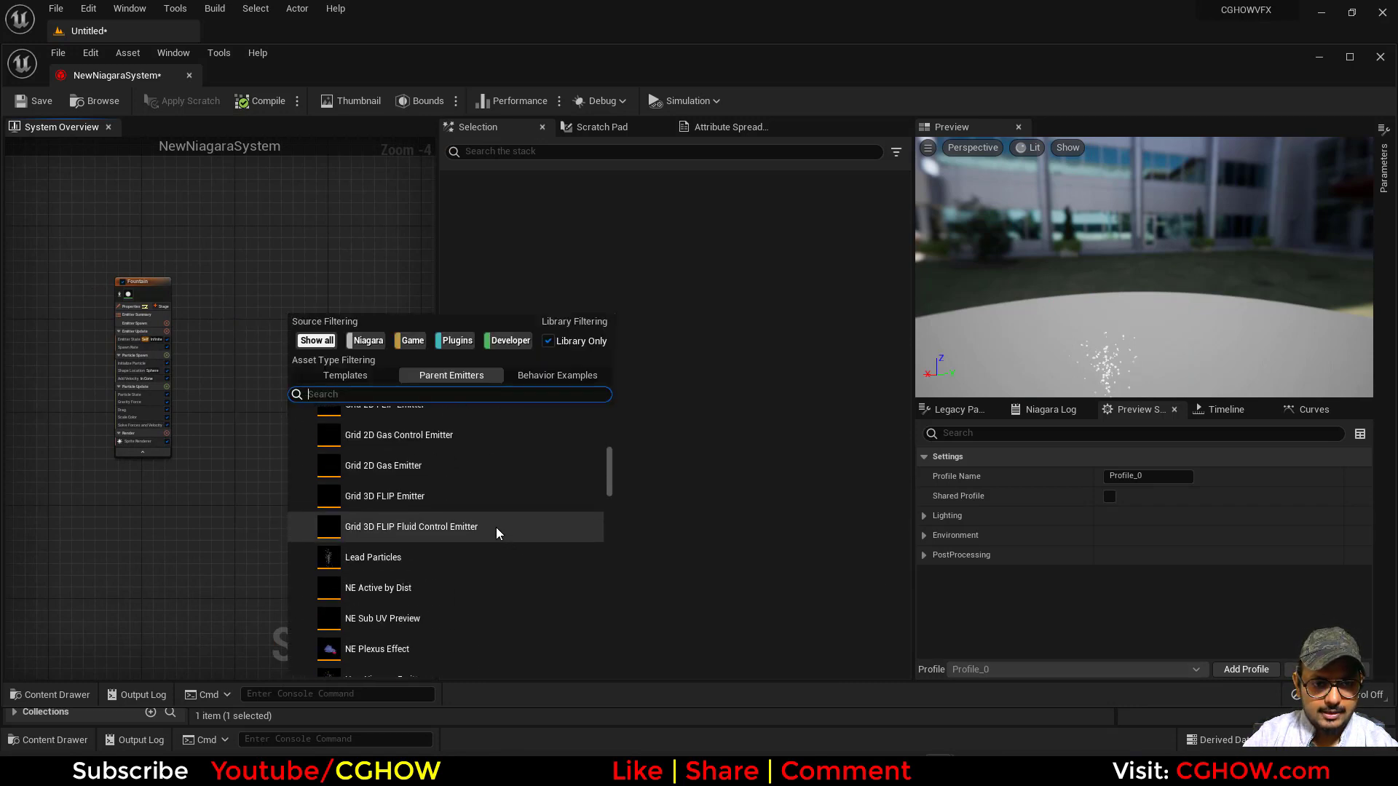
scroll("up", 3)
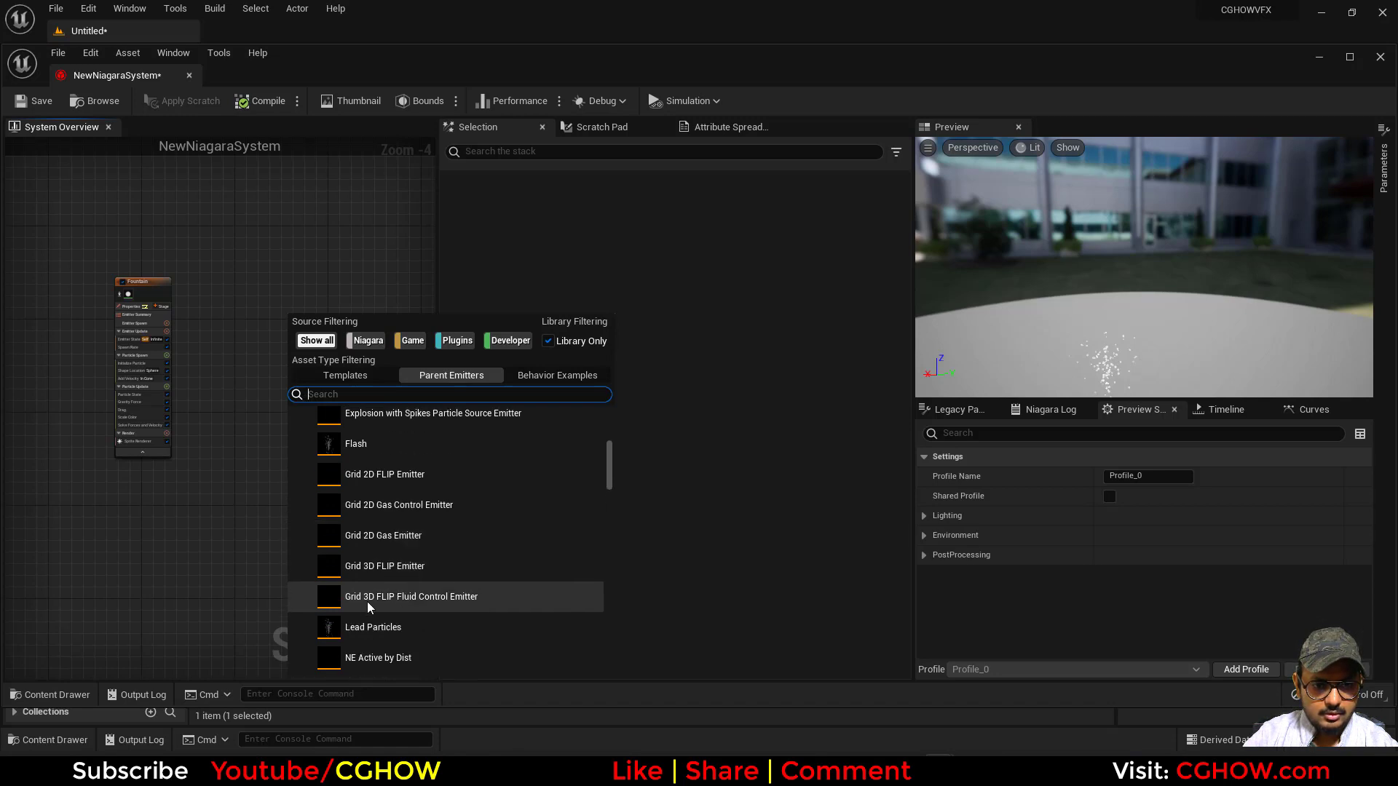
mouse_move(432, 474)
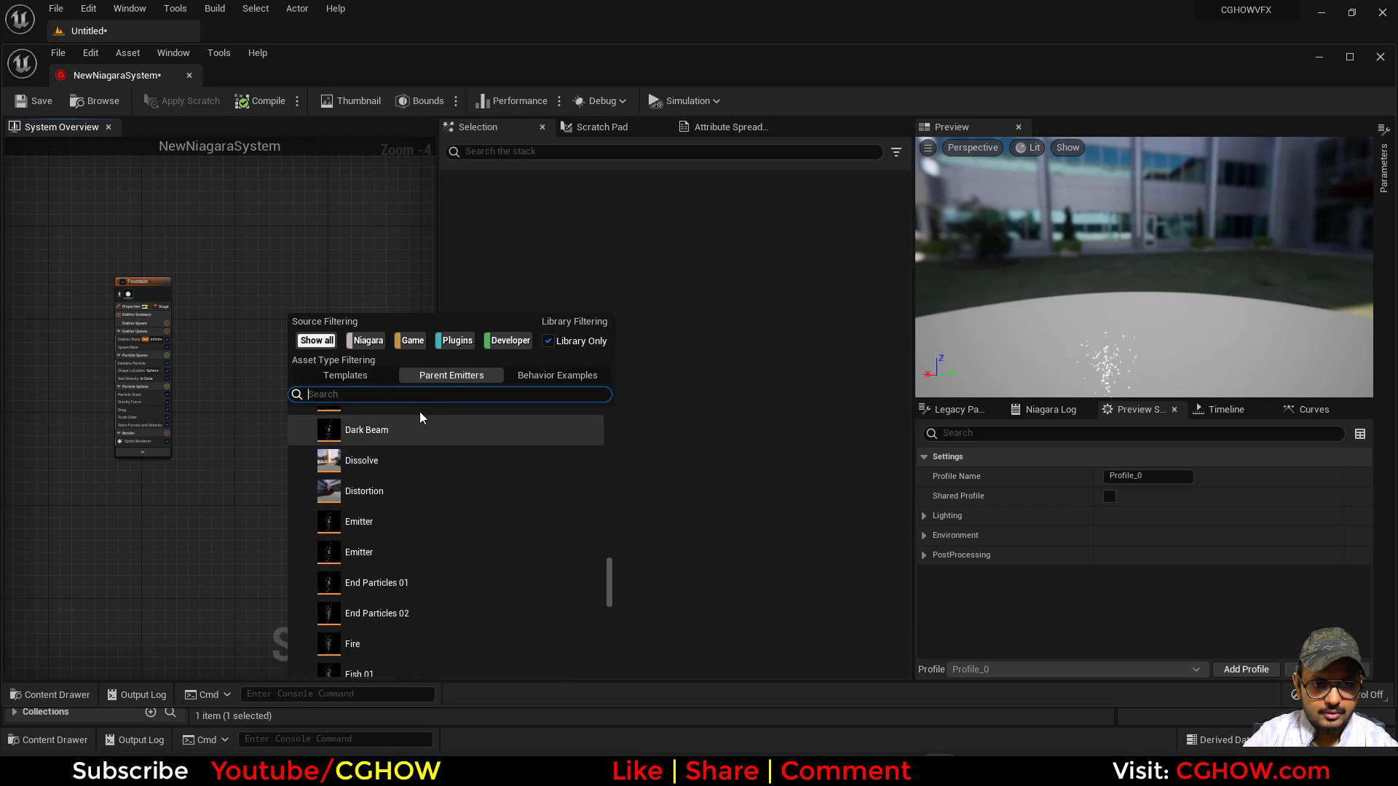
type("2")
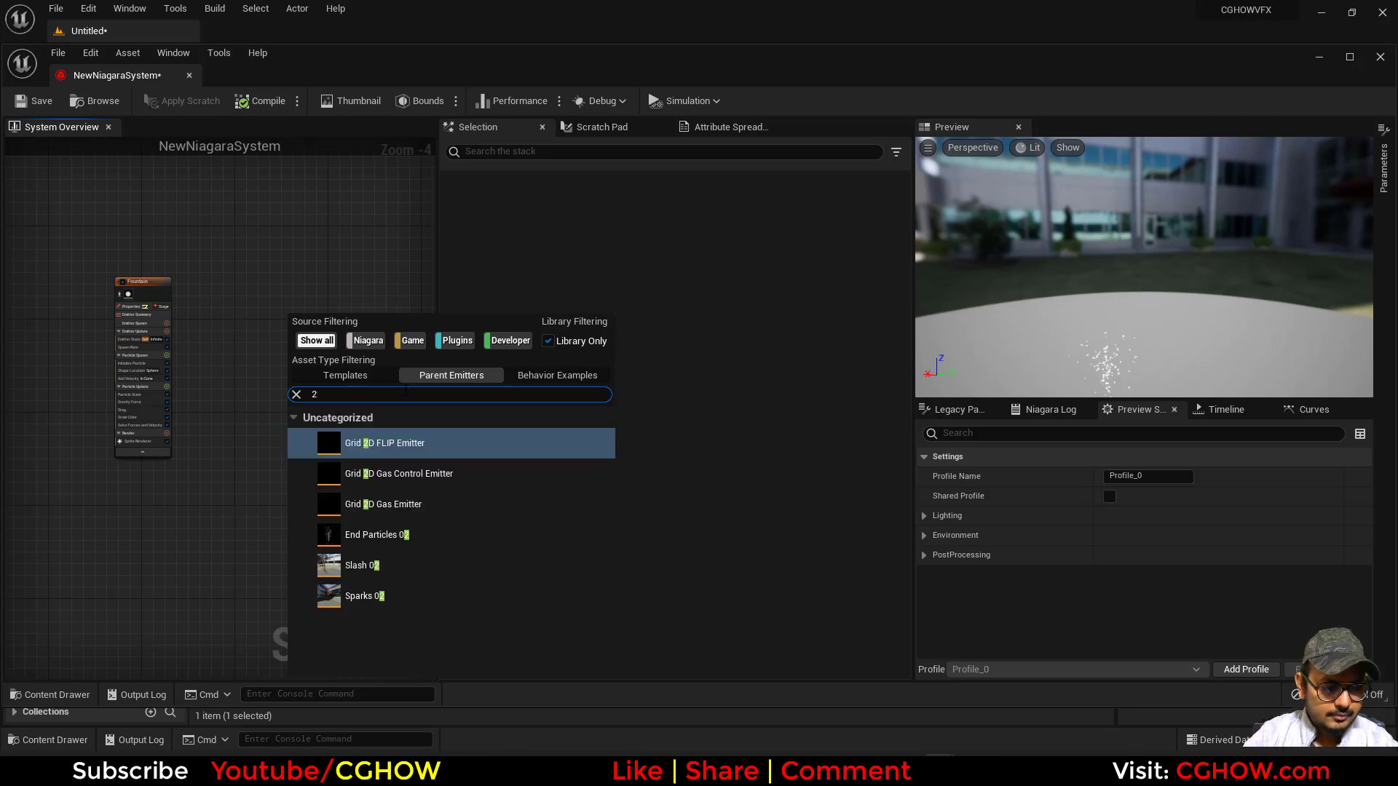
type("d")
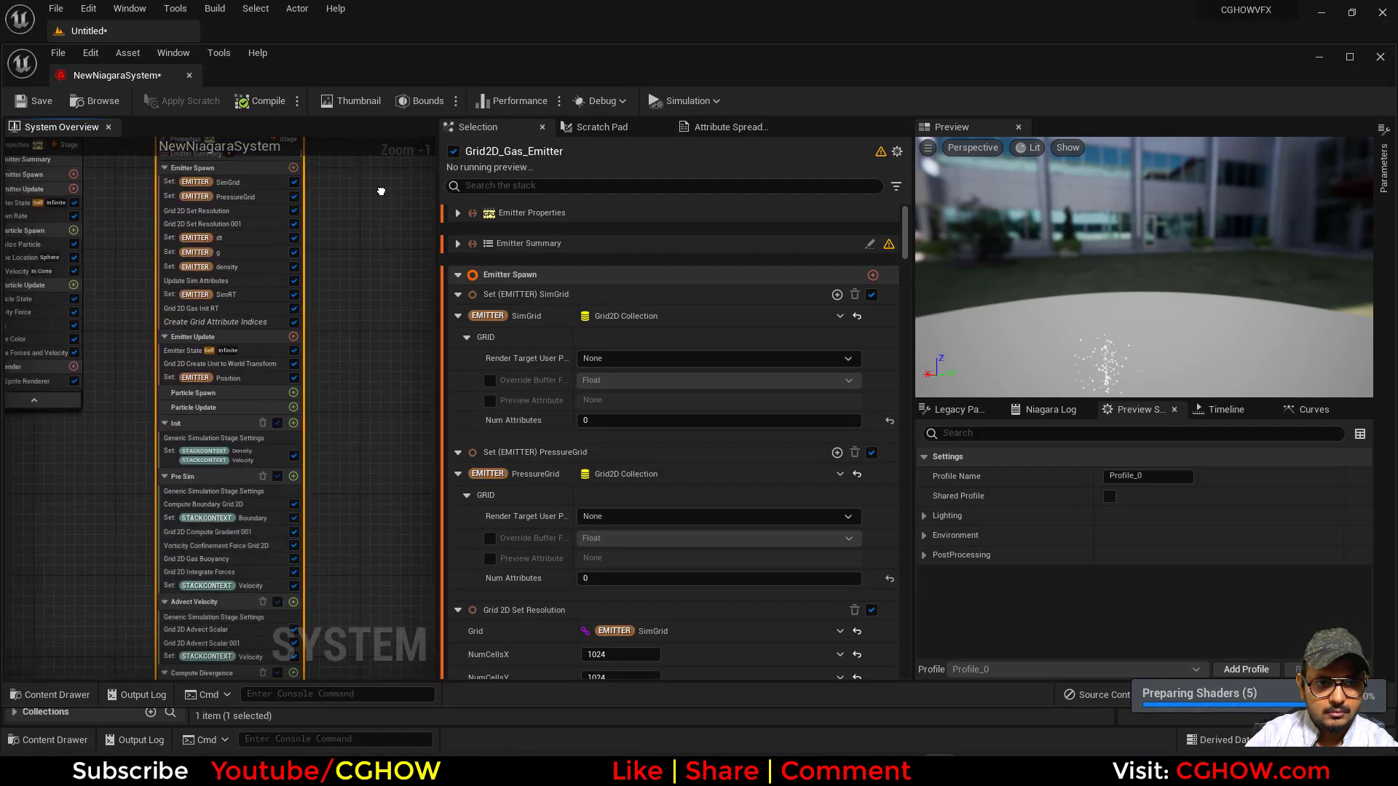
Step: Inspect Project Pressure Grid 2D and Grid 2D Gas Init RT modules, then return to the level editor
scroll("down", 3)
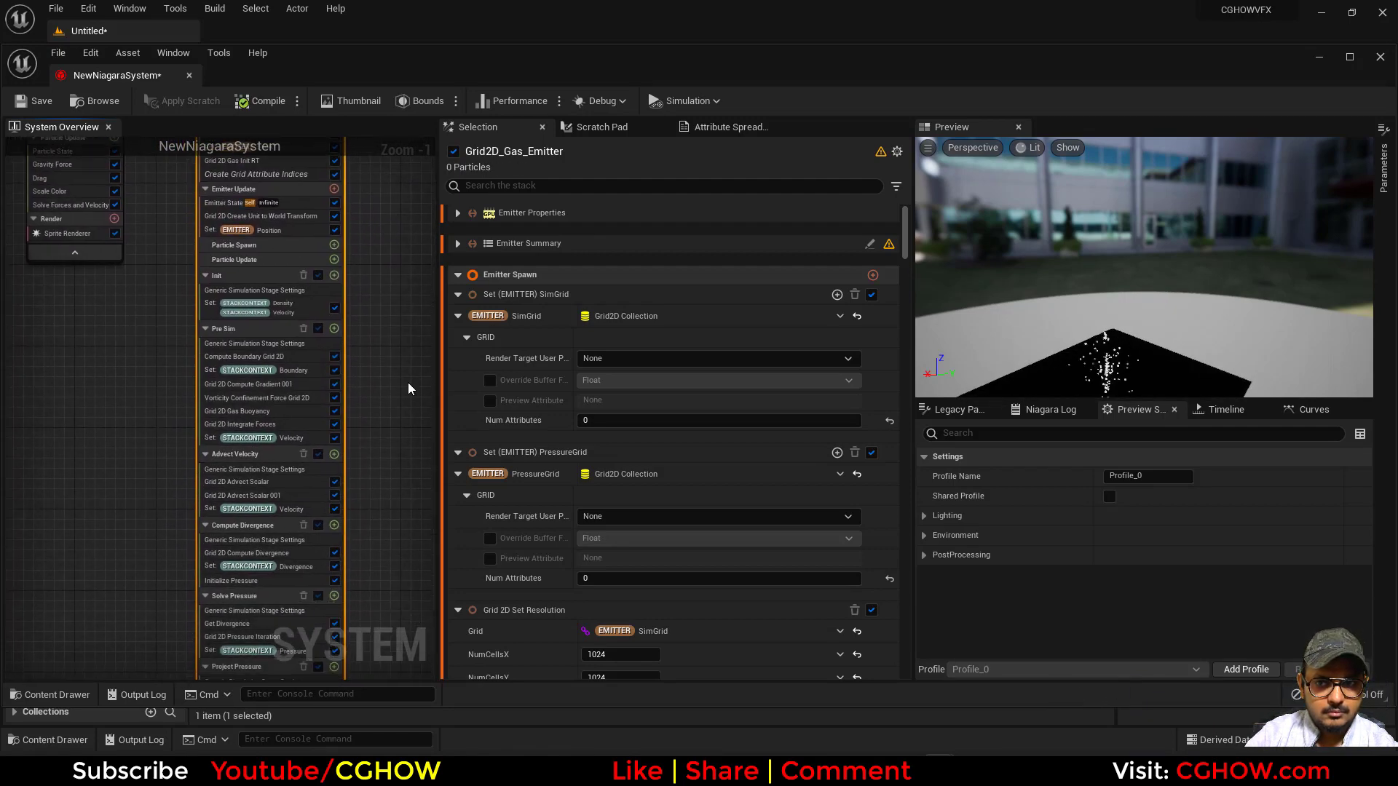
scroll("down", 3)
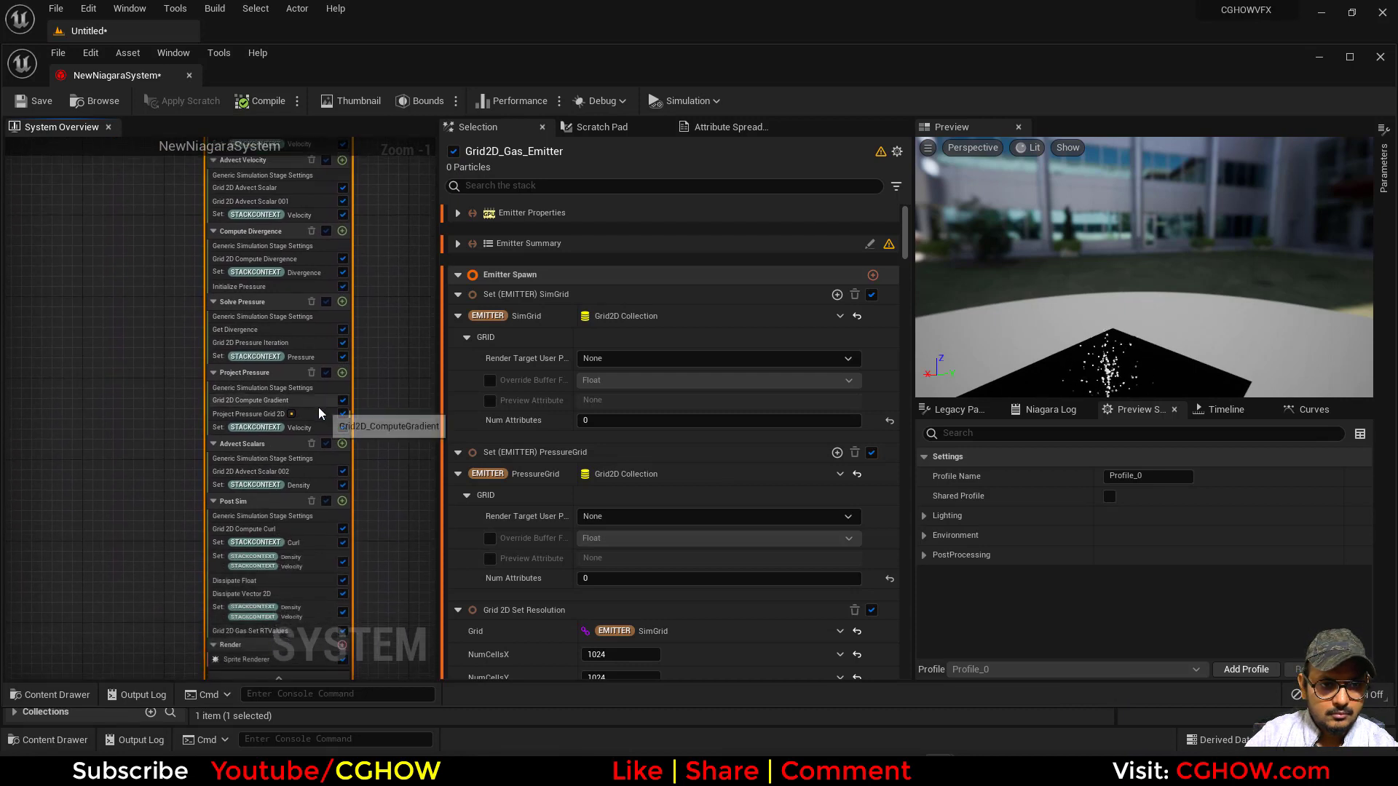
left_click(250, 413)
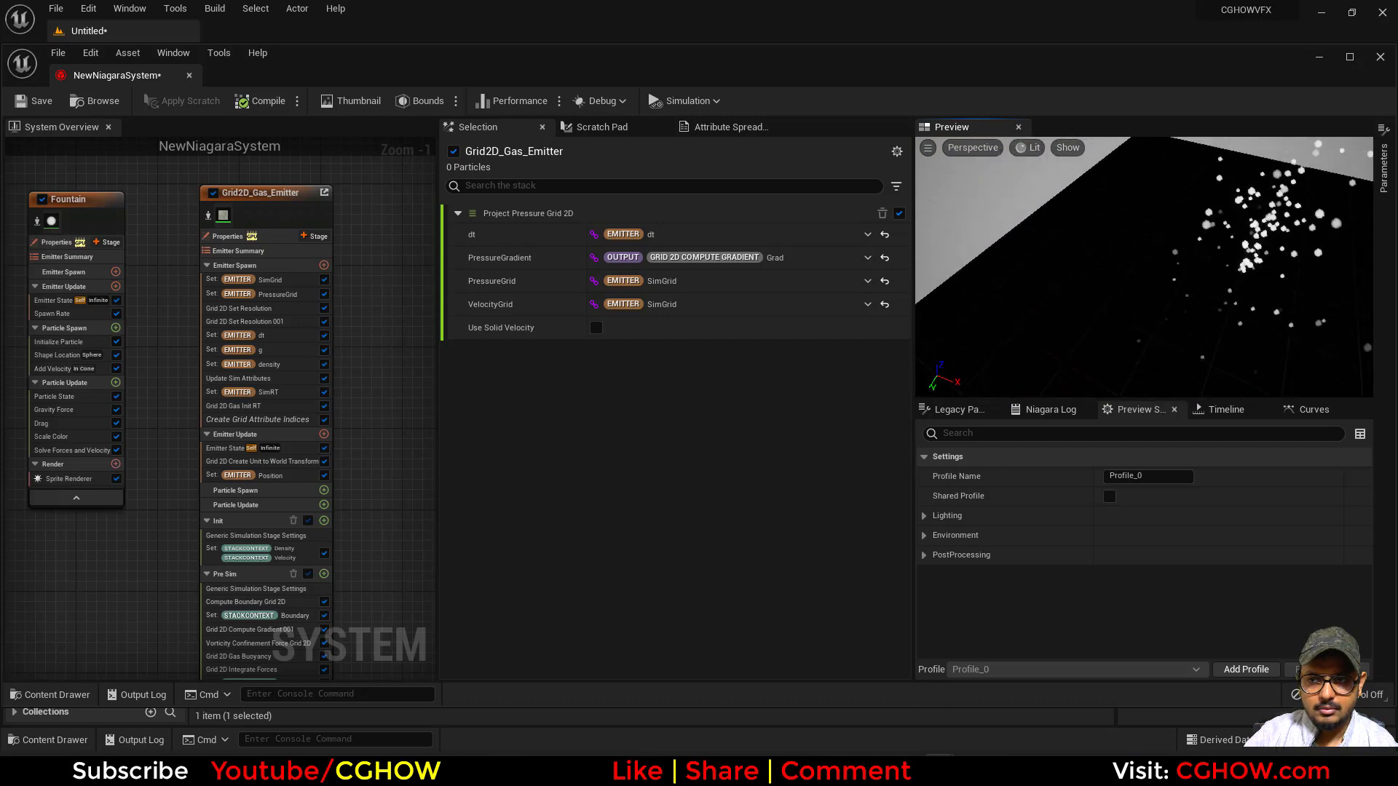
left_click(1225, 409)
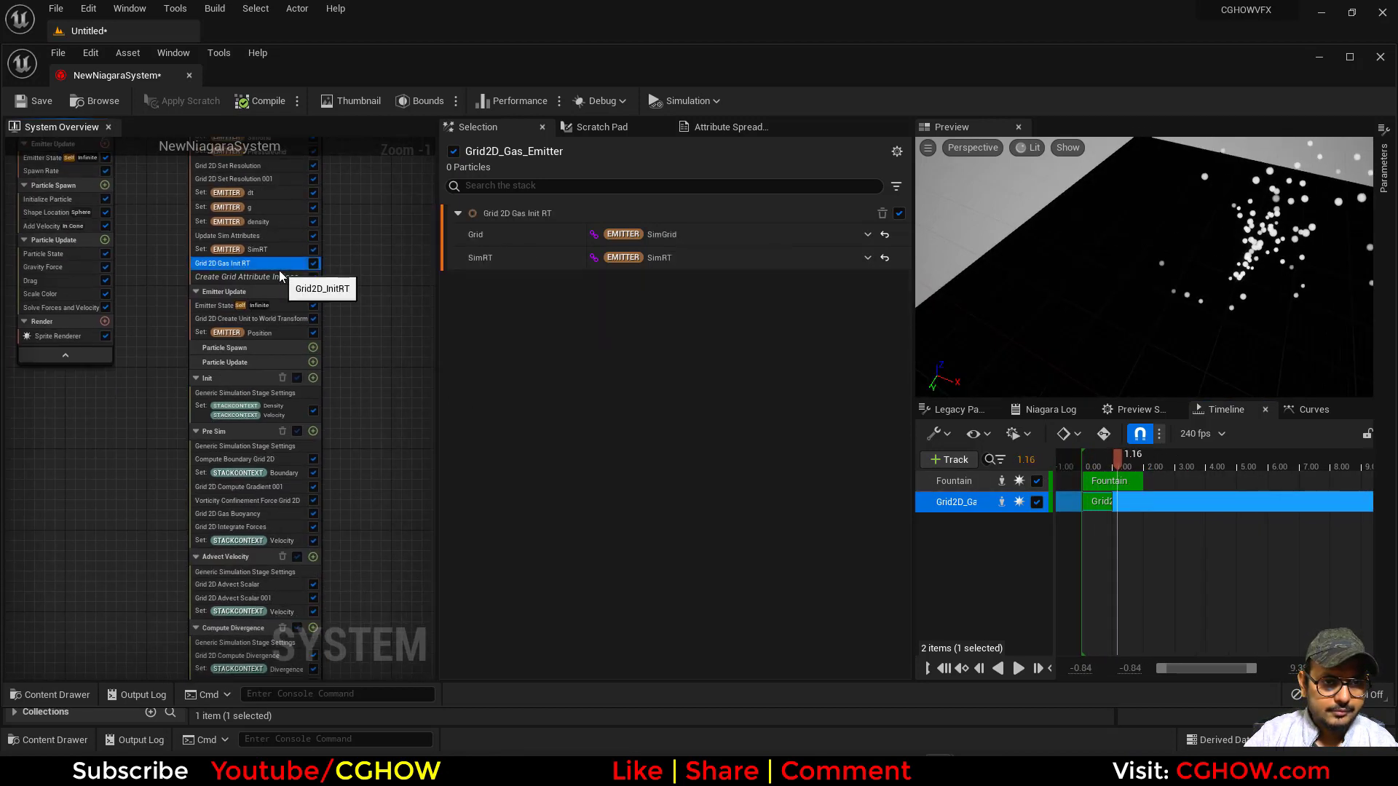
left_click(249, 281)
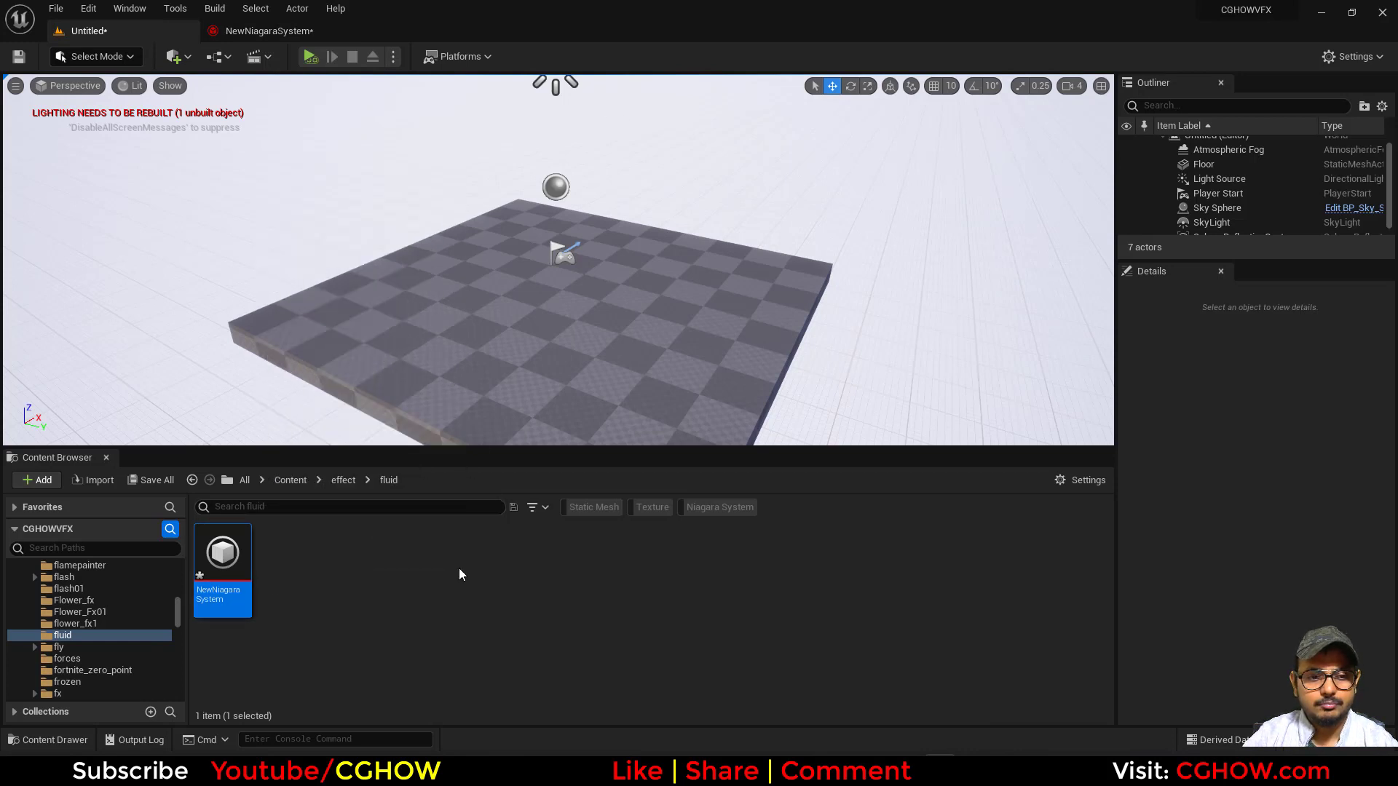
mouse_move(549, 454)
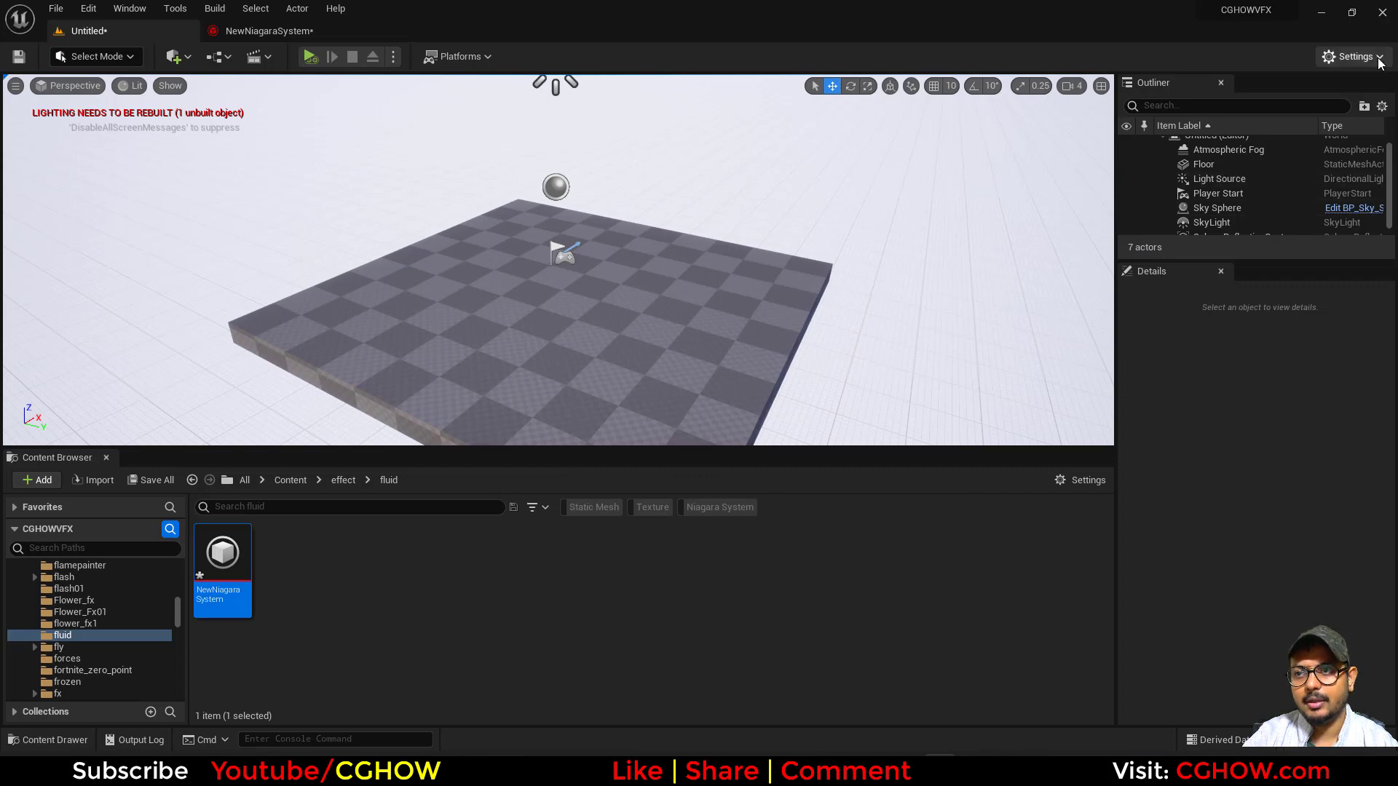
left_click(495, 565)
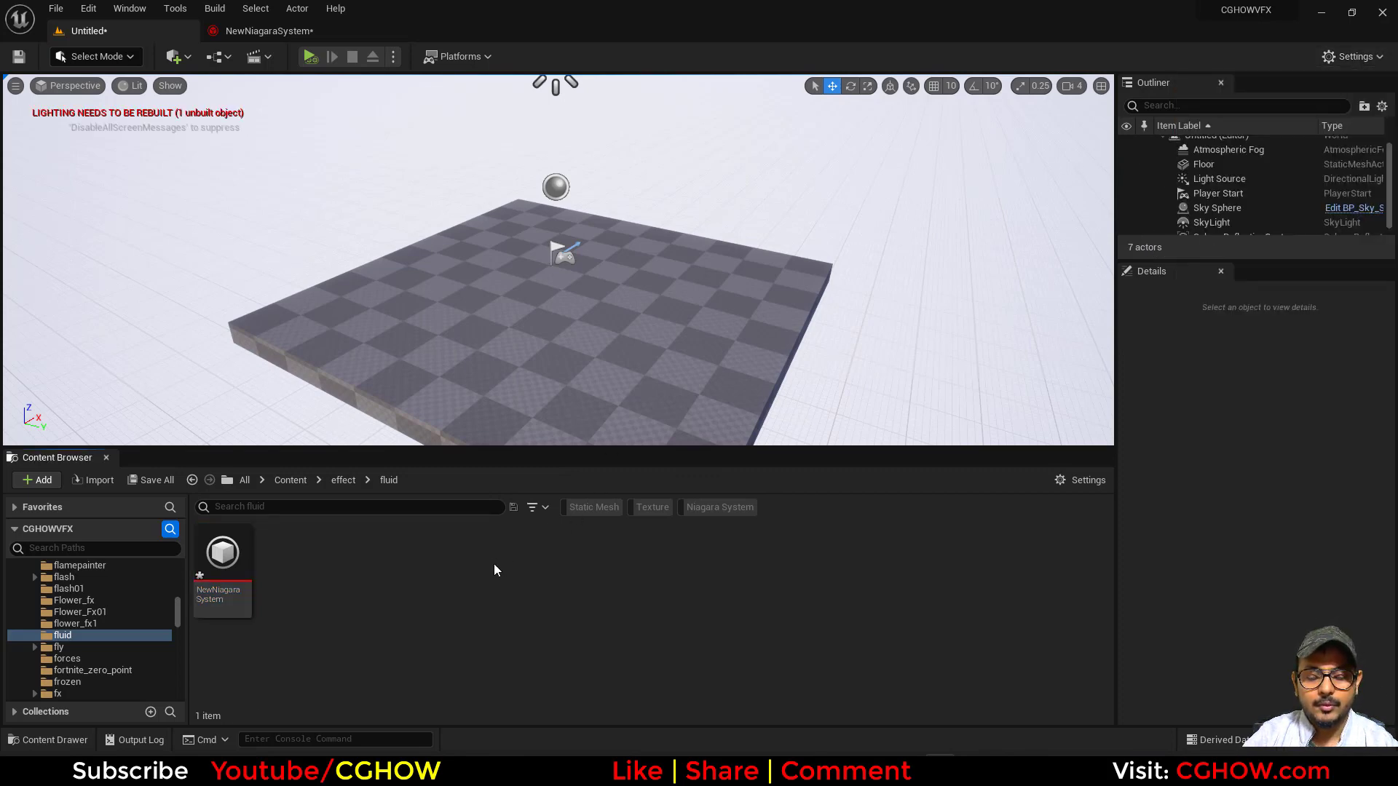
mouse_move(566, 598)
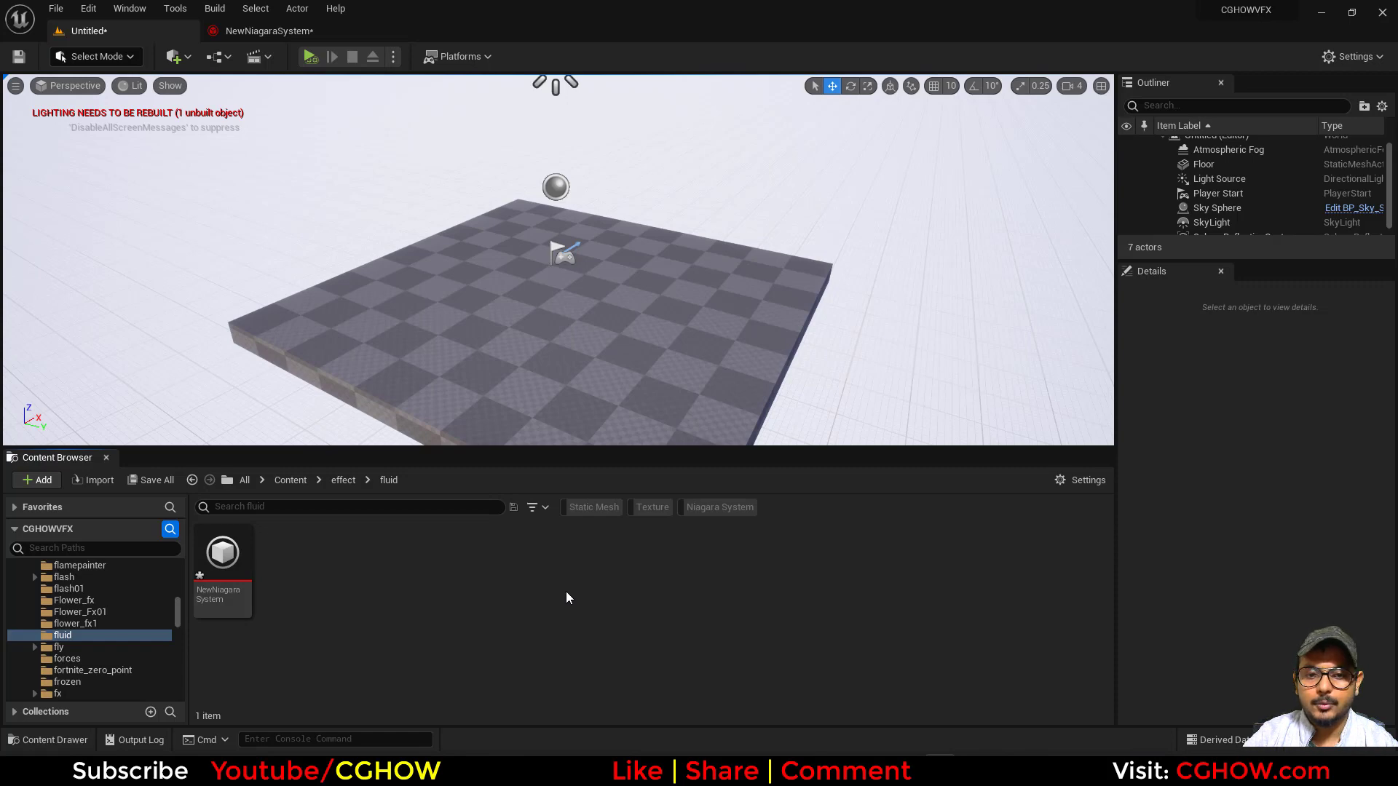